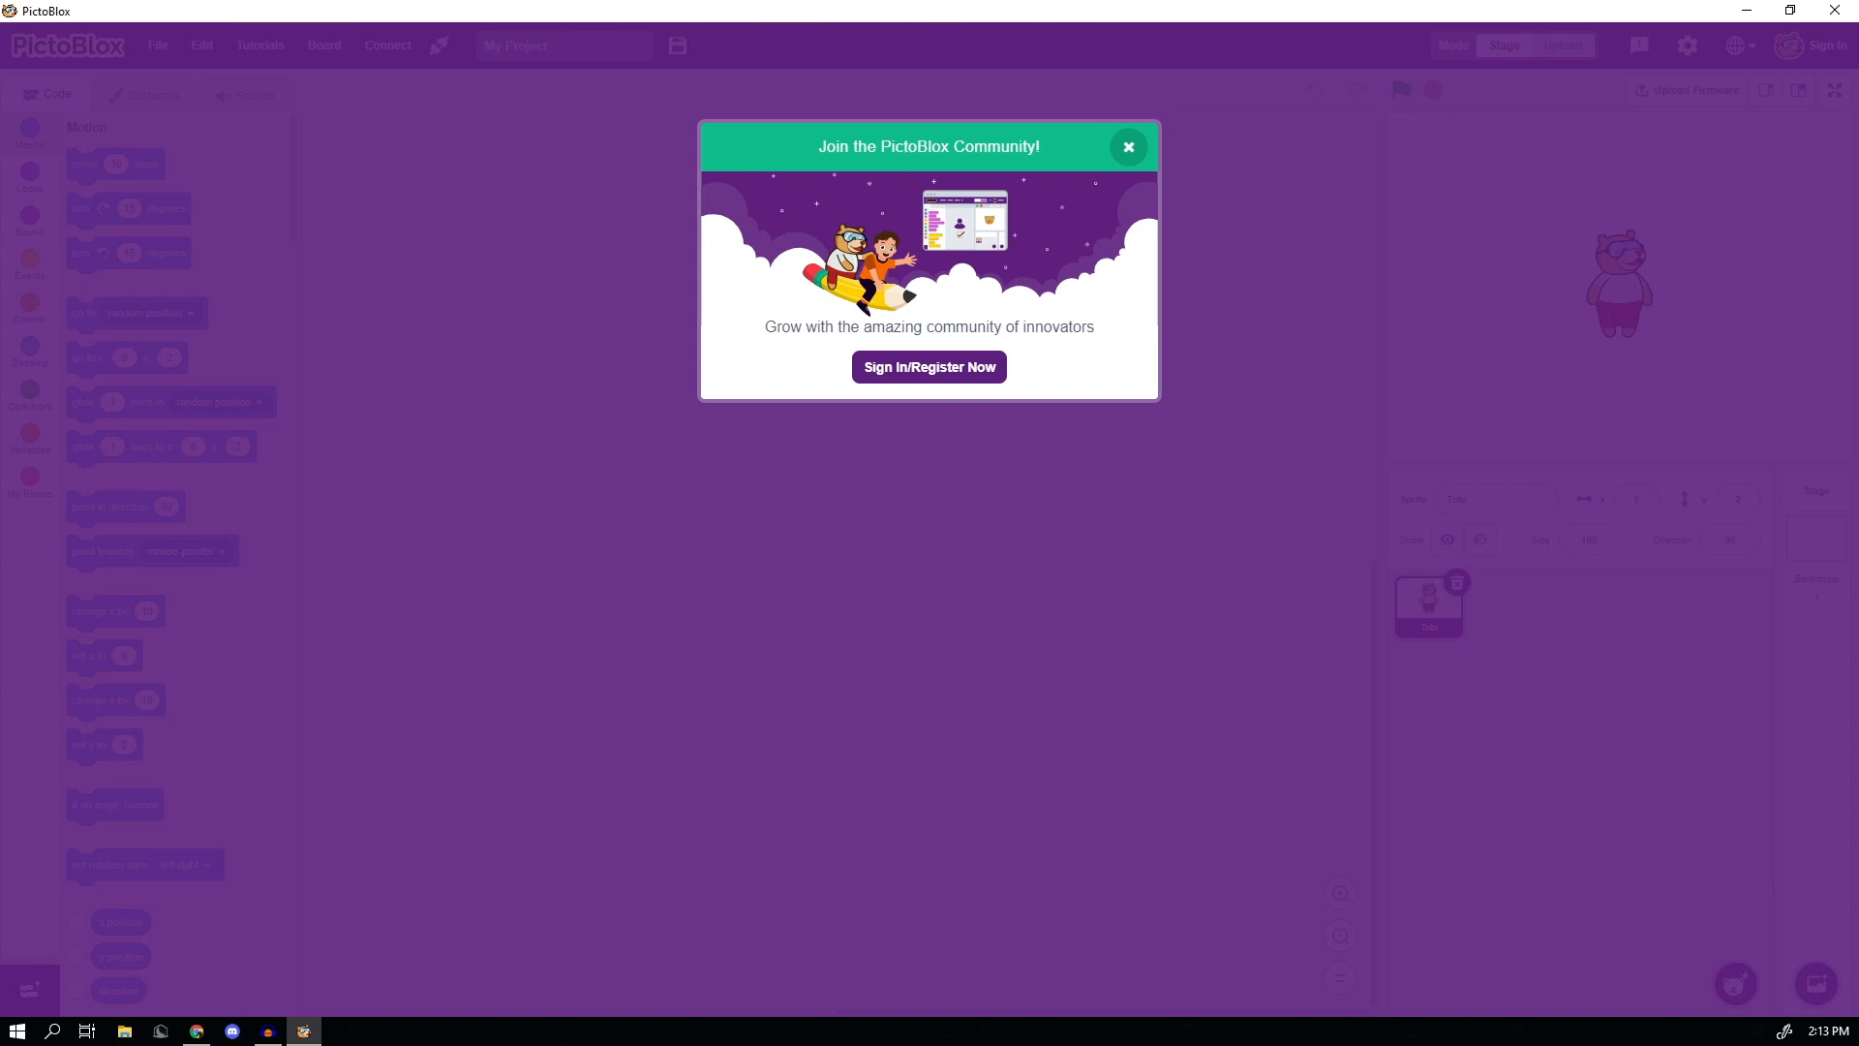
- Dismiss the Join Community popup, load the Arduino Uno board, and bring up the Connect to Port dialog
click(1124, 145)
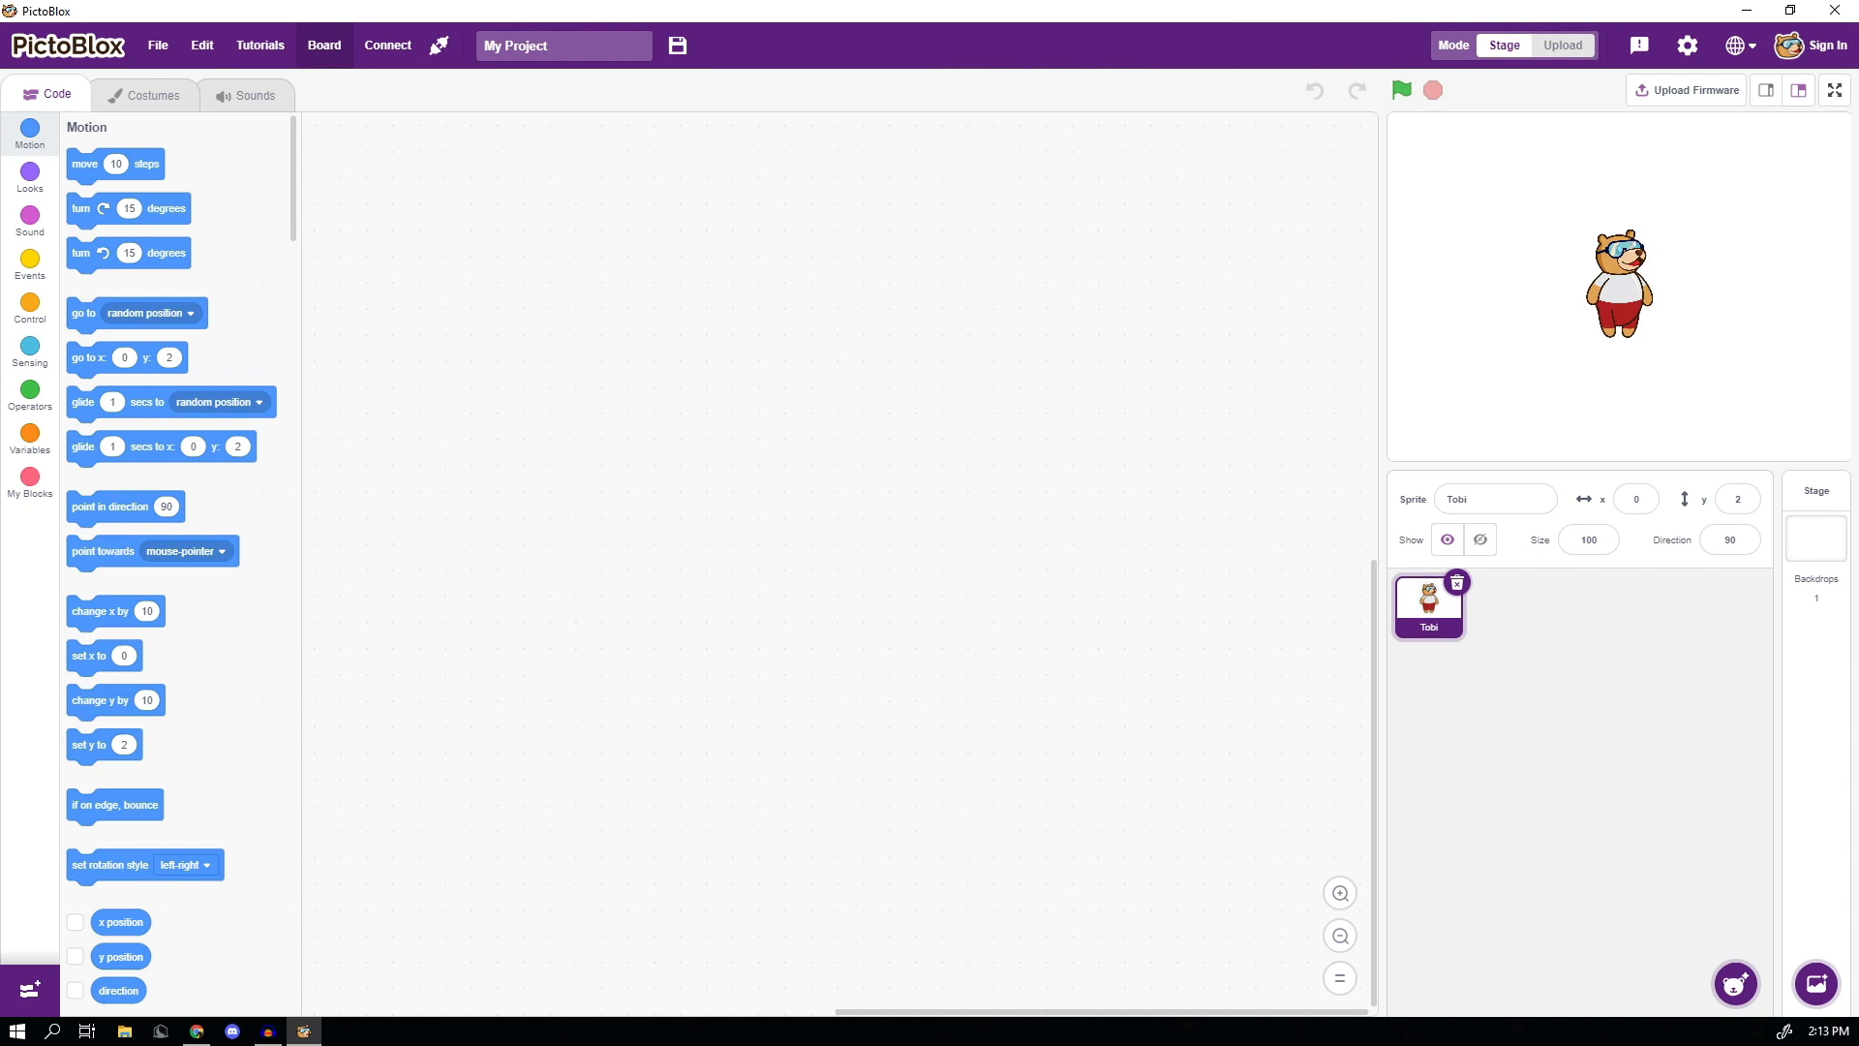
click(323, 44)
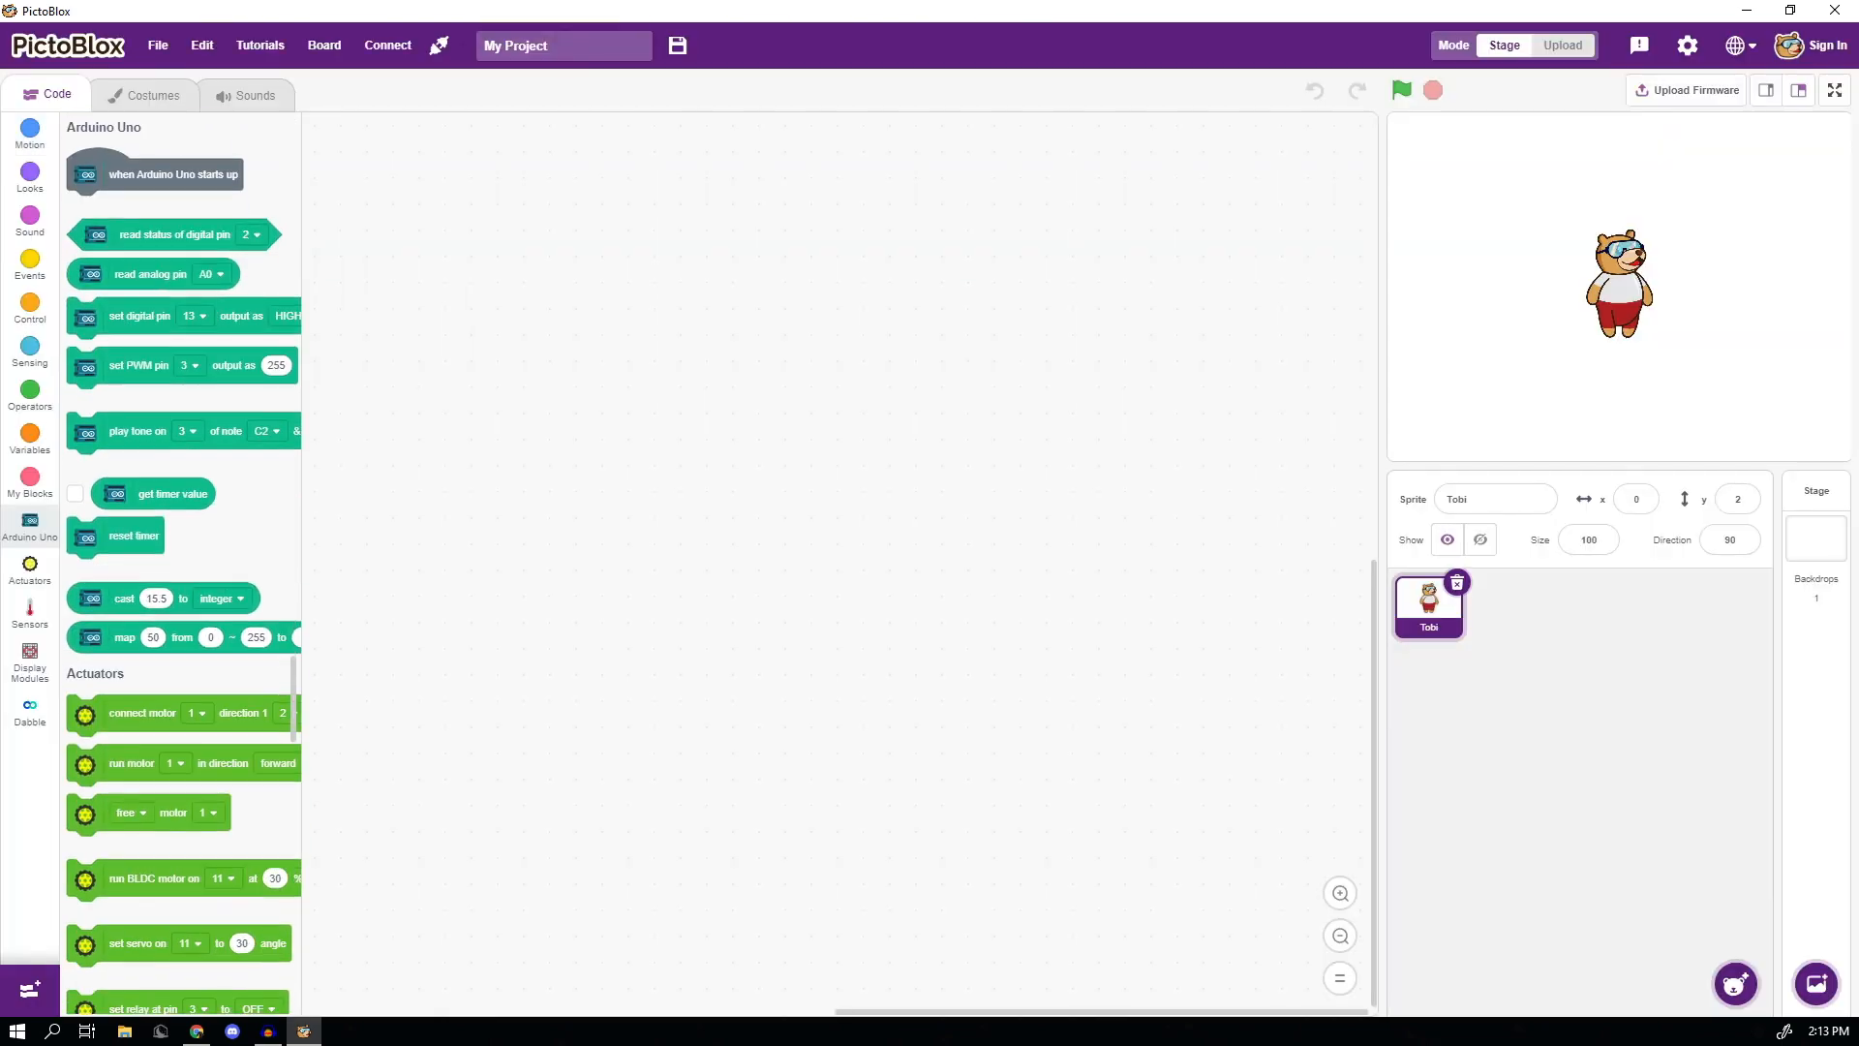
click(387, 45)
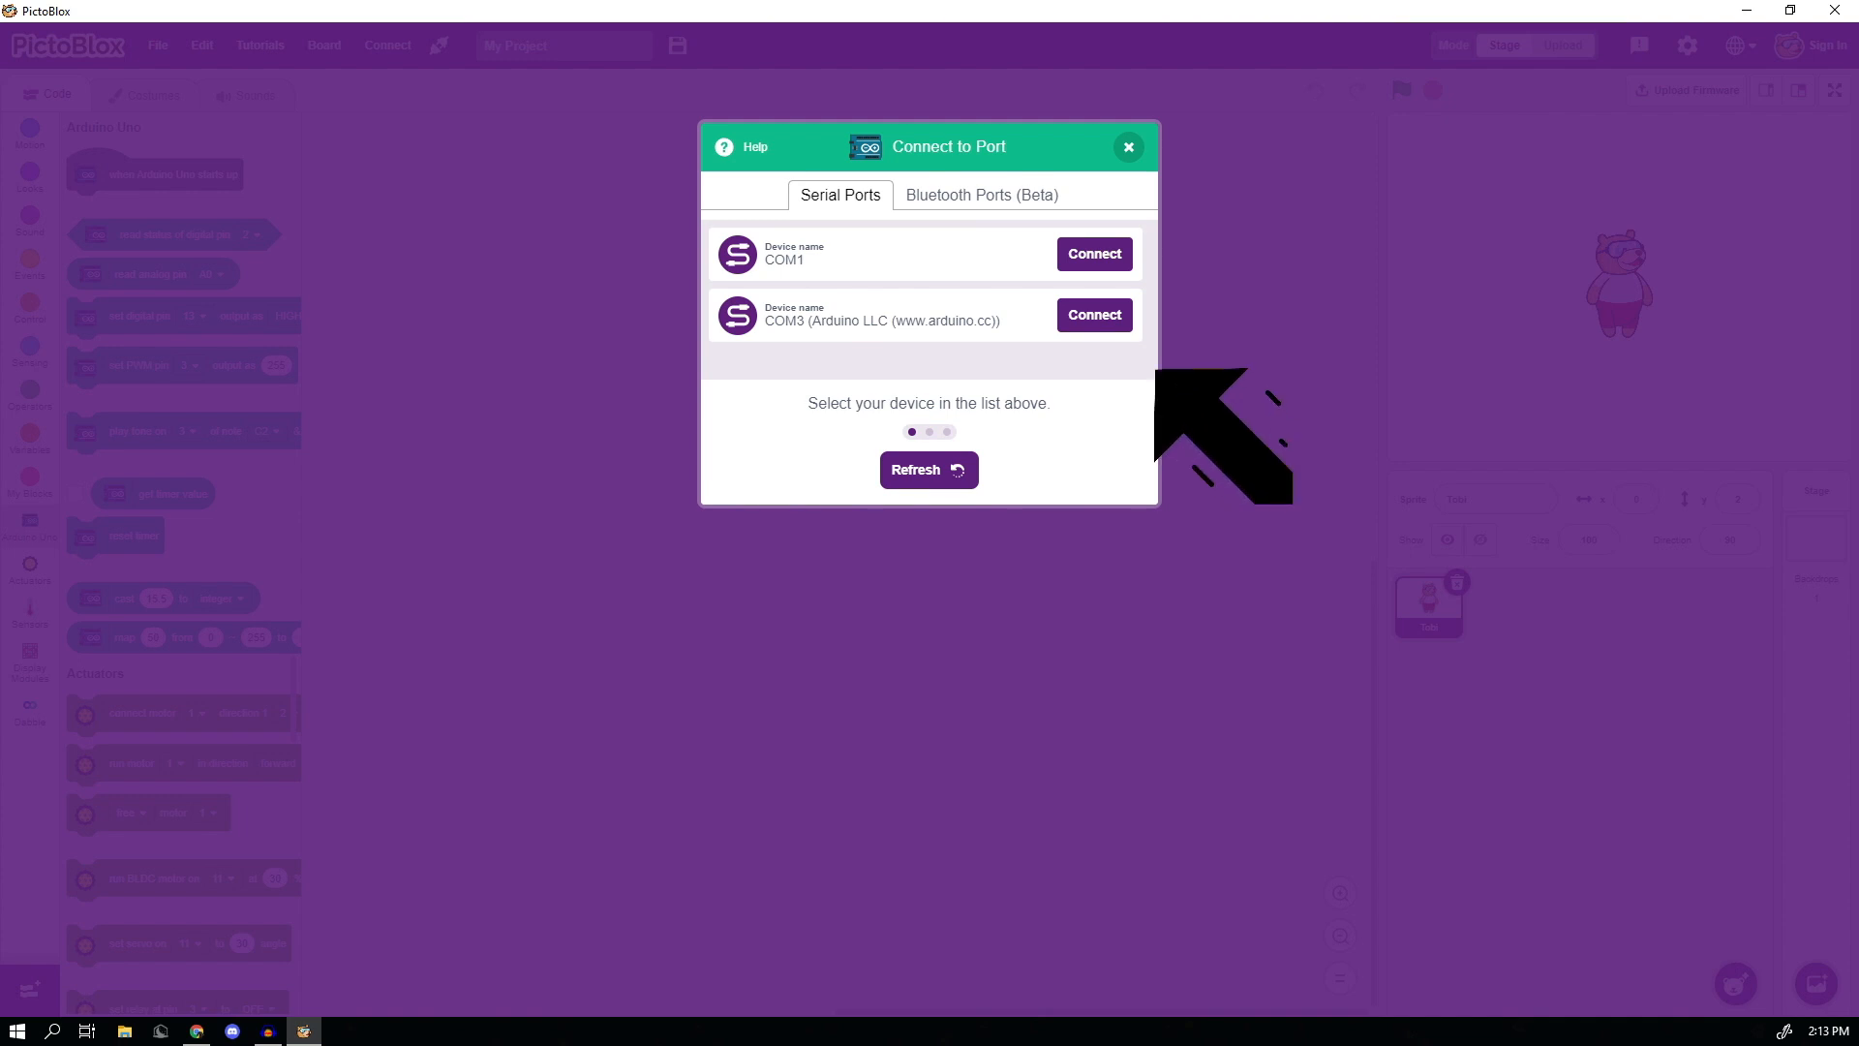
mouse_move(1185, 356)
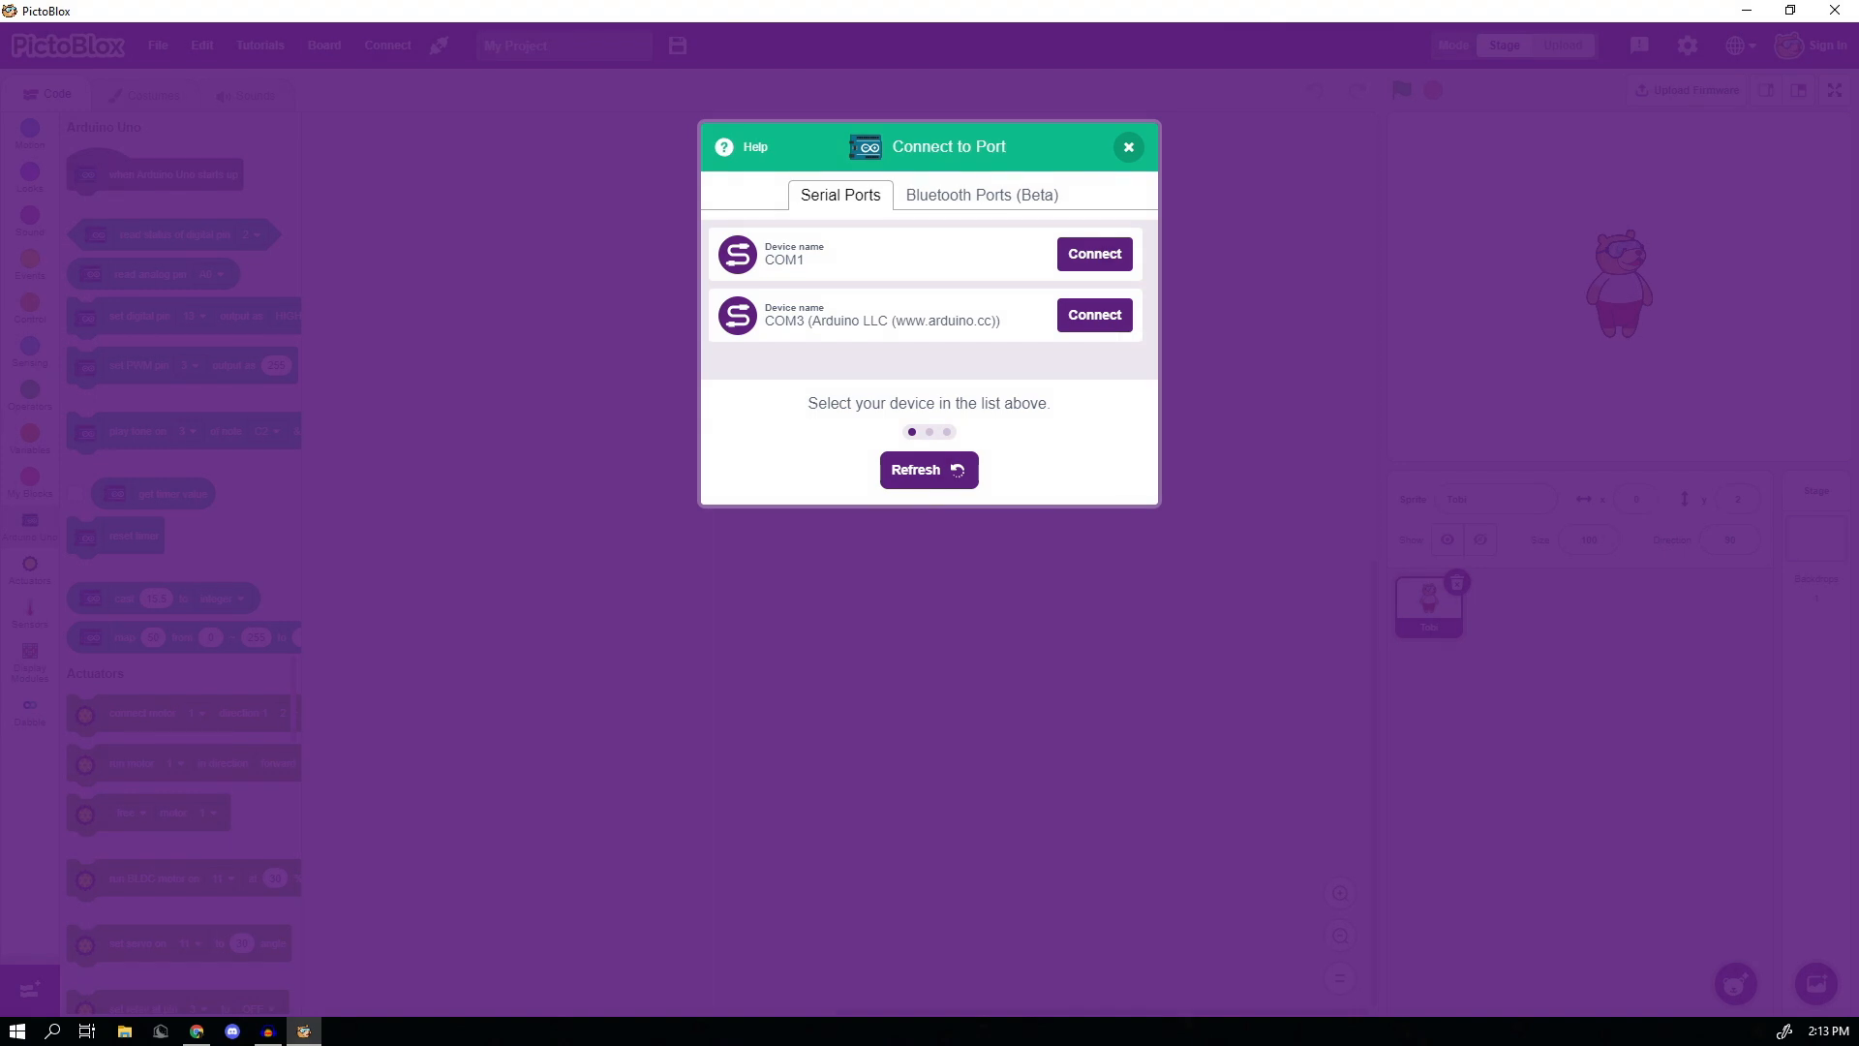
- Close the Connect to Port window and browse the Arduino Uno, actuator, sensor and display block categories
click(1125, 145)
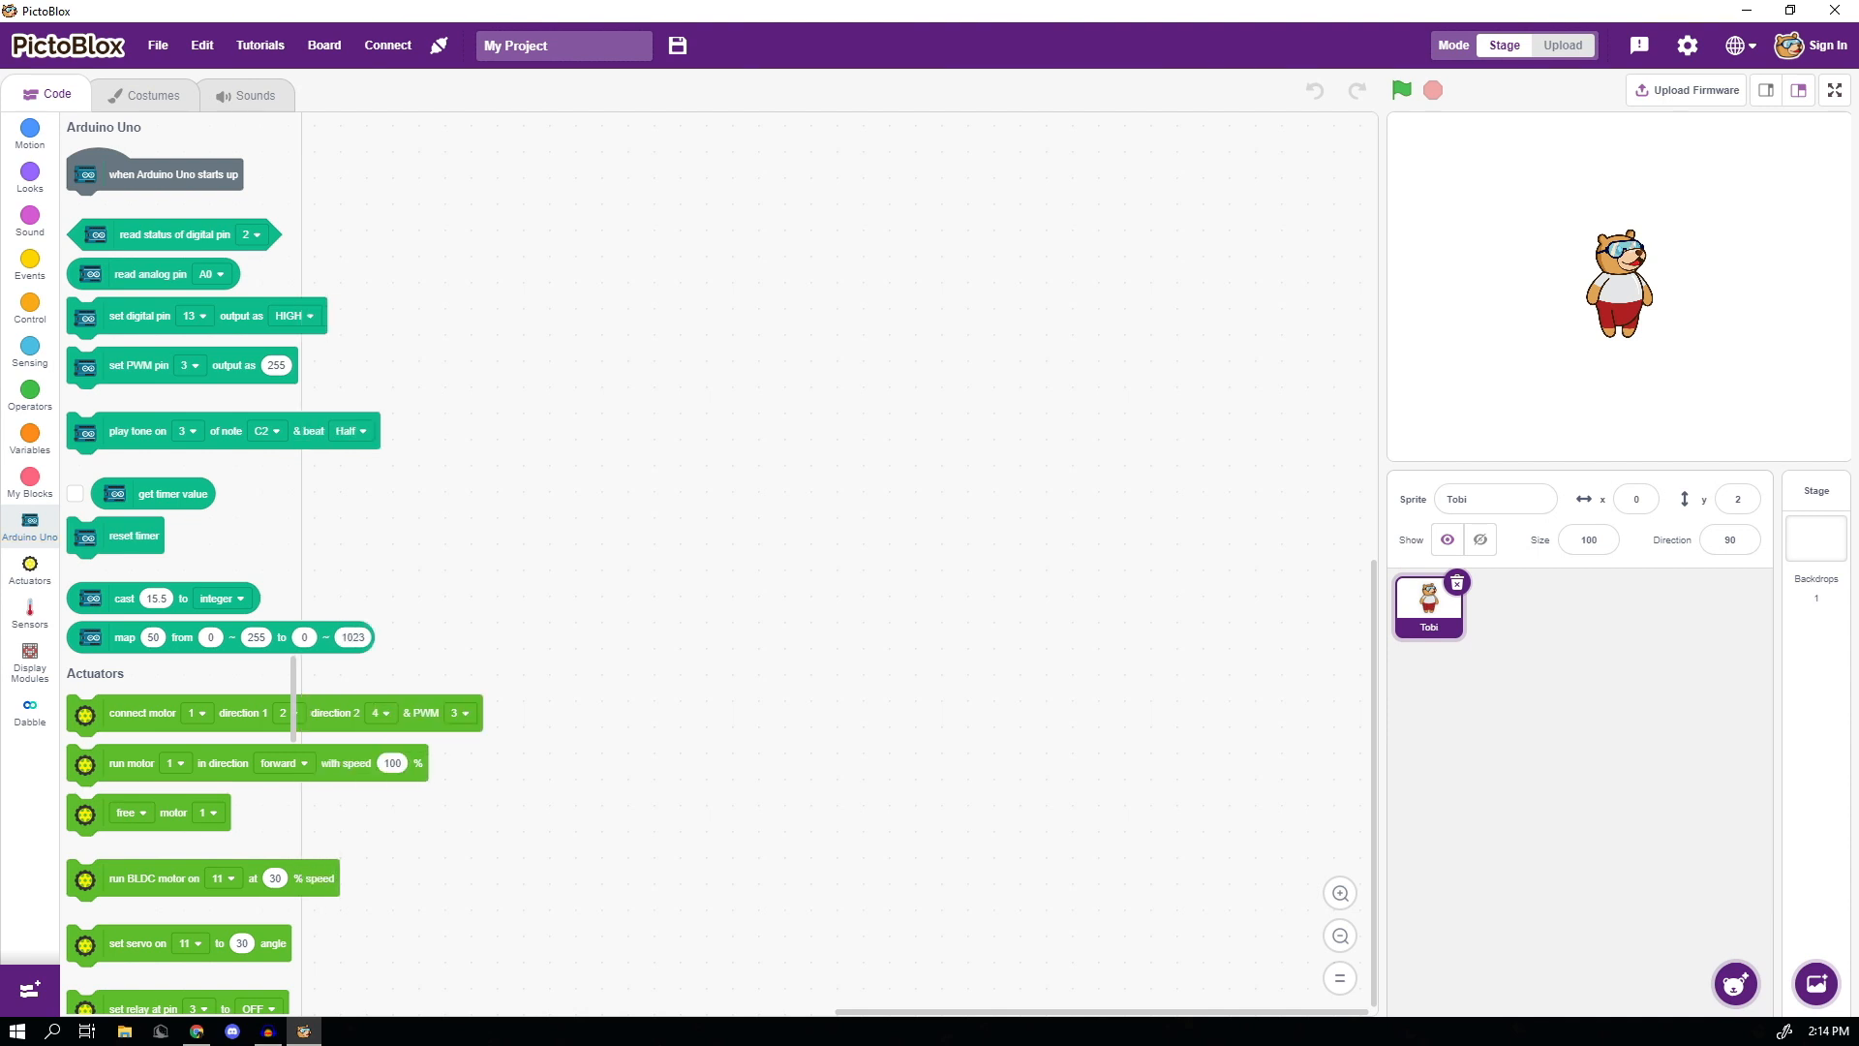
drag(173, 235, 415, 203)
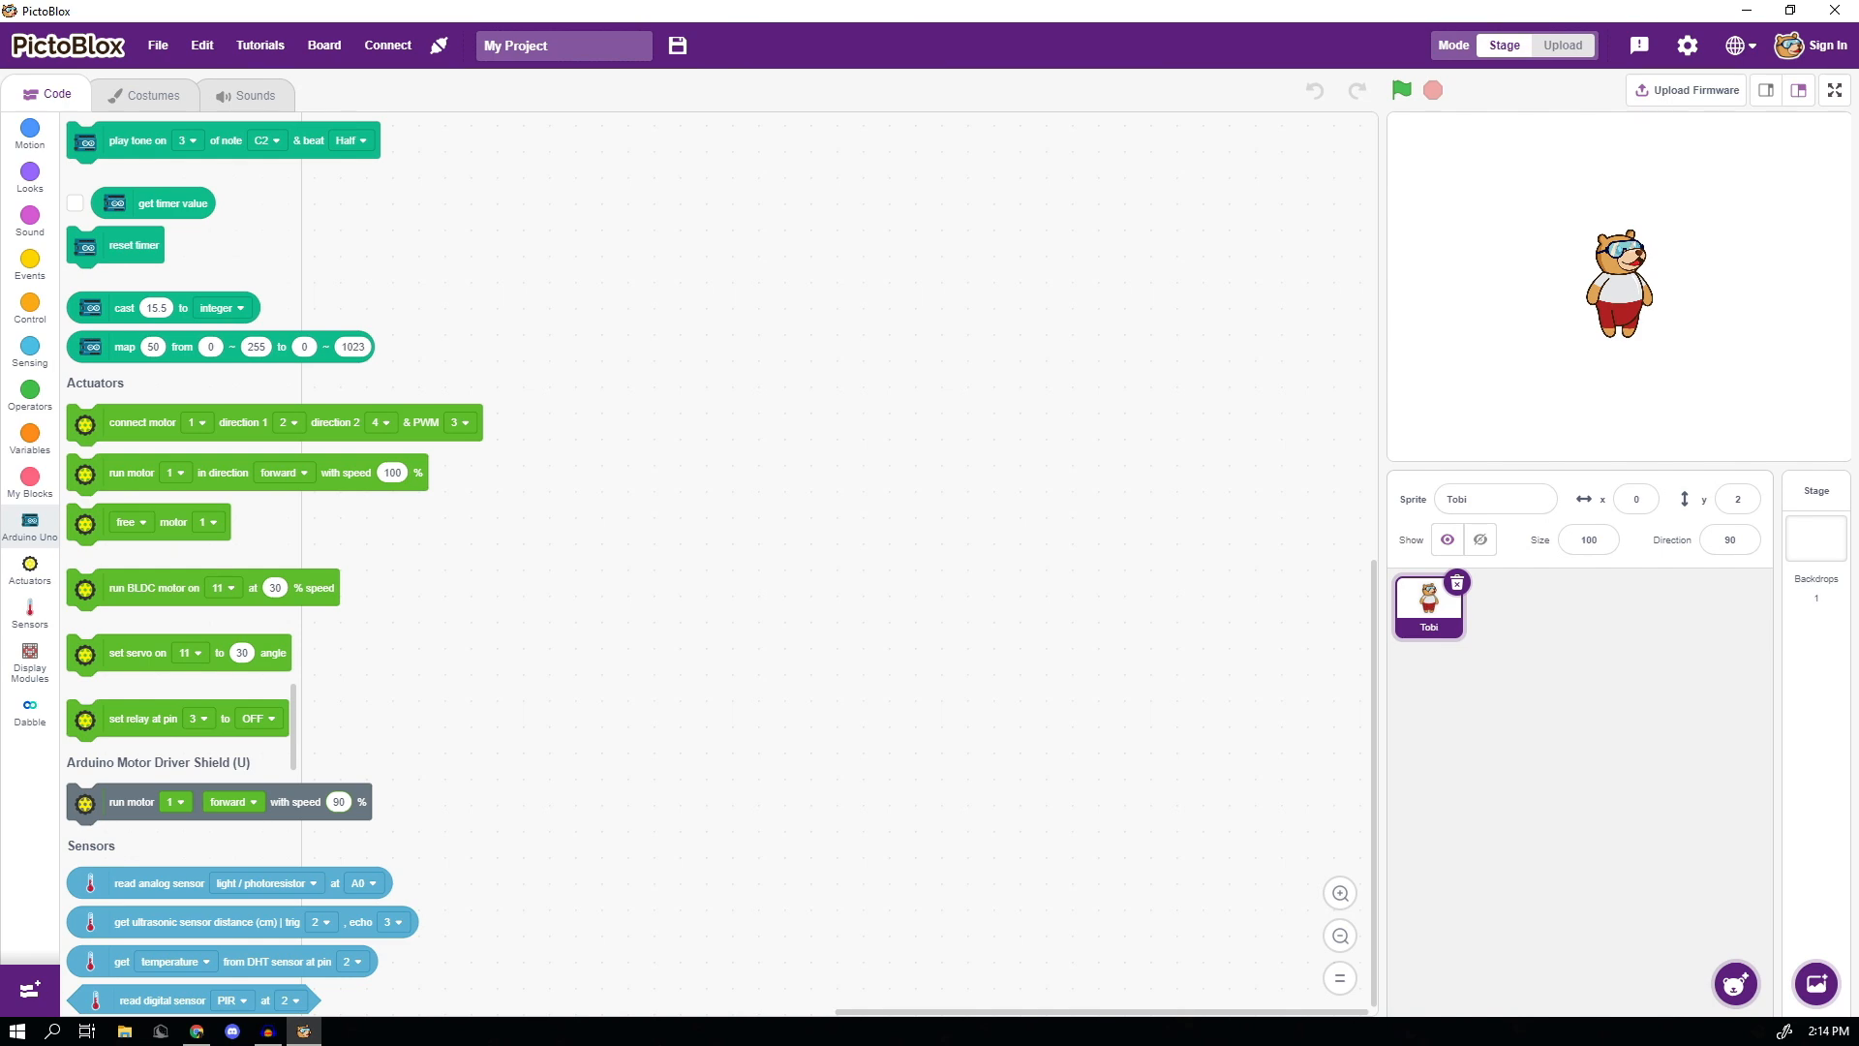
scroll(down, 3)
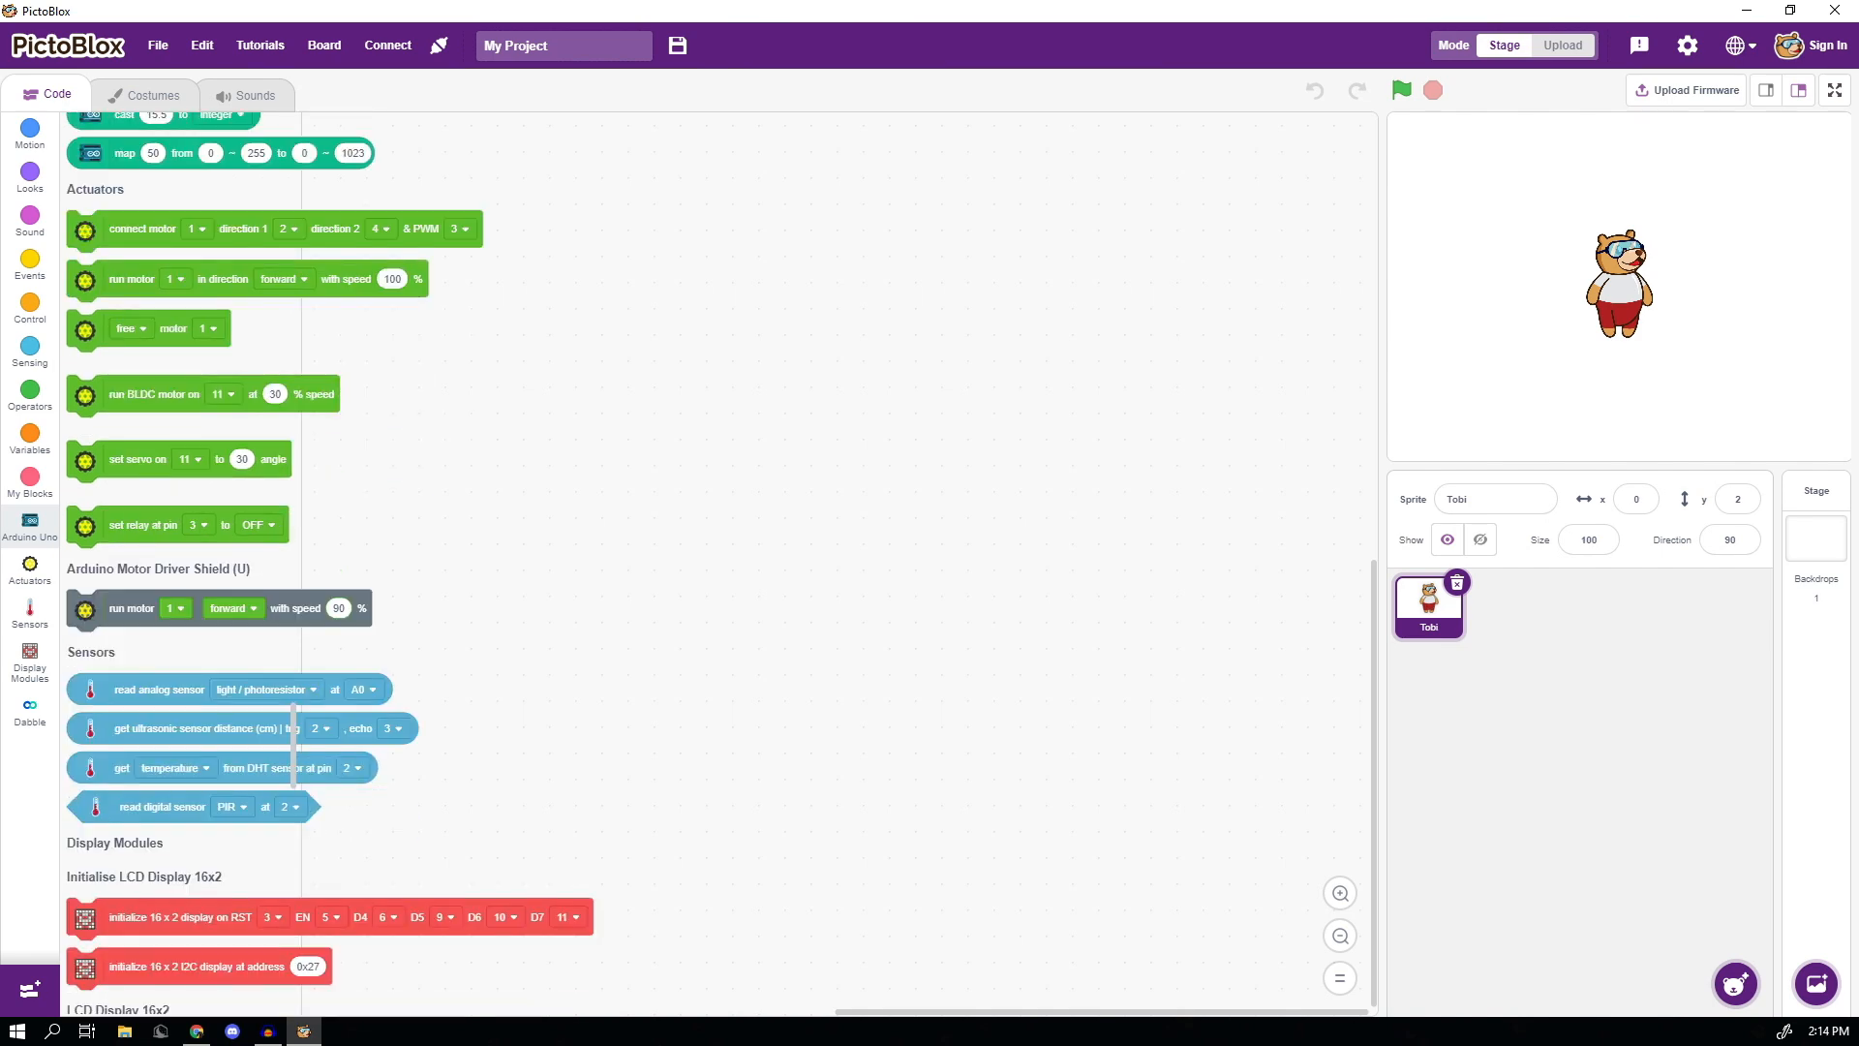
scroll(down, 3)
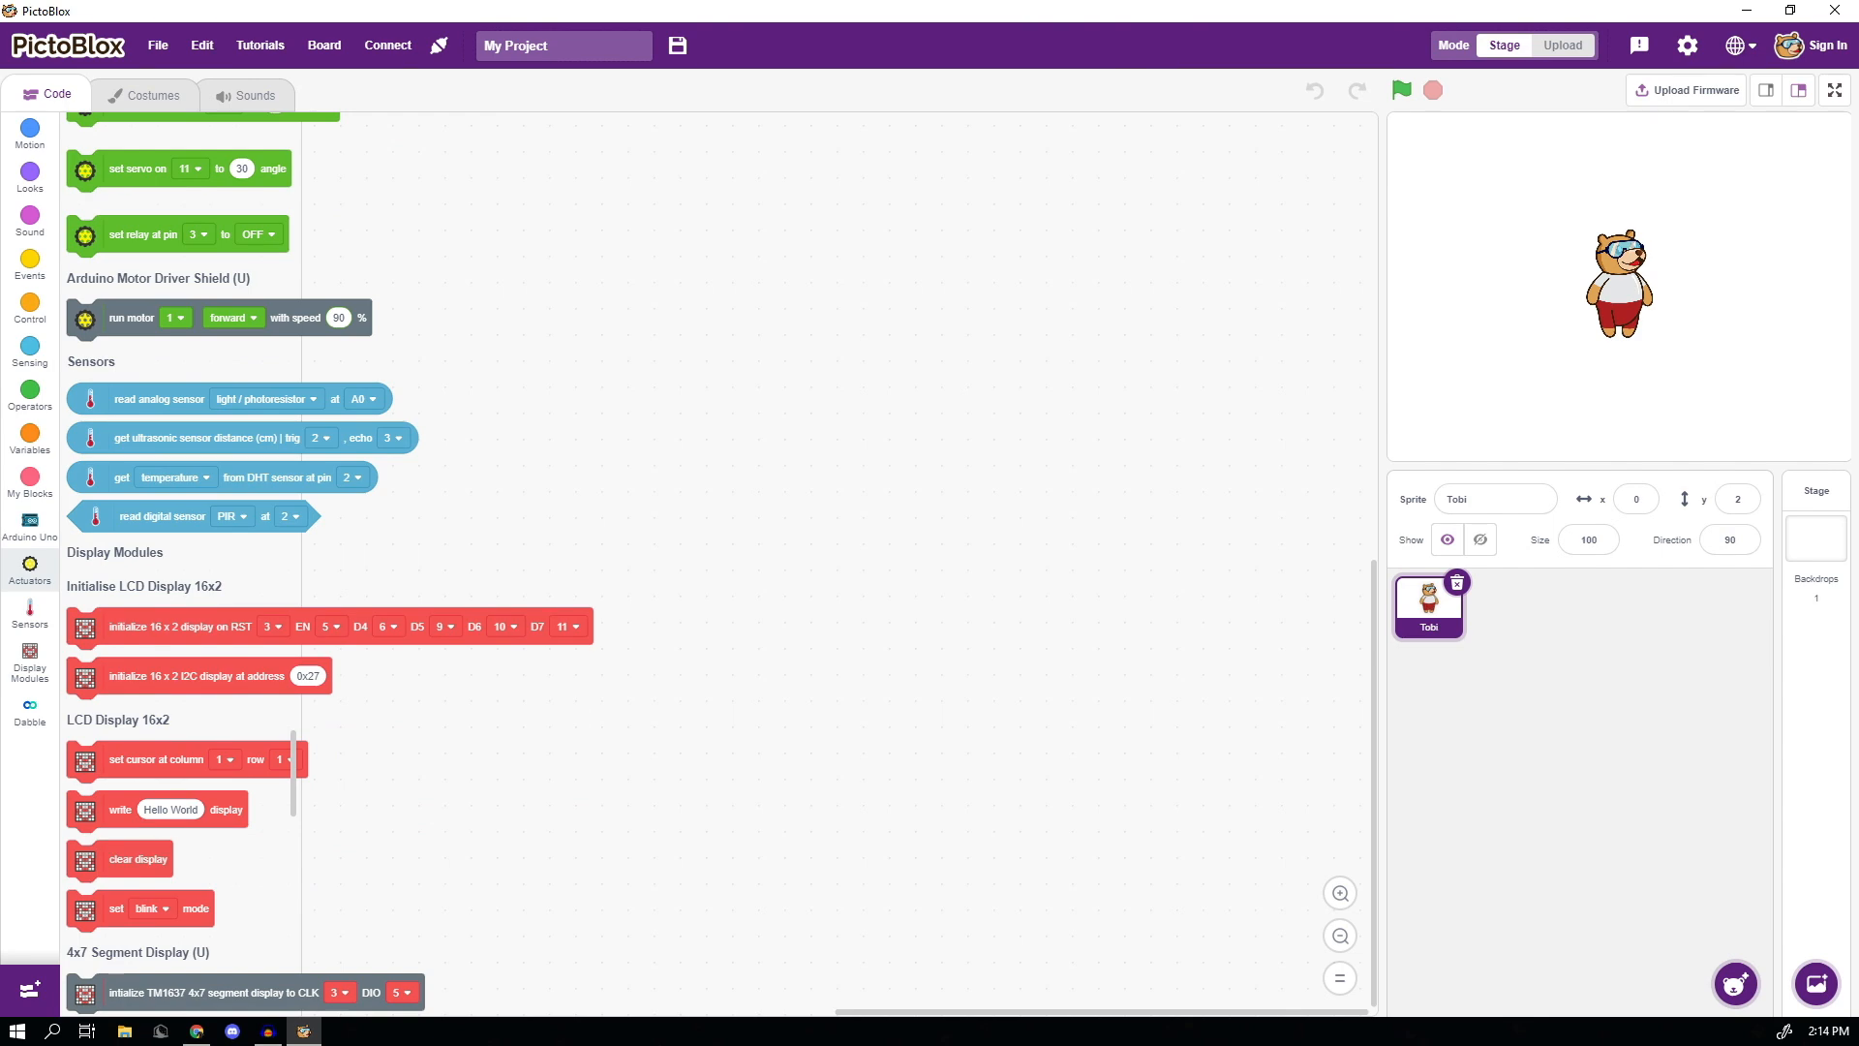
scroll(down, 3)
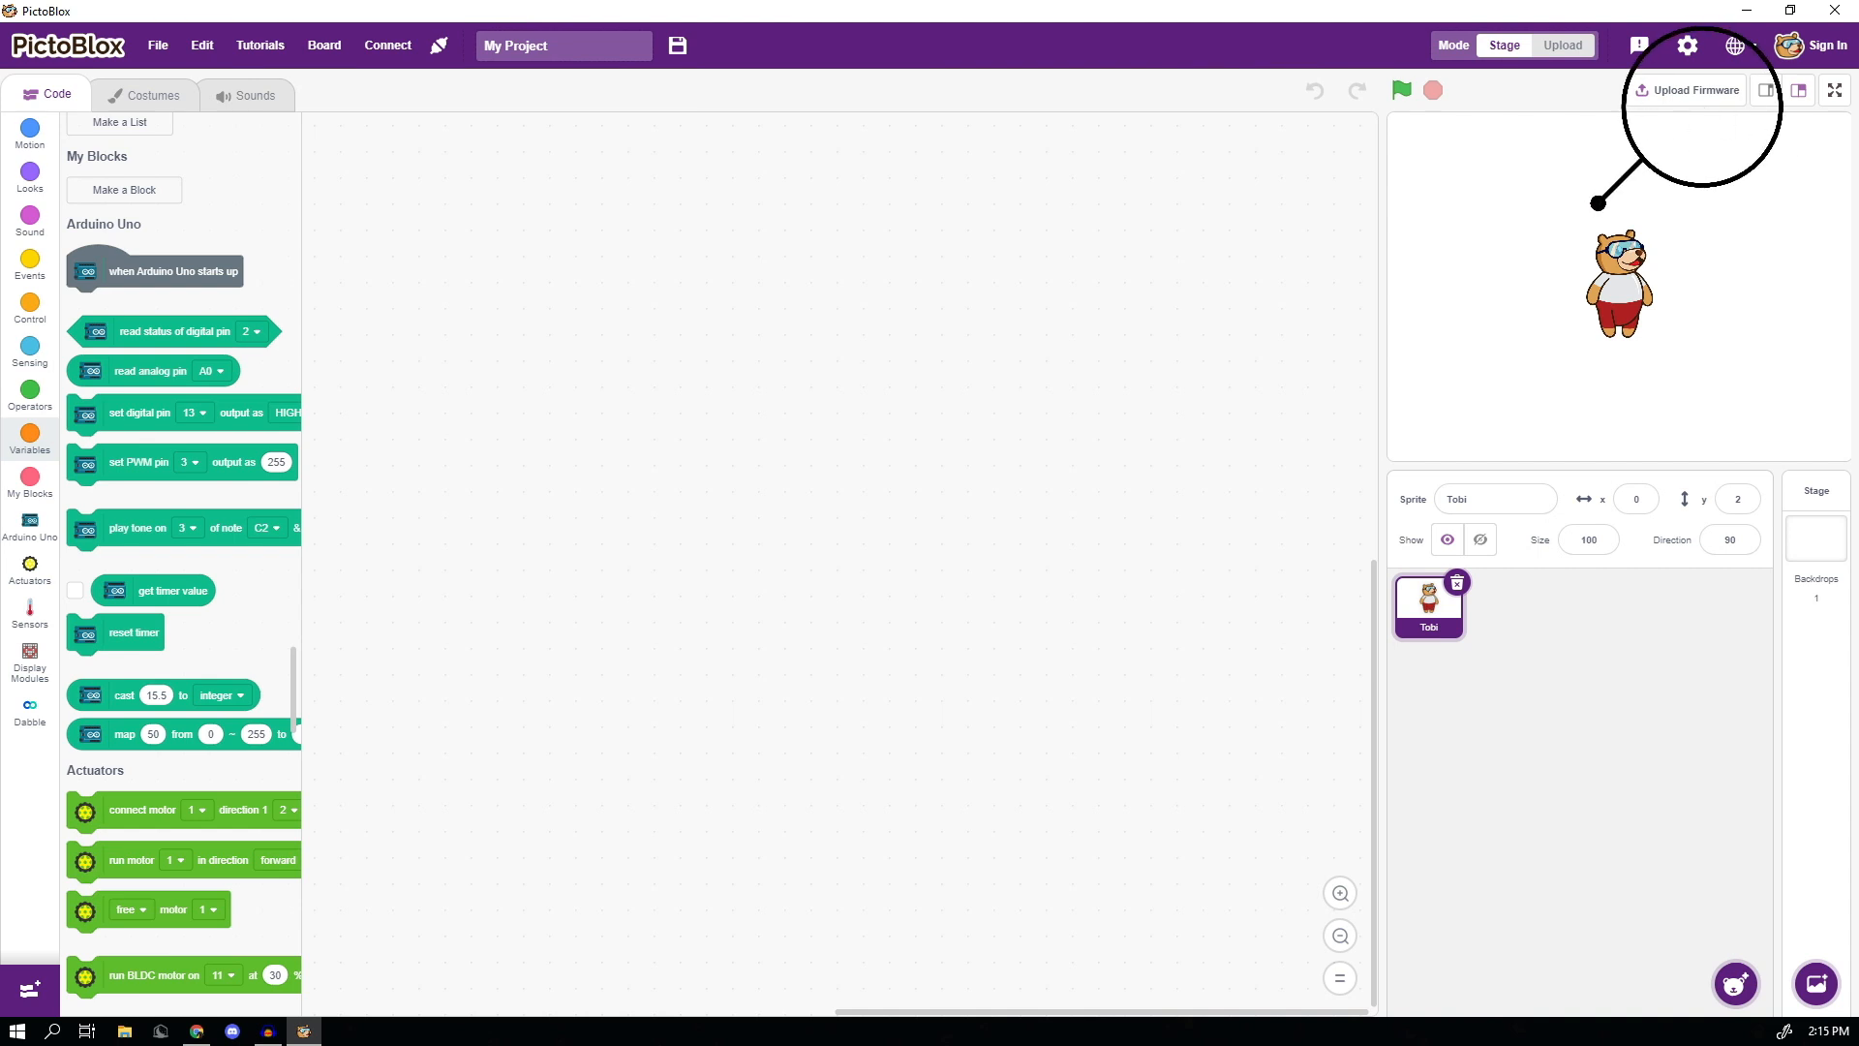
click(1692, 91)
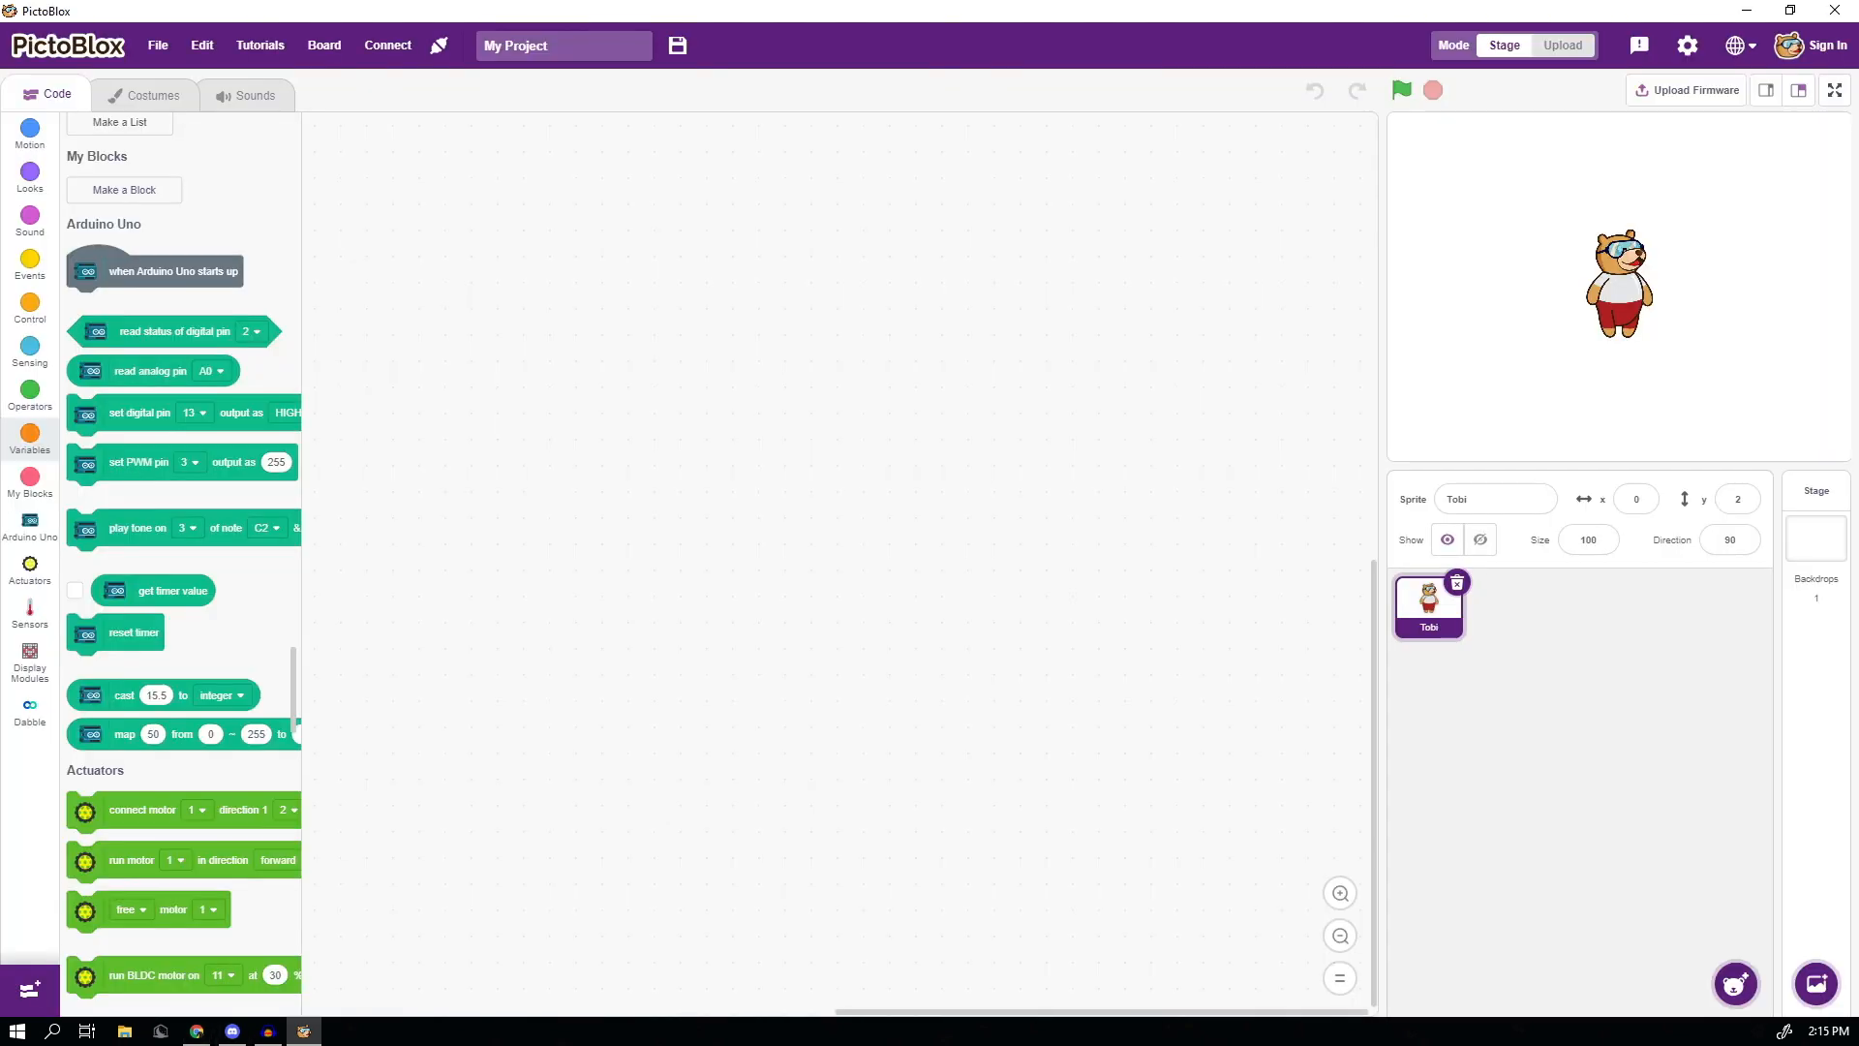
scroll(down, 3)
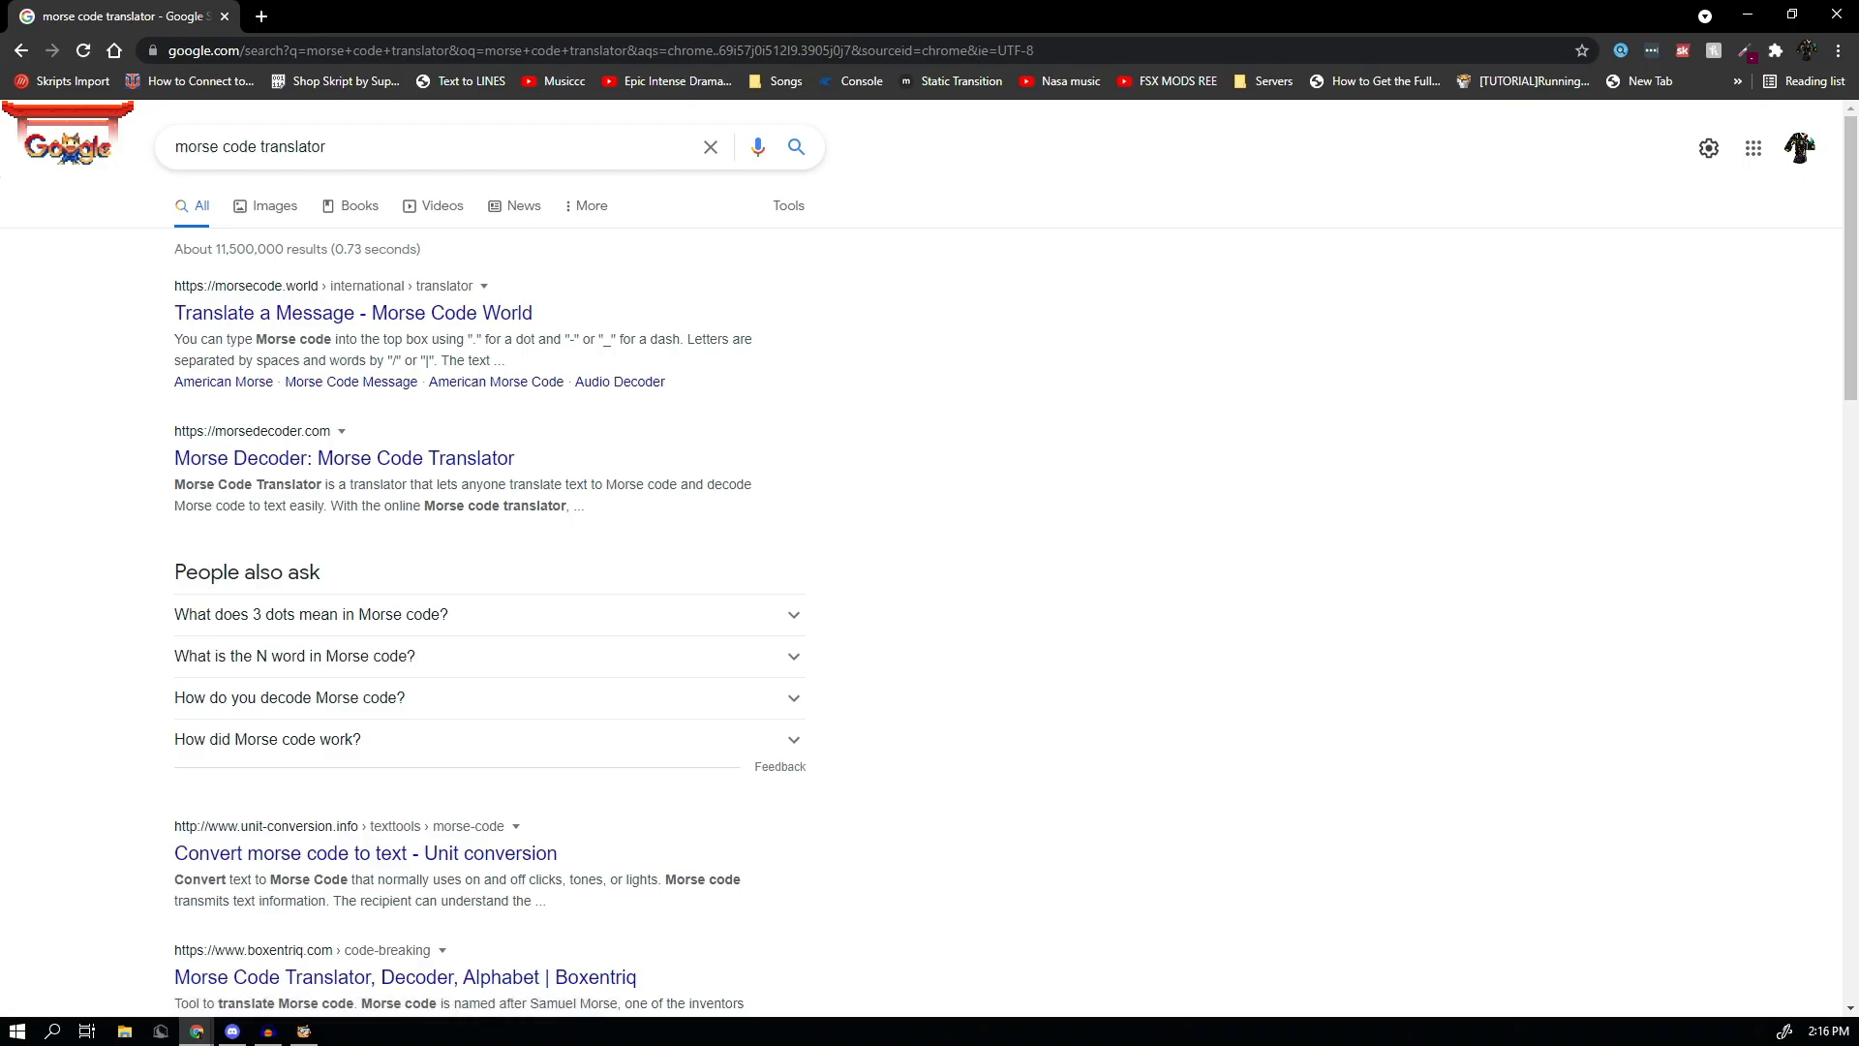
- Switch the 'morse code translator' search to image results and pick a Morse code chart
click(273, 205)
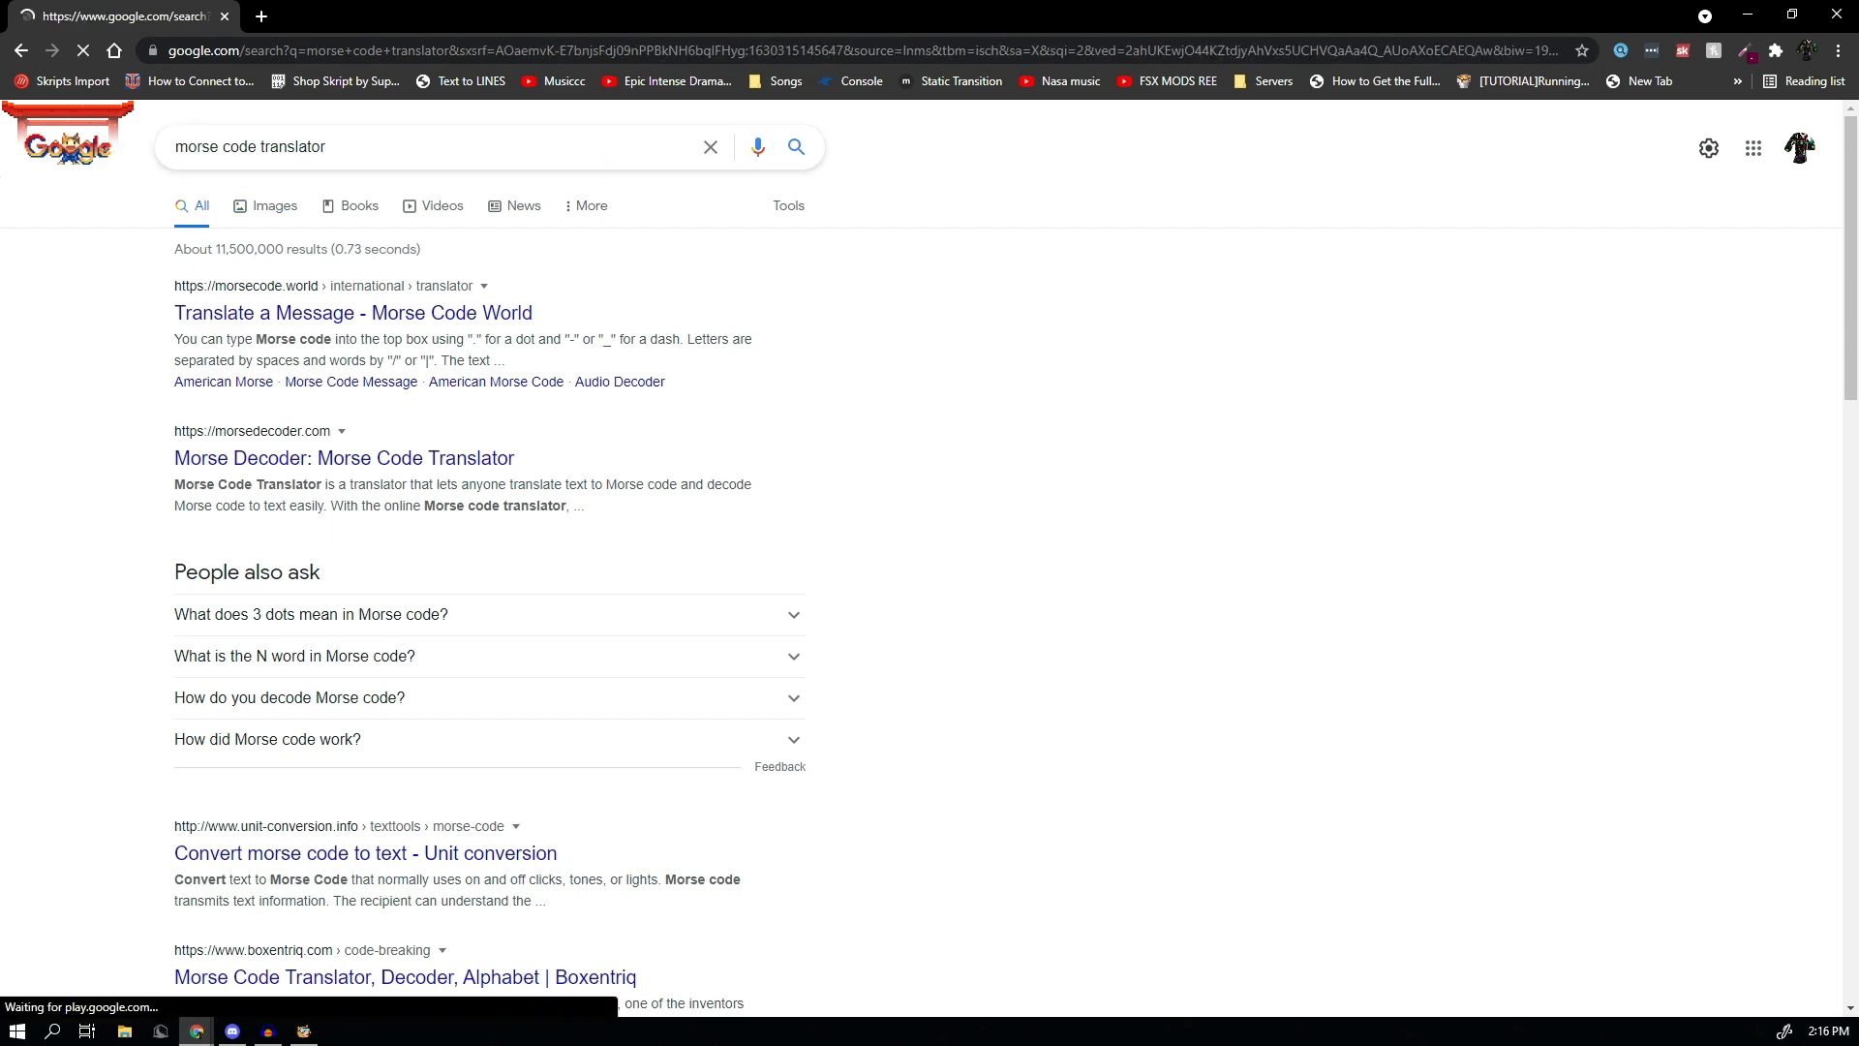
click(277, 194)
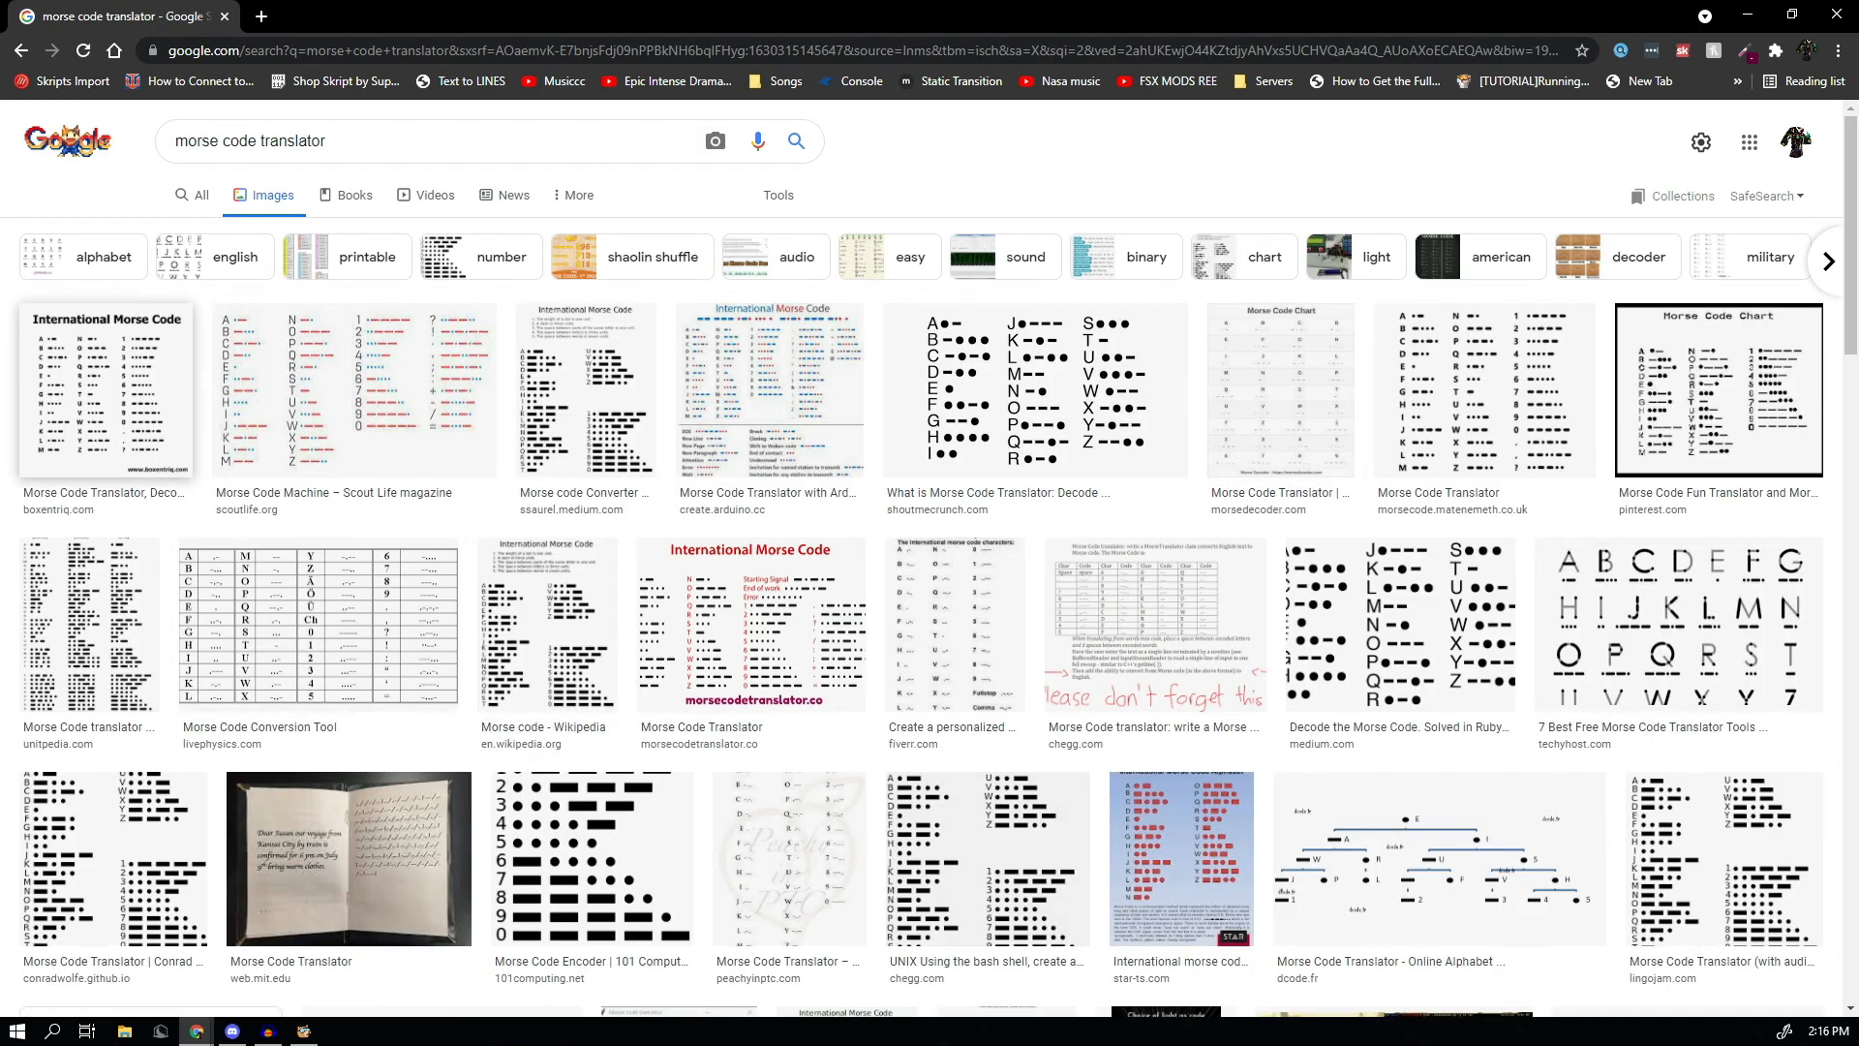
click(105, 391)
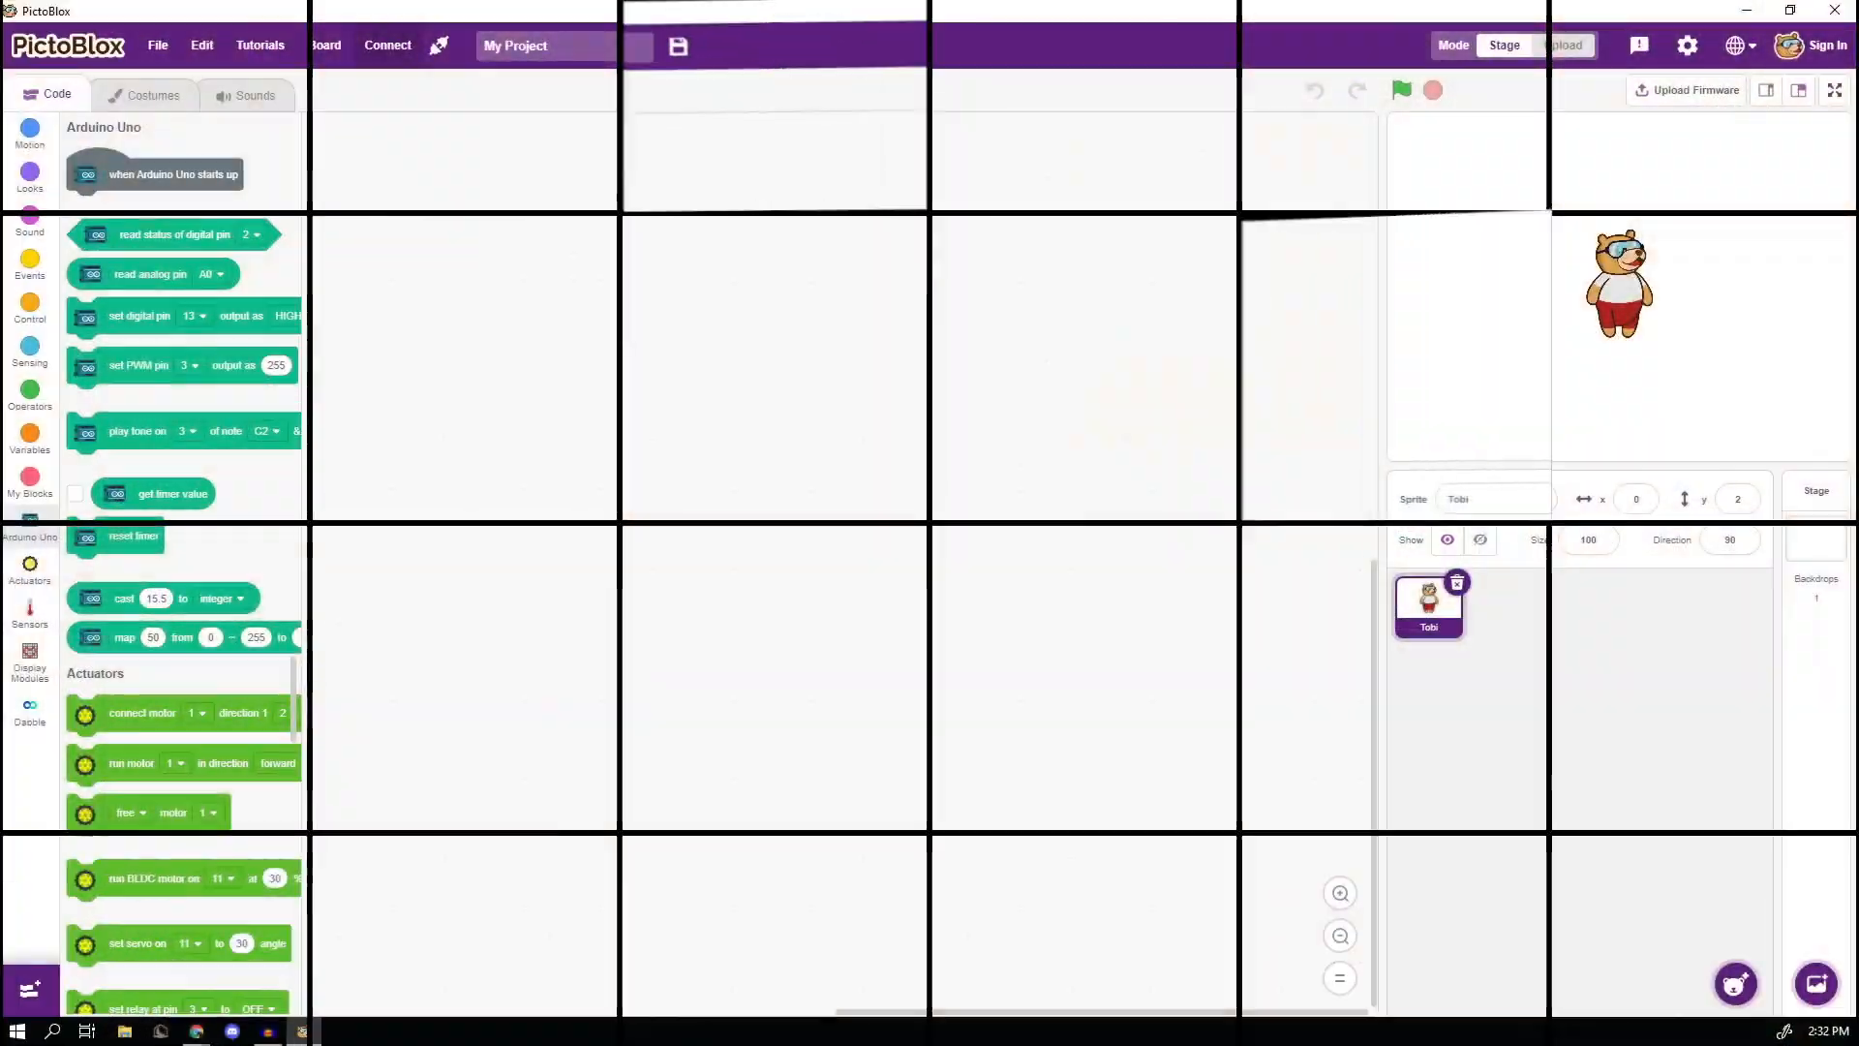
- Connect to the Arduino on COM3 and start the script with a when-flag-clicked hat block
click(387, 45)
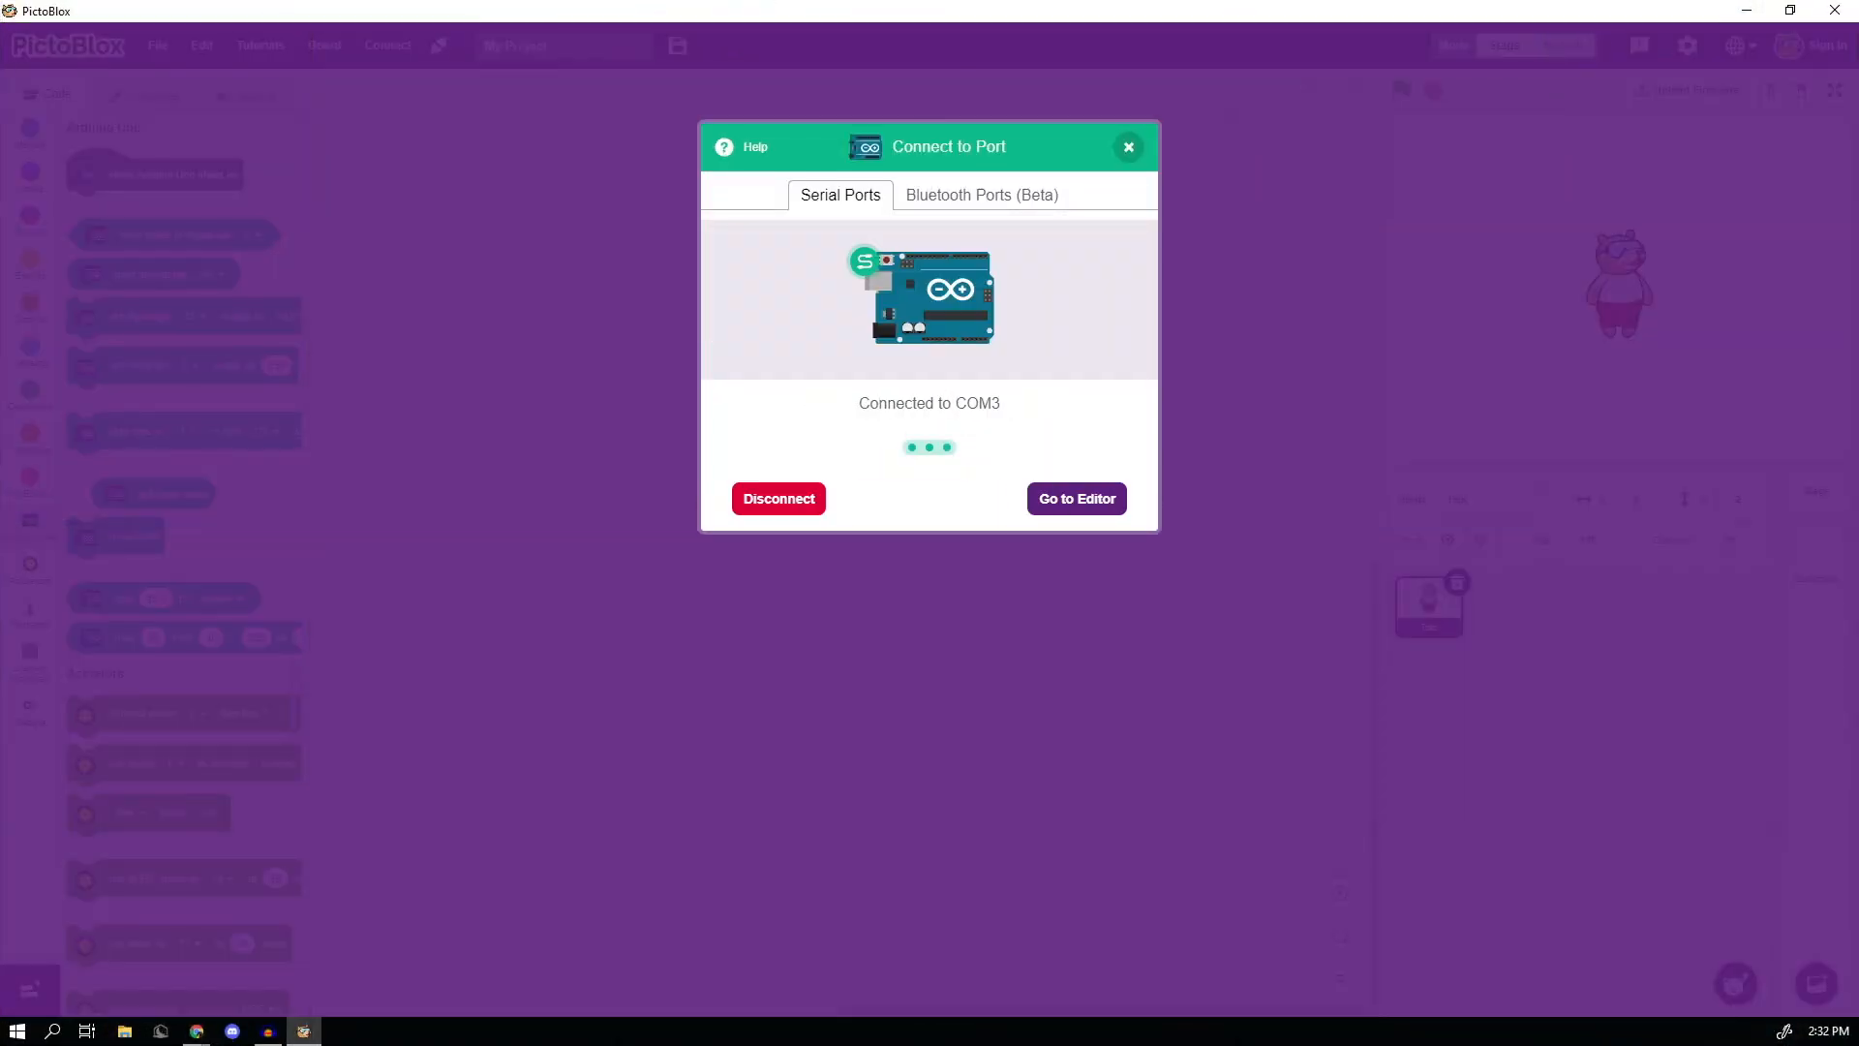
click(1075, 497)
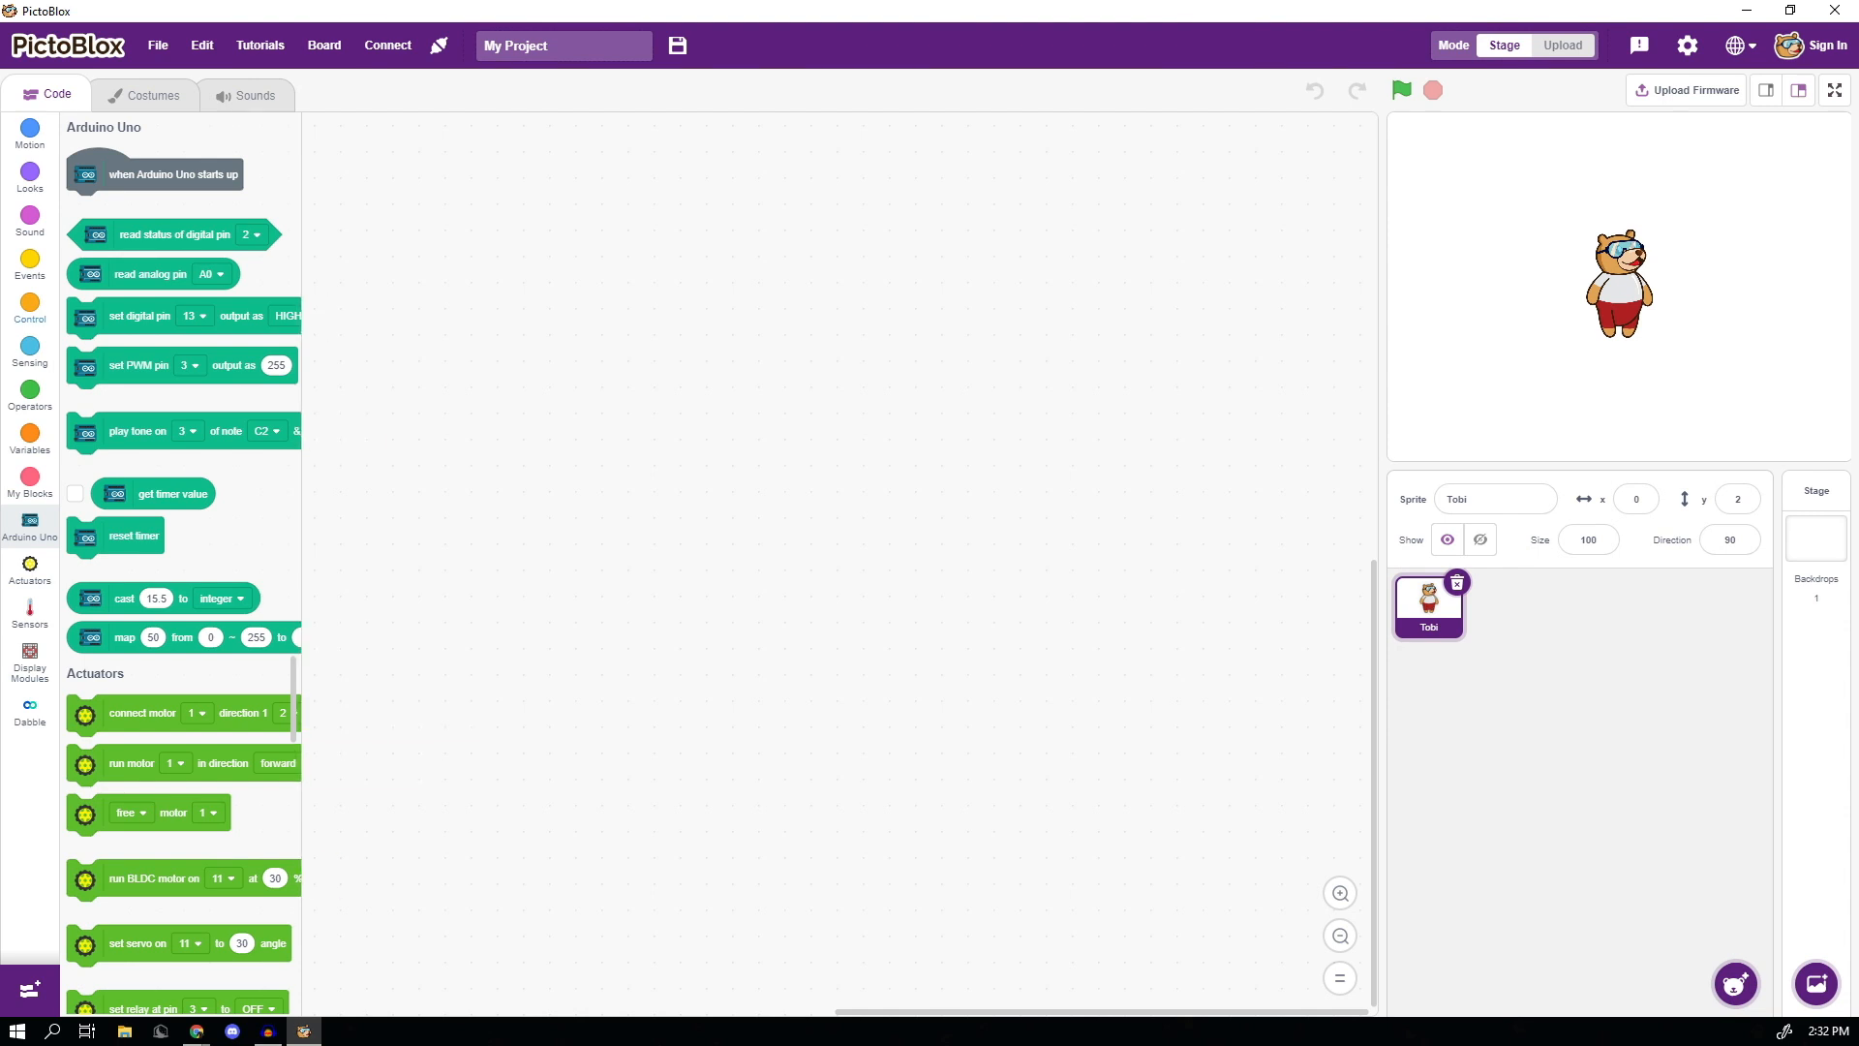
click(29, 267)
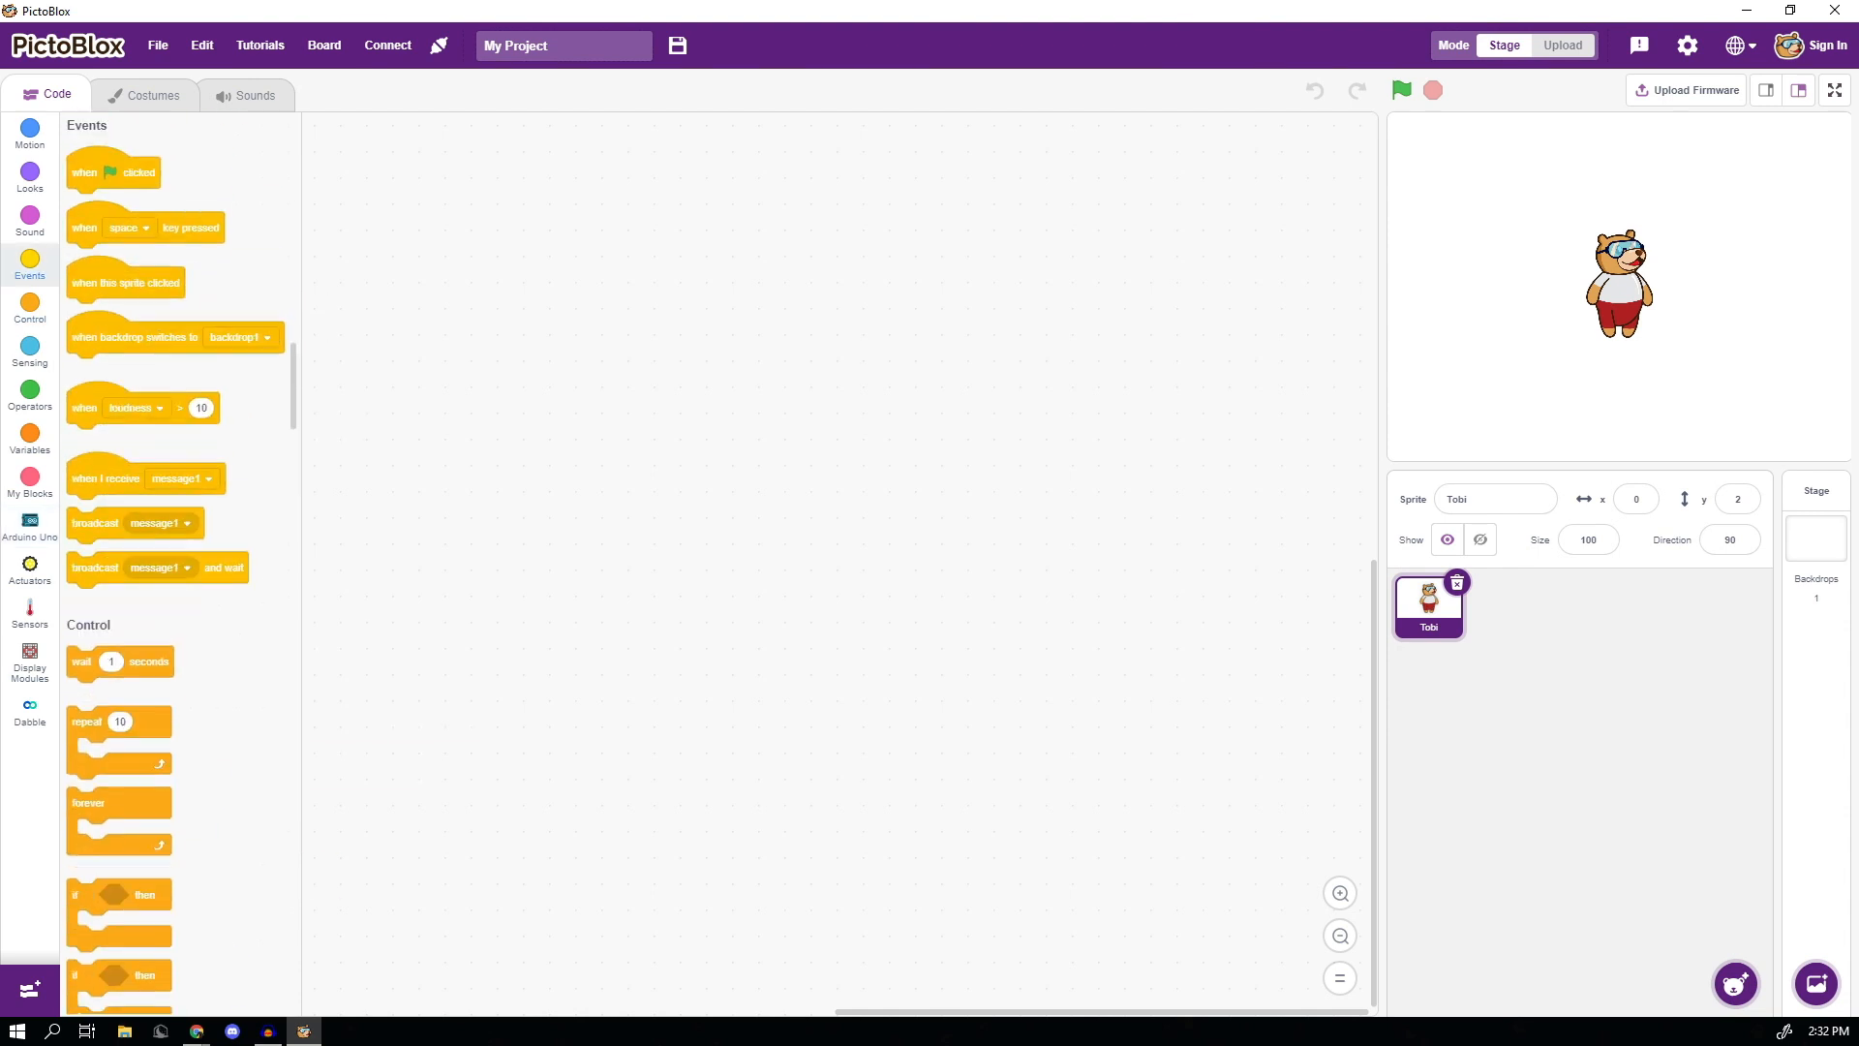
drag(112, 172, 681, 270)
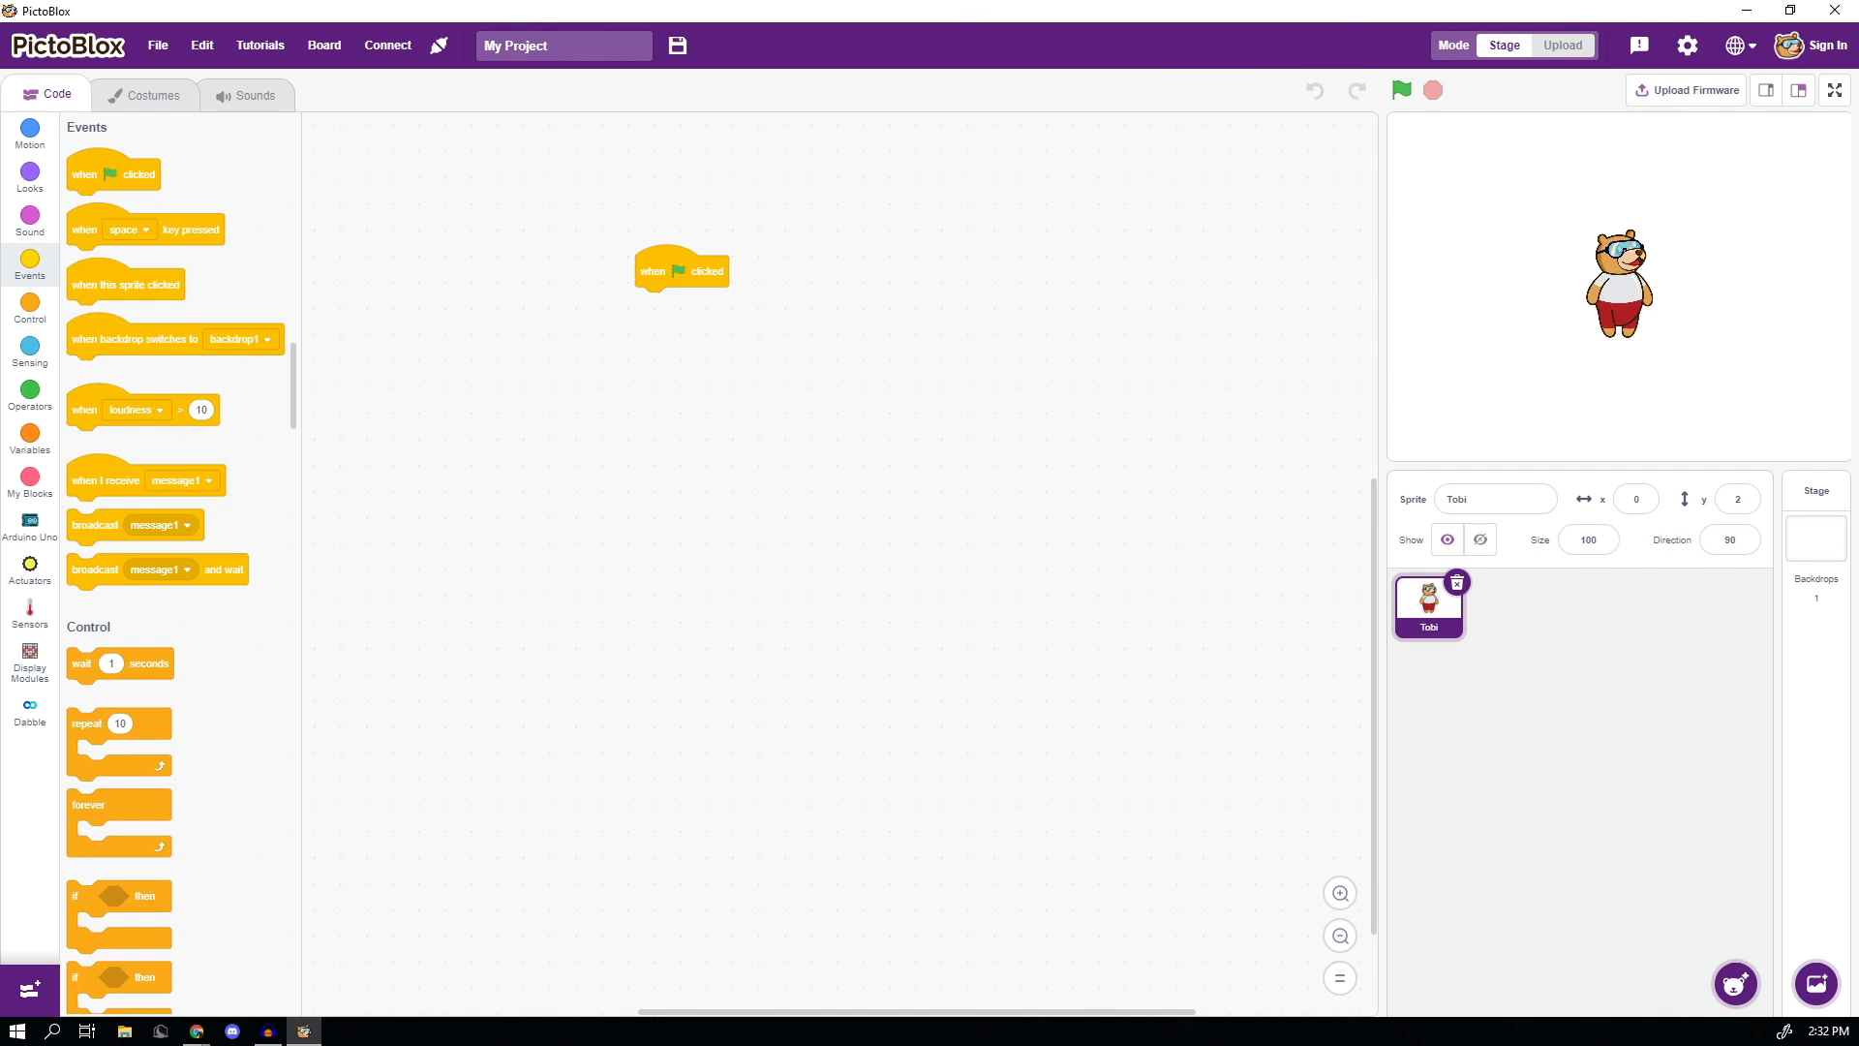
click(1400, 91)
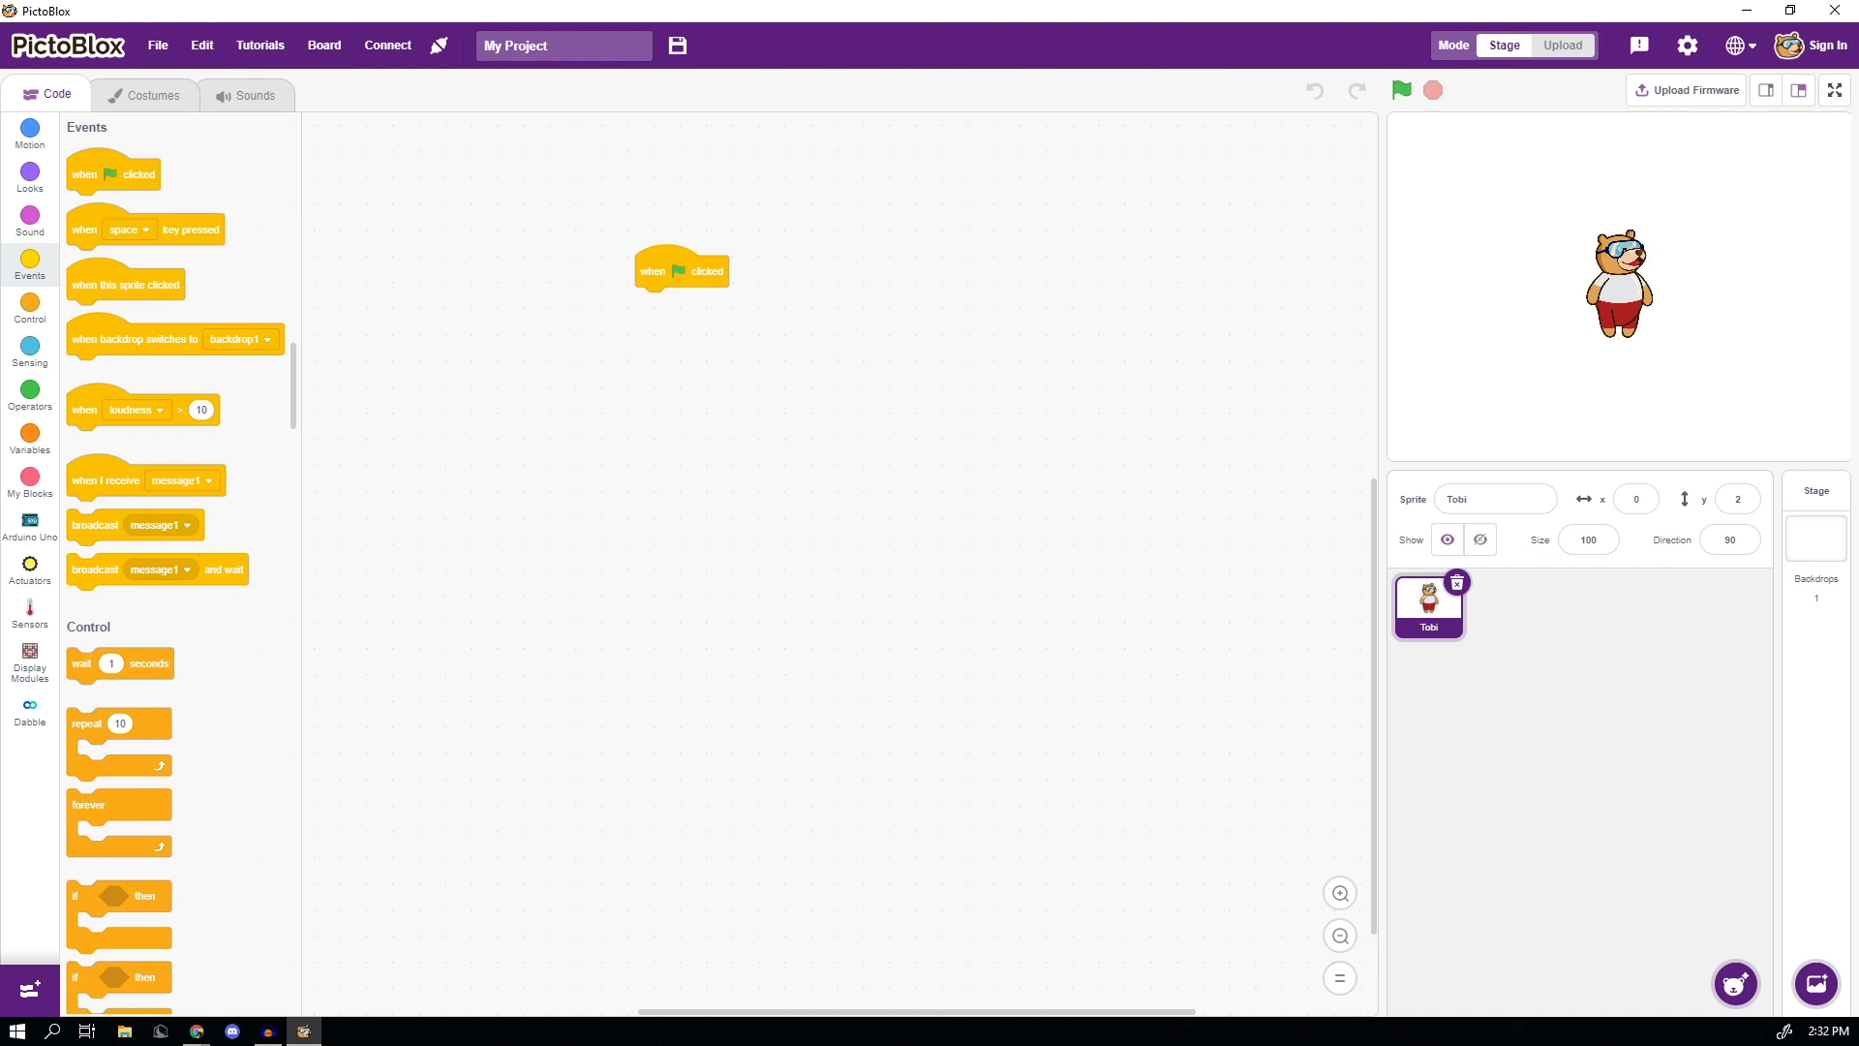
mouse_move(1400, 91)
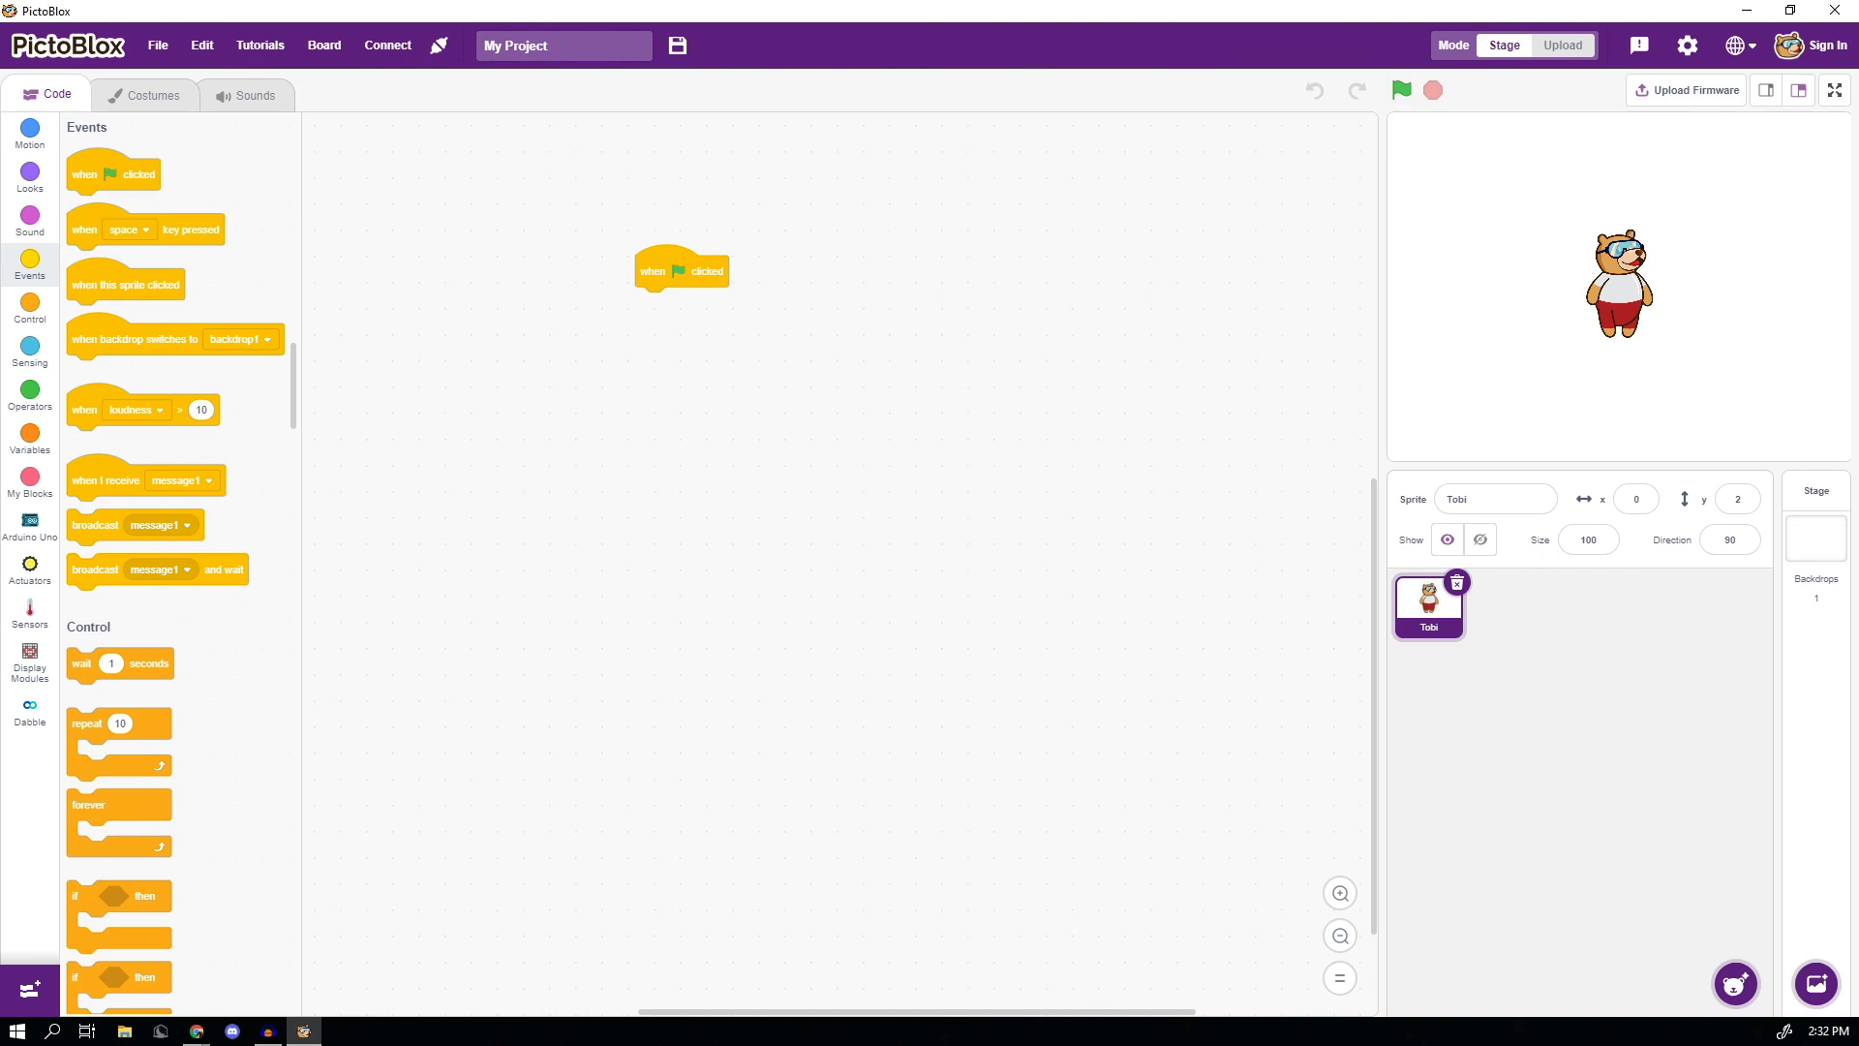
- Attach a forever loop from the Control blocks under the flag hat block
click(29, 524)
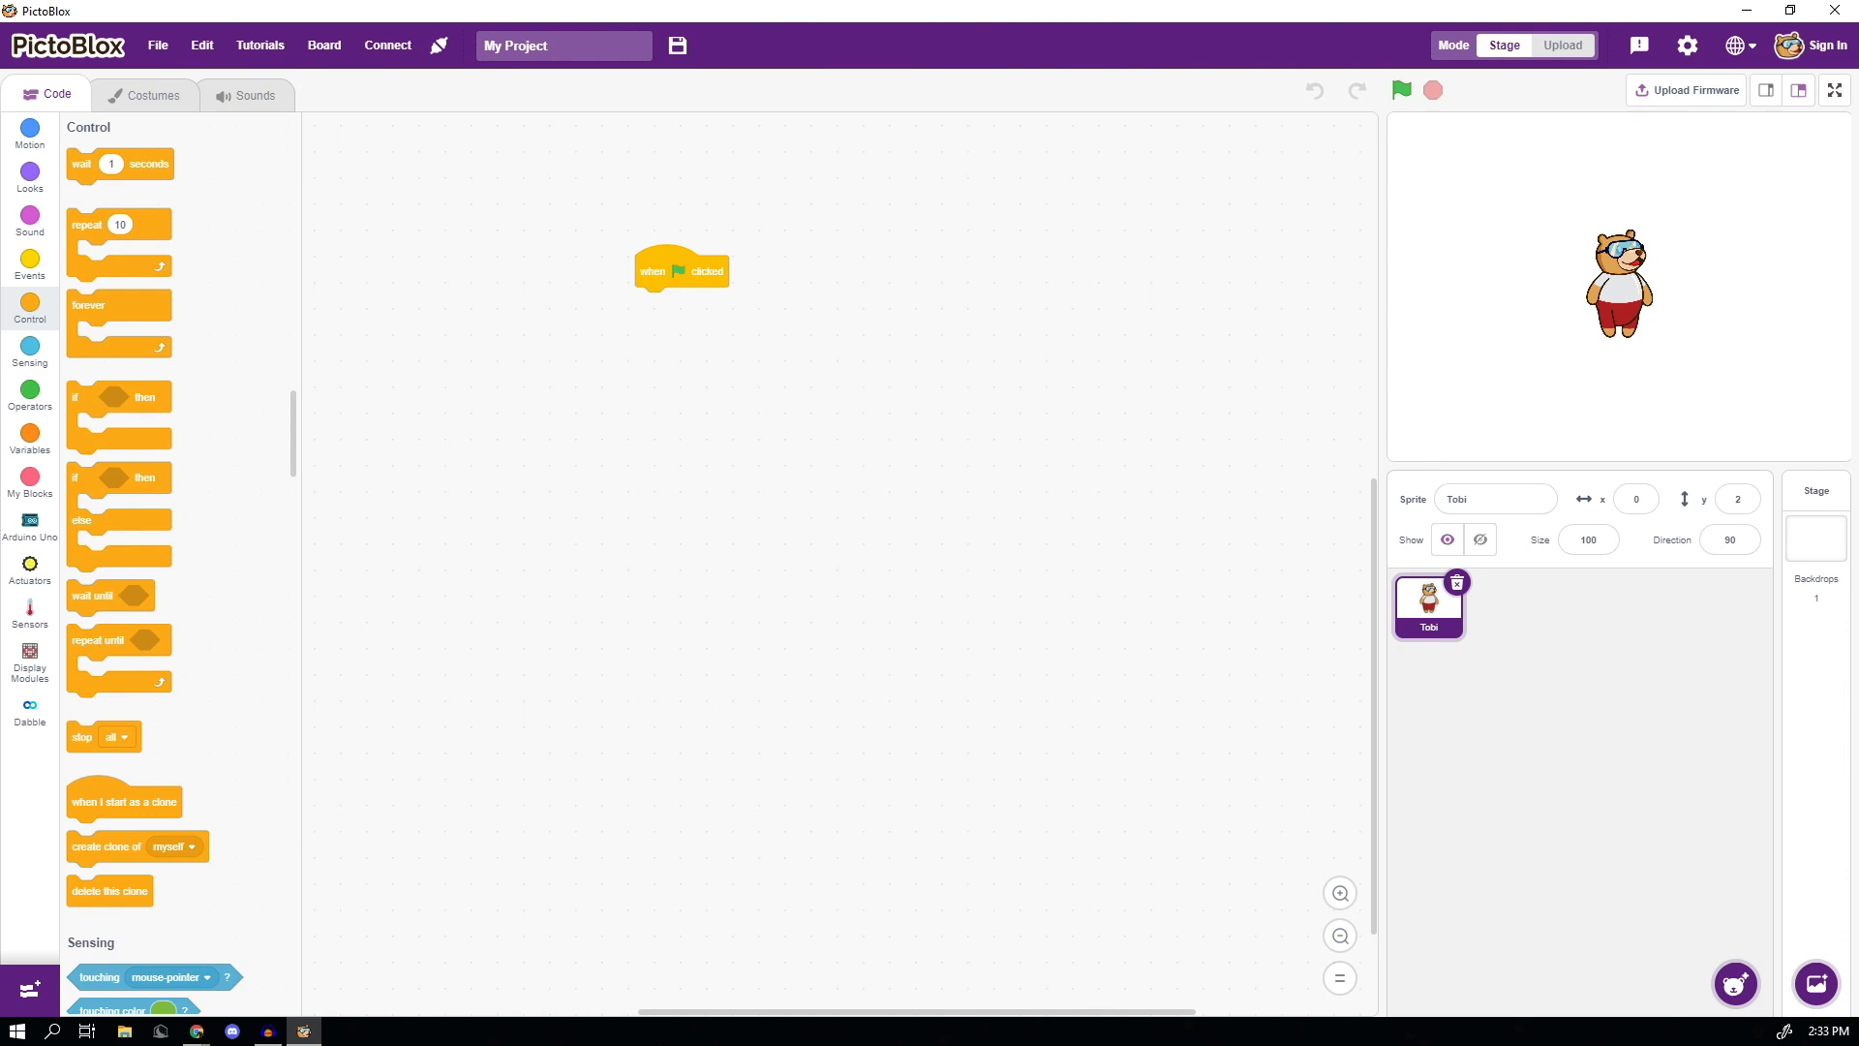
drag(87, 329, 664, 321)
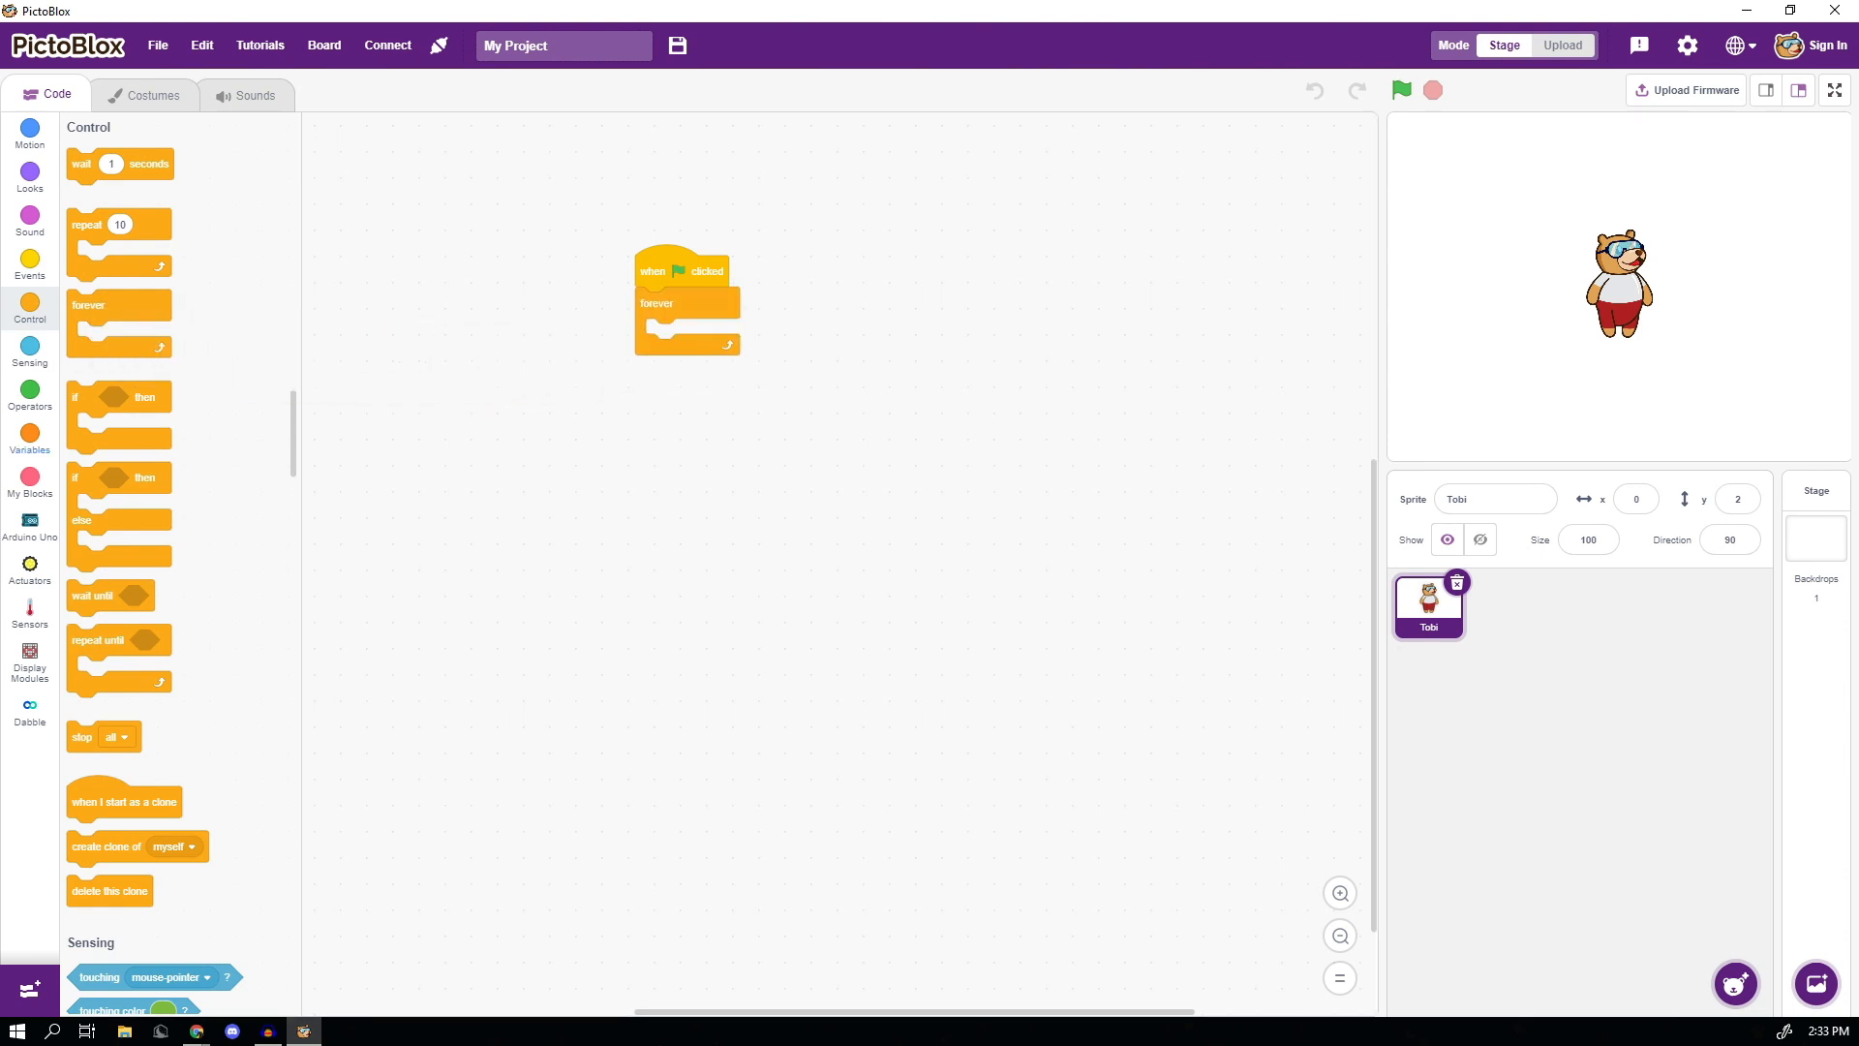
click(29, 521)
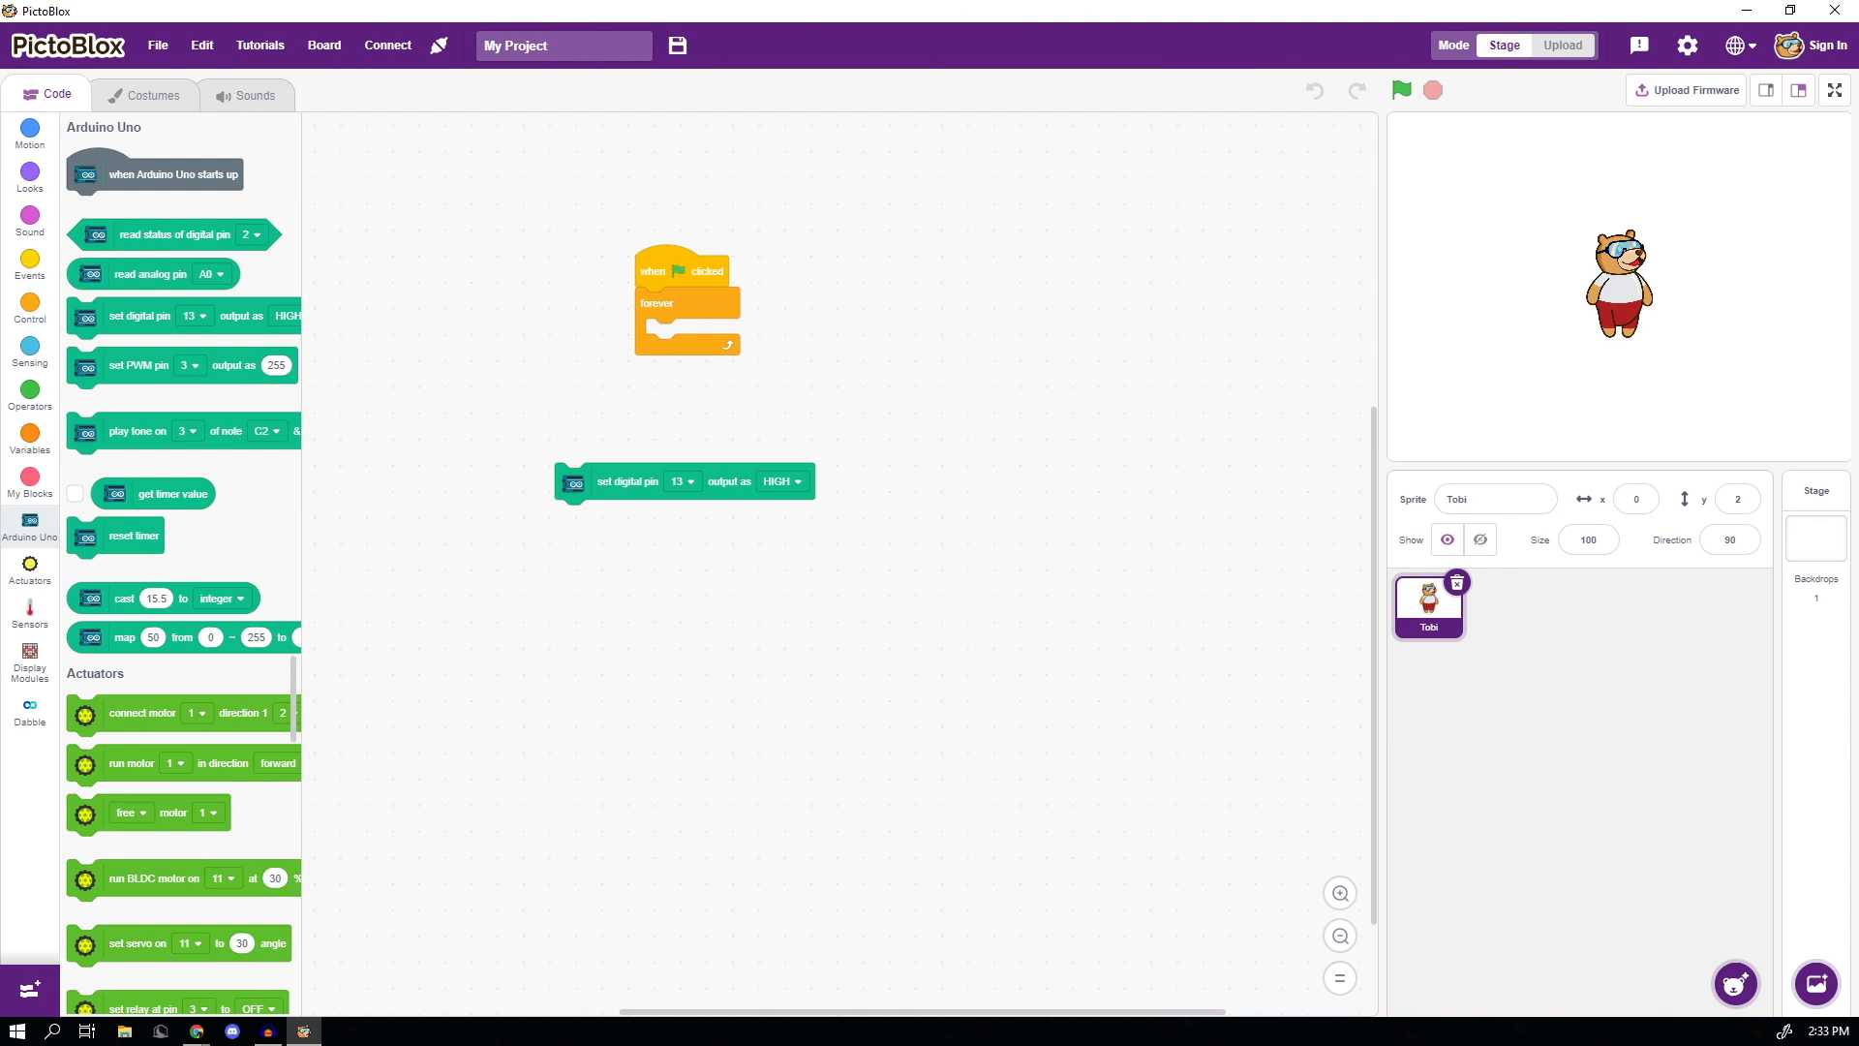
- Set the digital pin block to pin 12 output LOW and snap it inside the forever loop
click(679, 482)
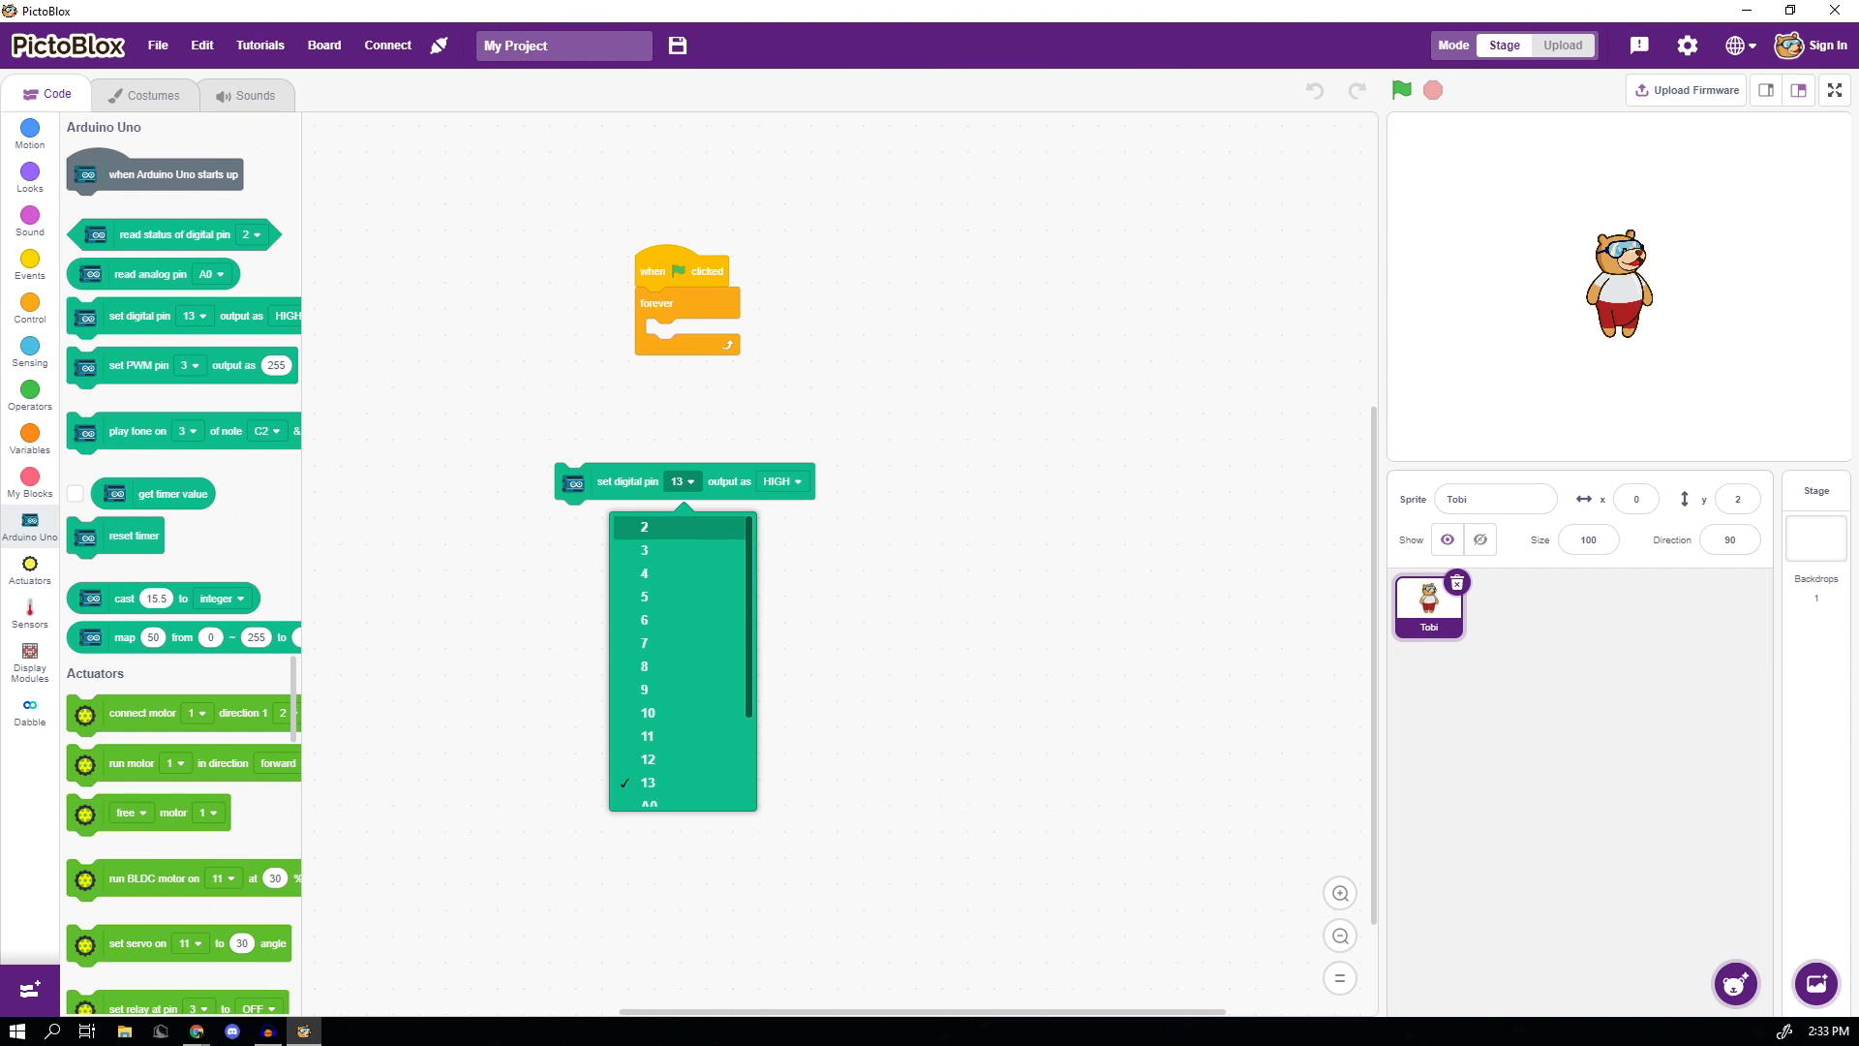
click(647, 759)
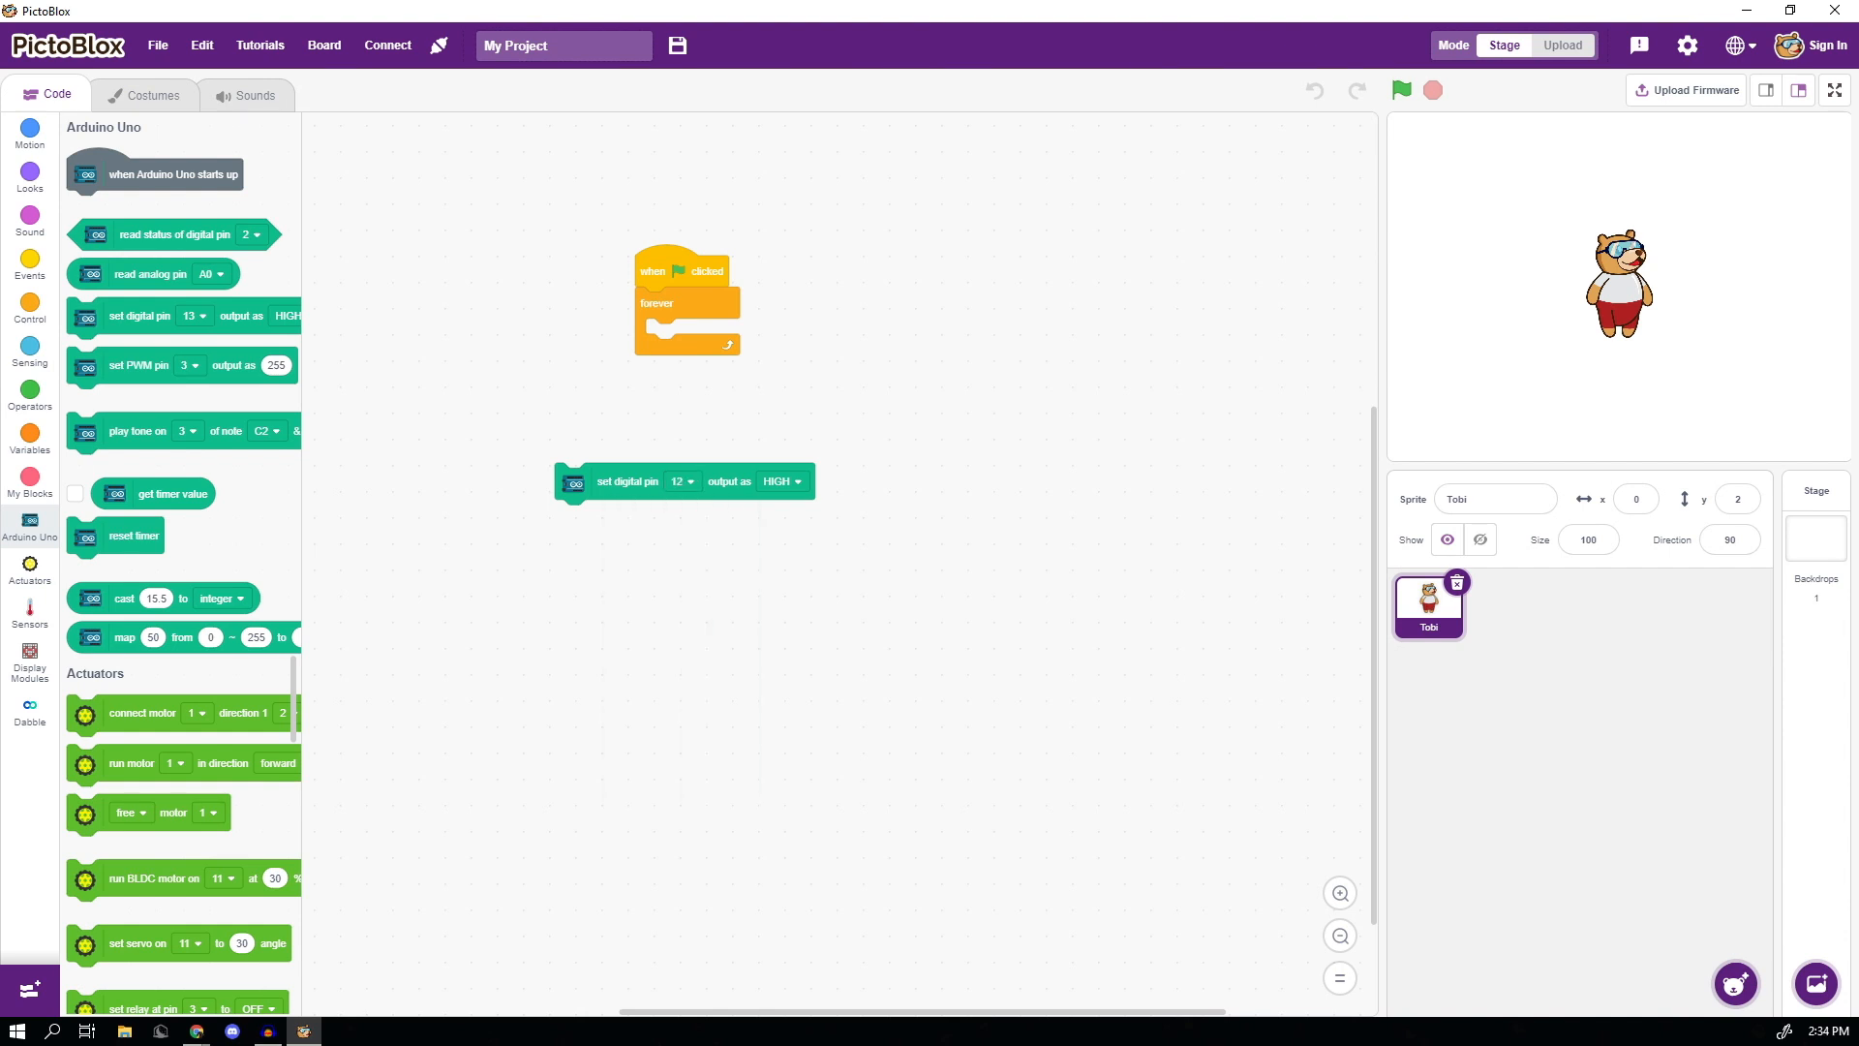
click(778, 482)
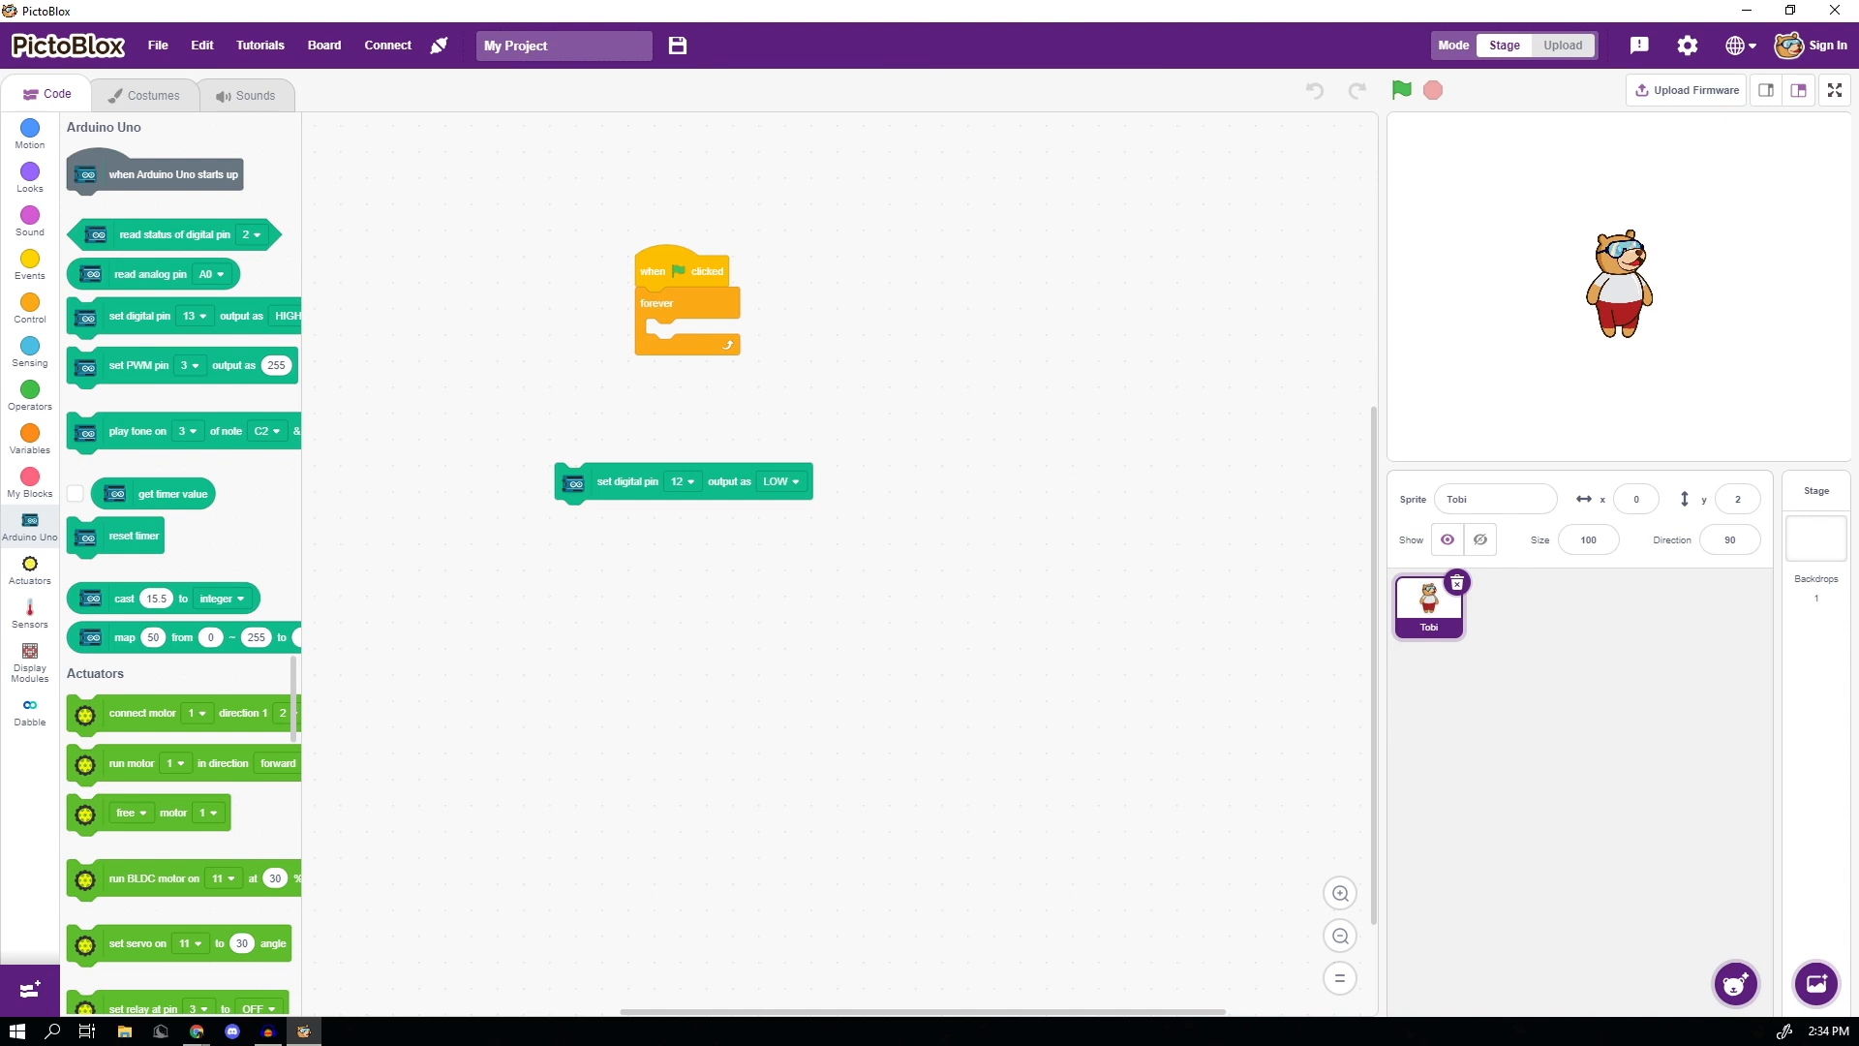
click(778, 482)
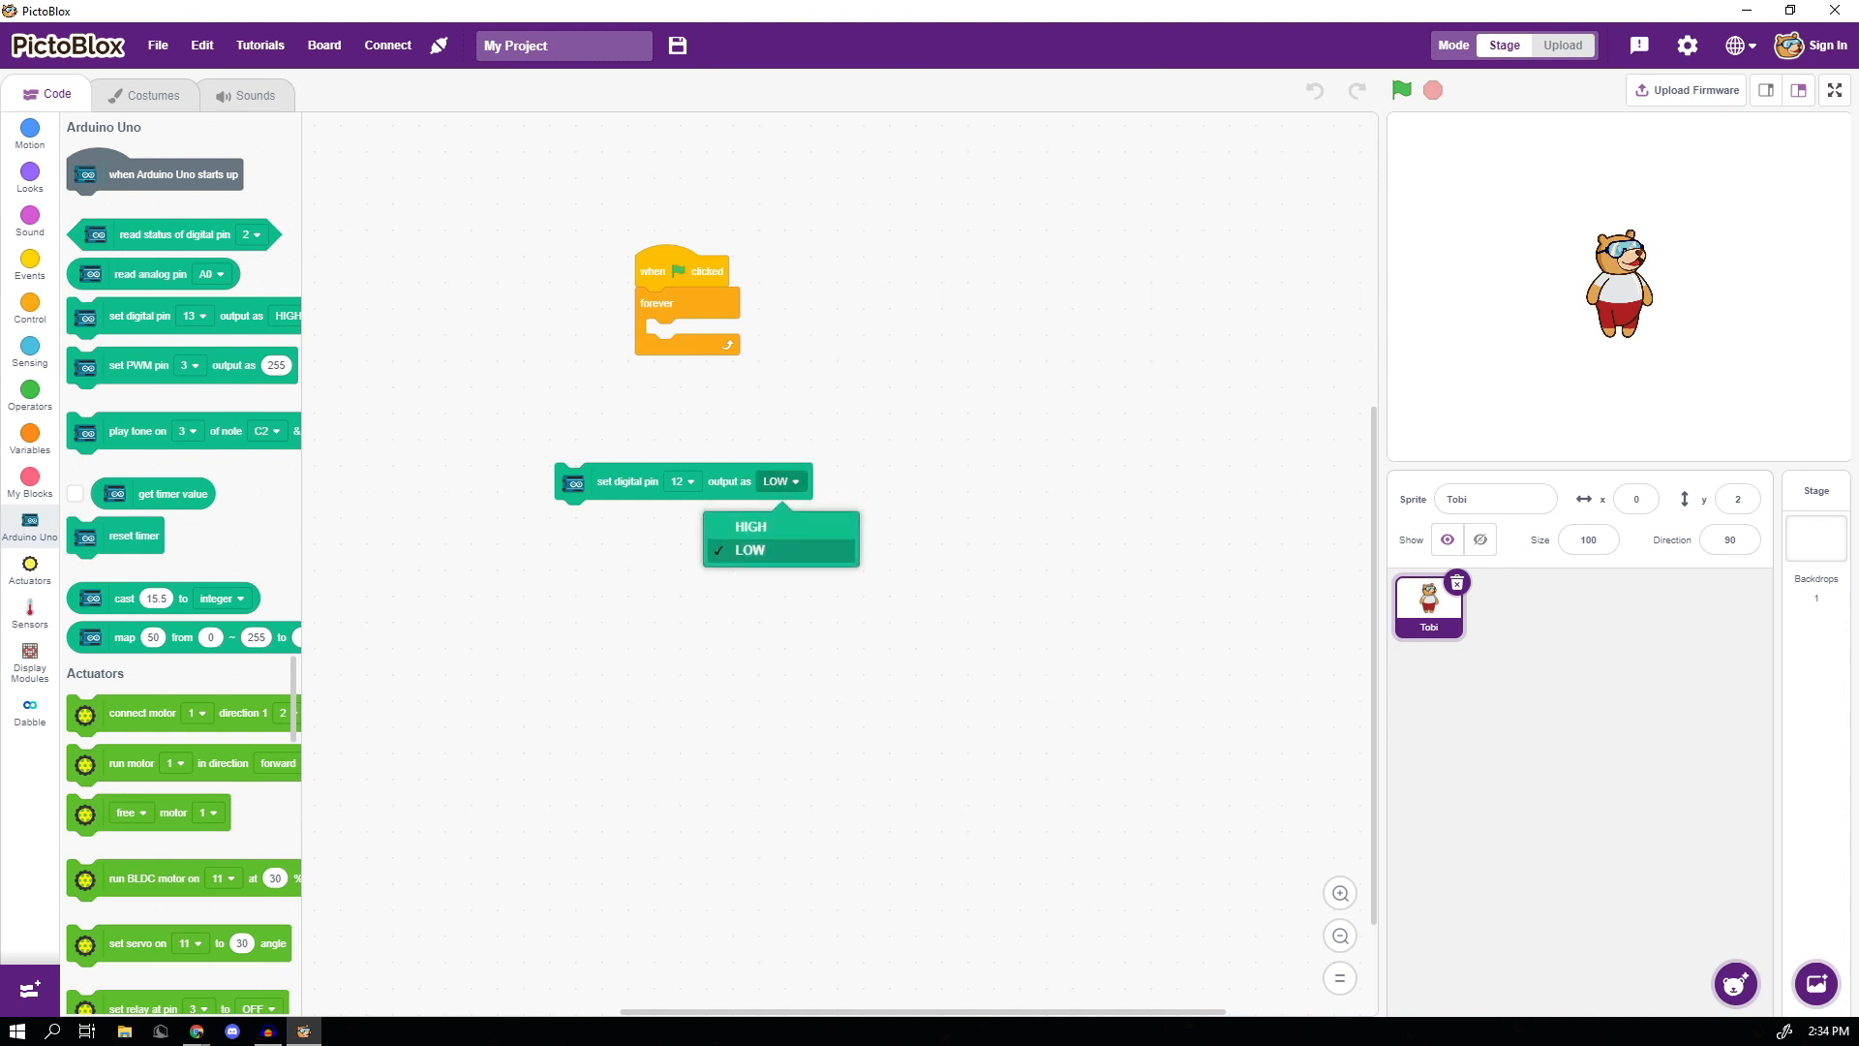
drag(627, 481, 723, 344)
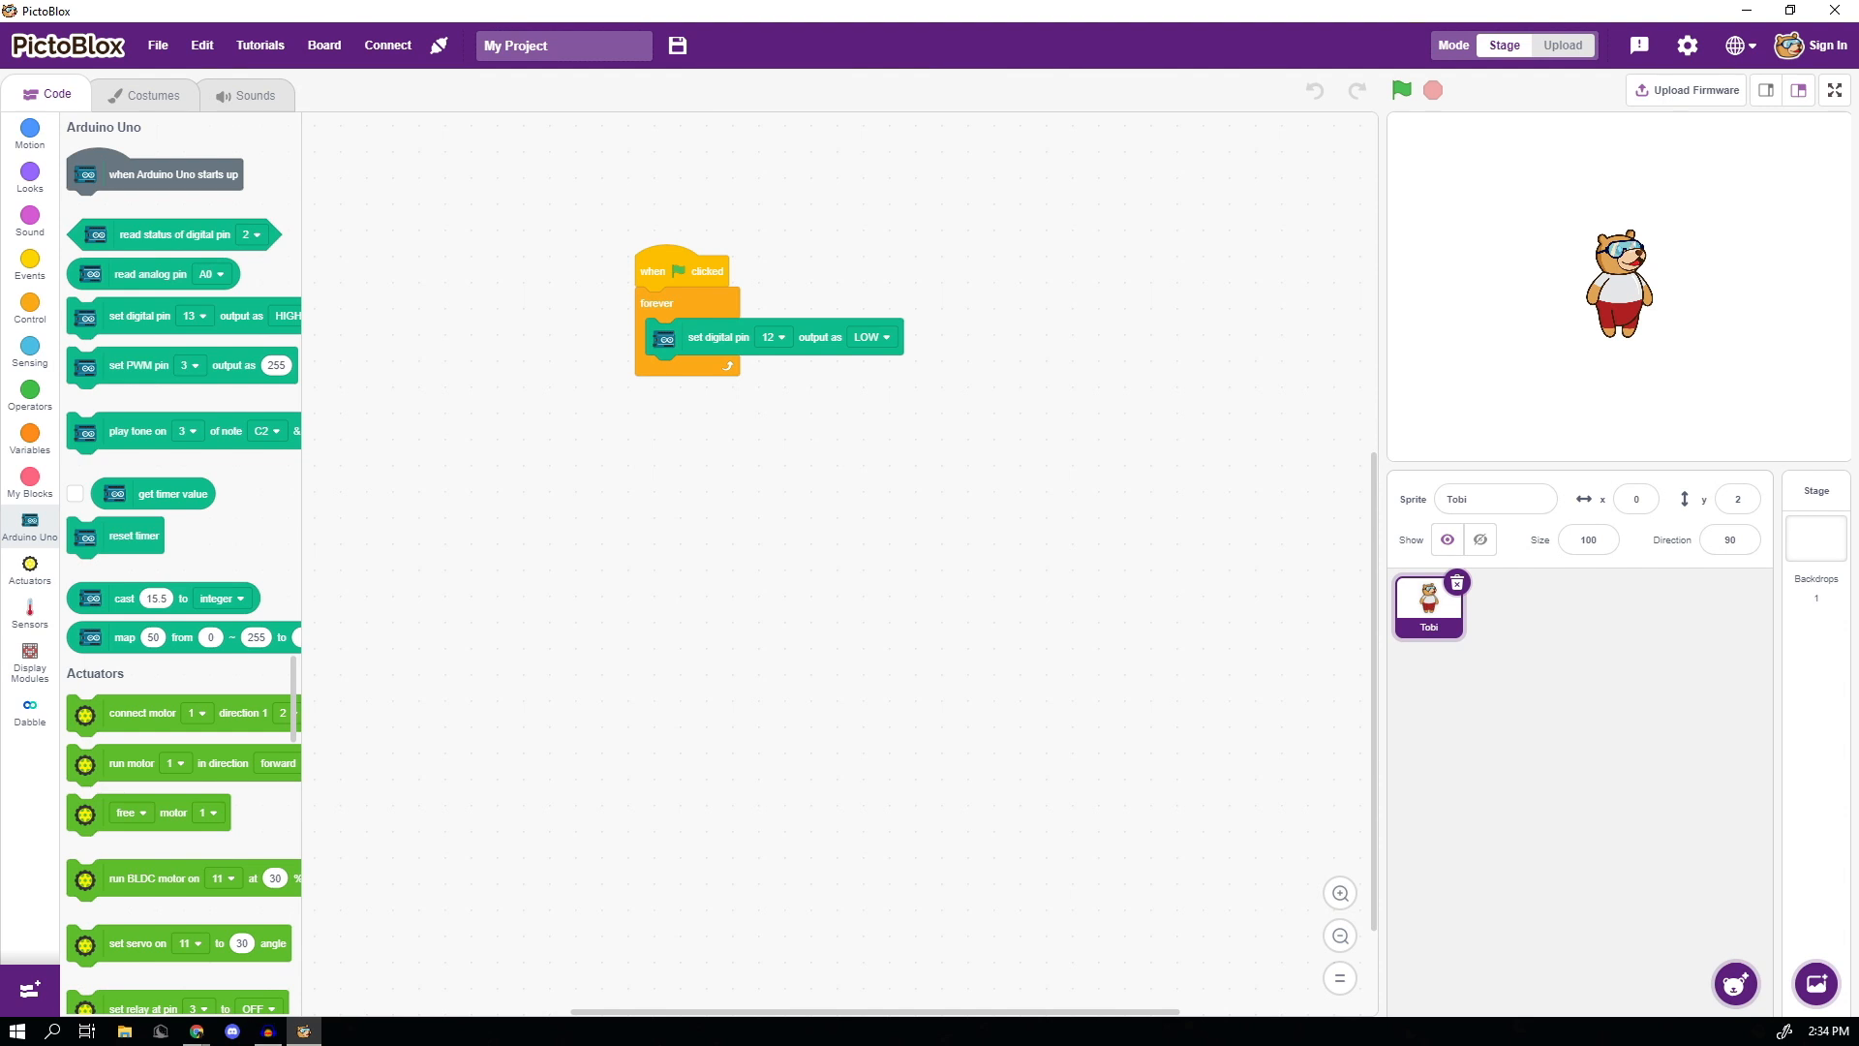
- Add a 1-second wait, set pin 12 HIGH, a 0.5-second wait and another set-pin block to the loop
click(29, 308)
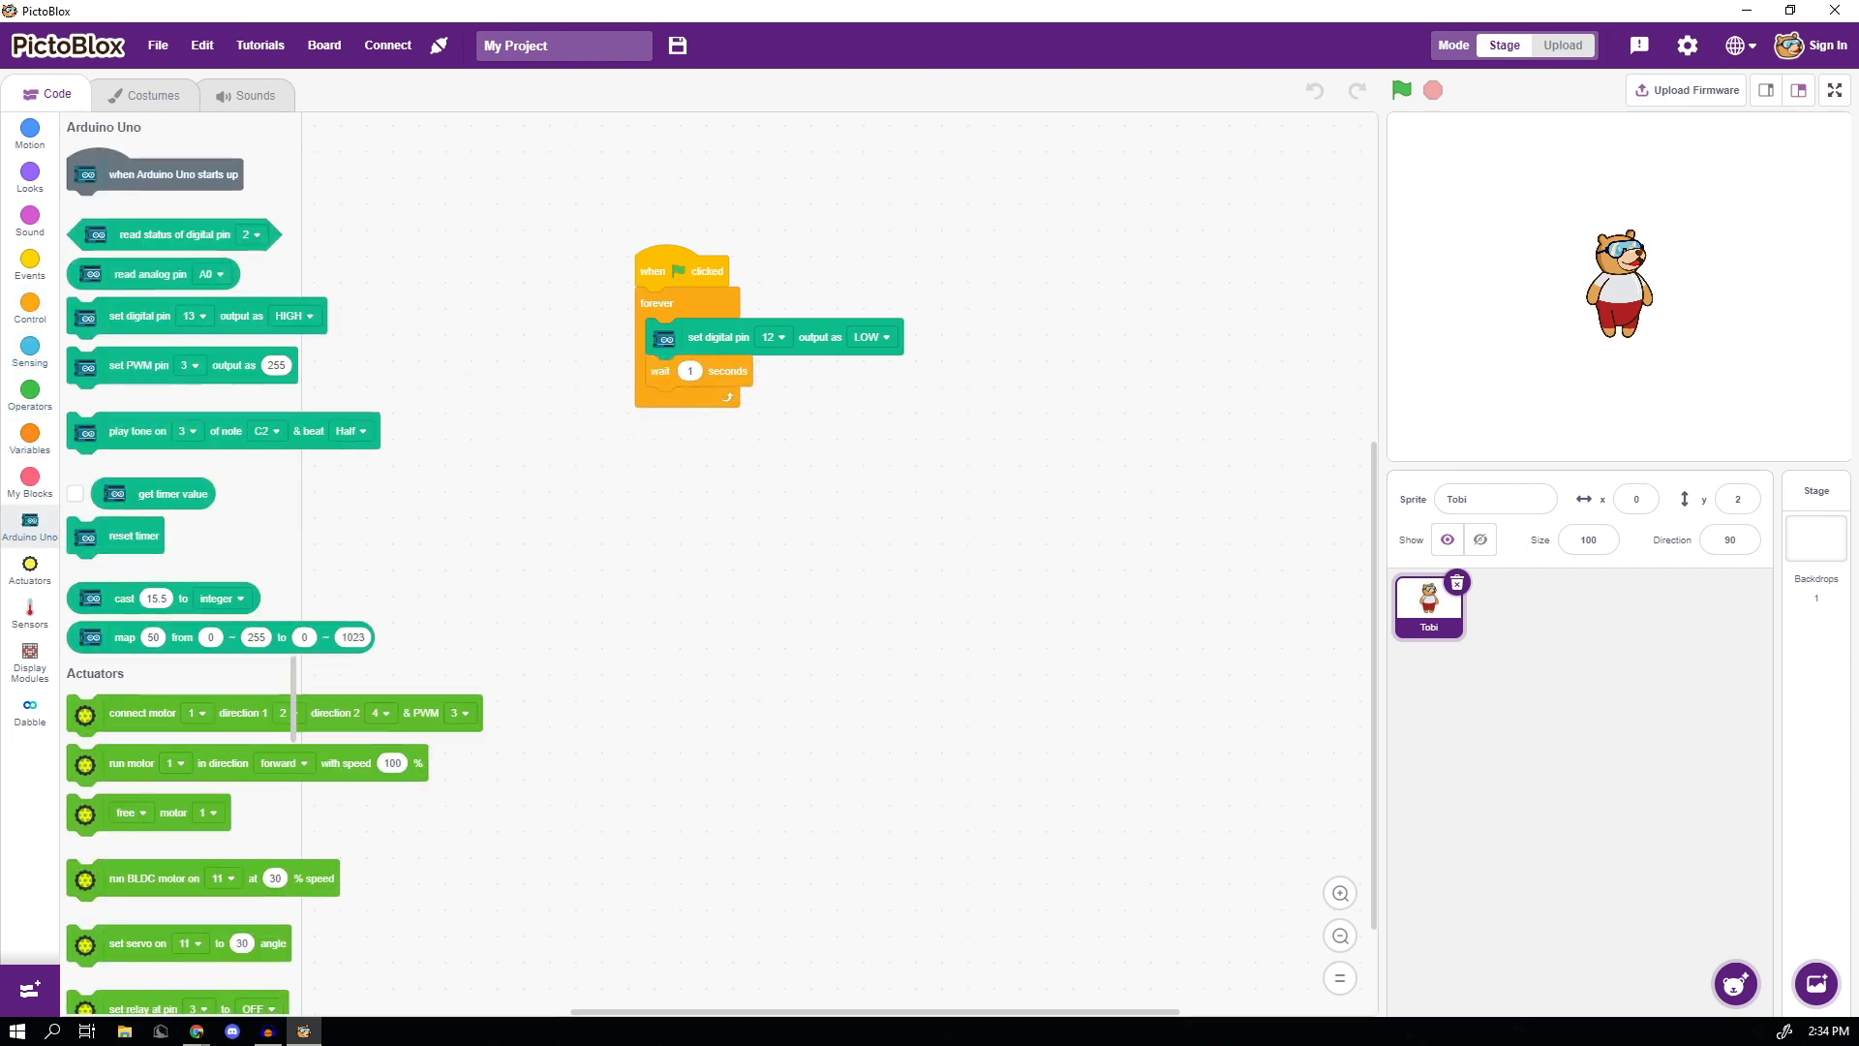
drag(139, 315, 714, 420)
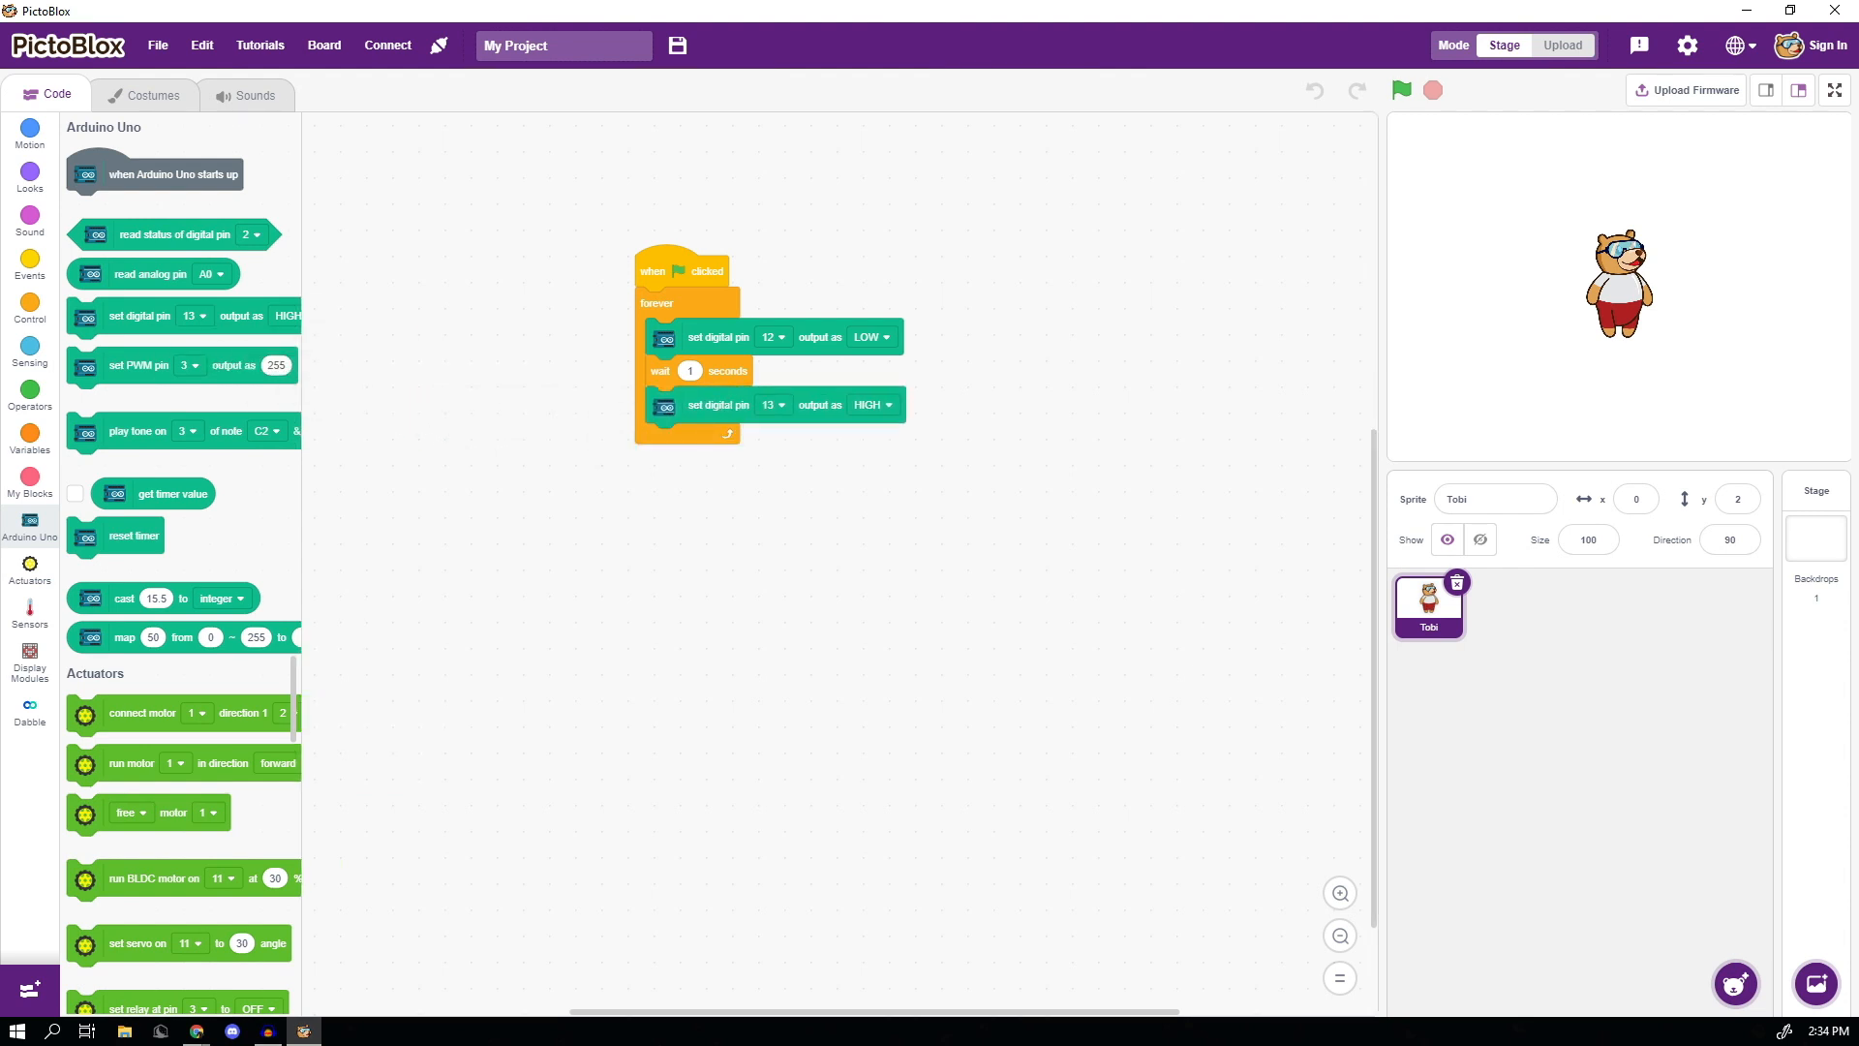
click(772, 405)
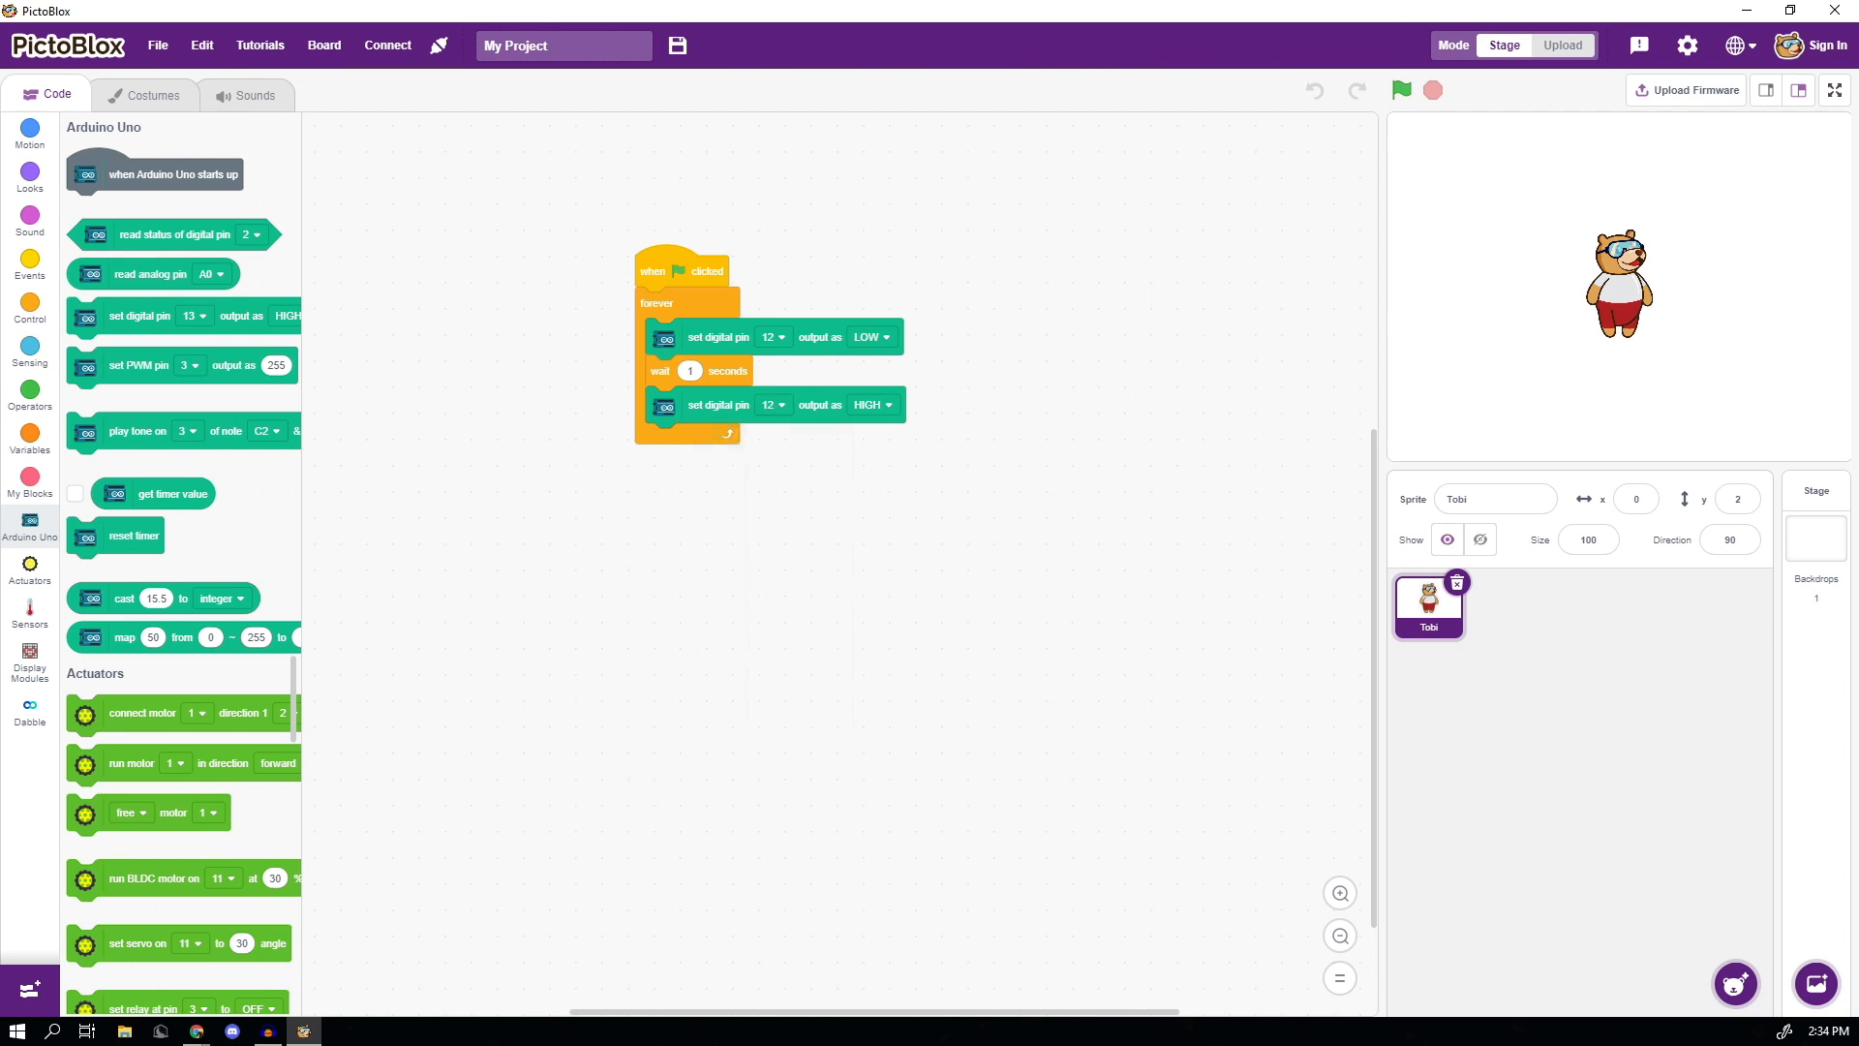
click(29, 440)
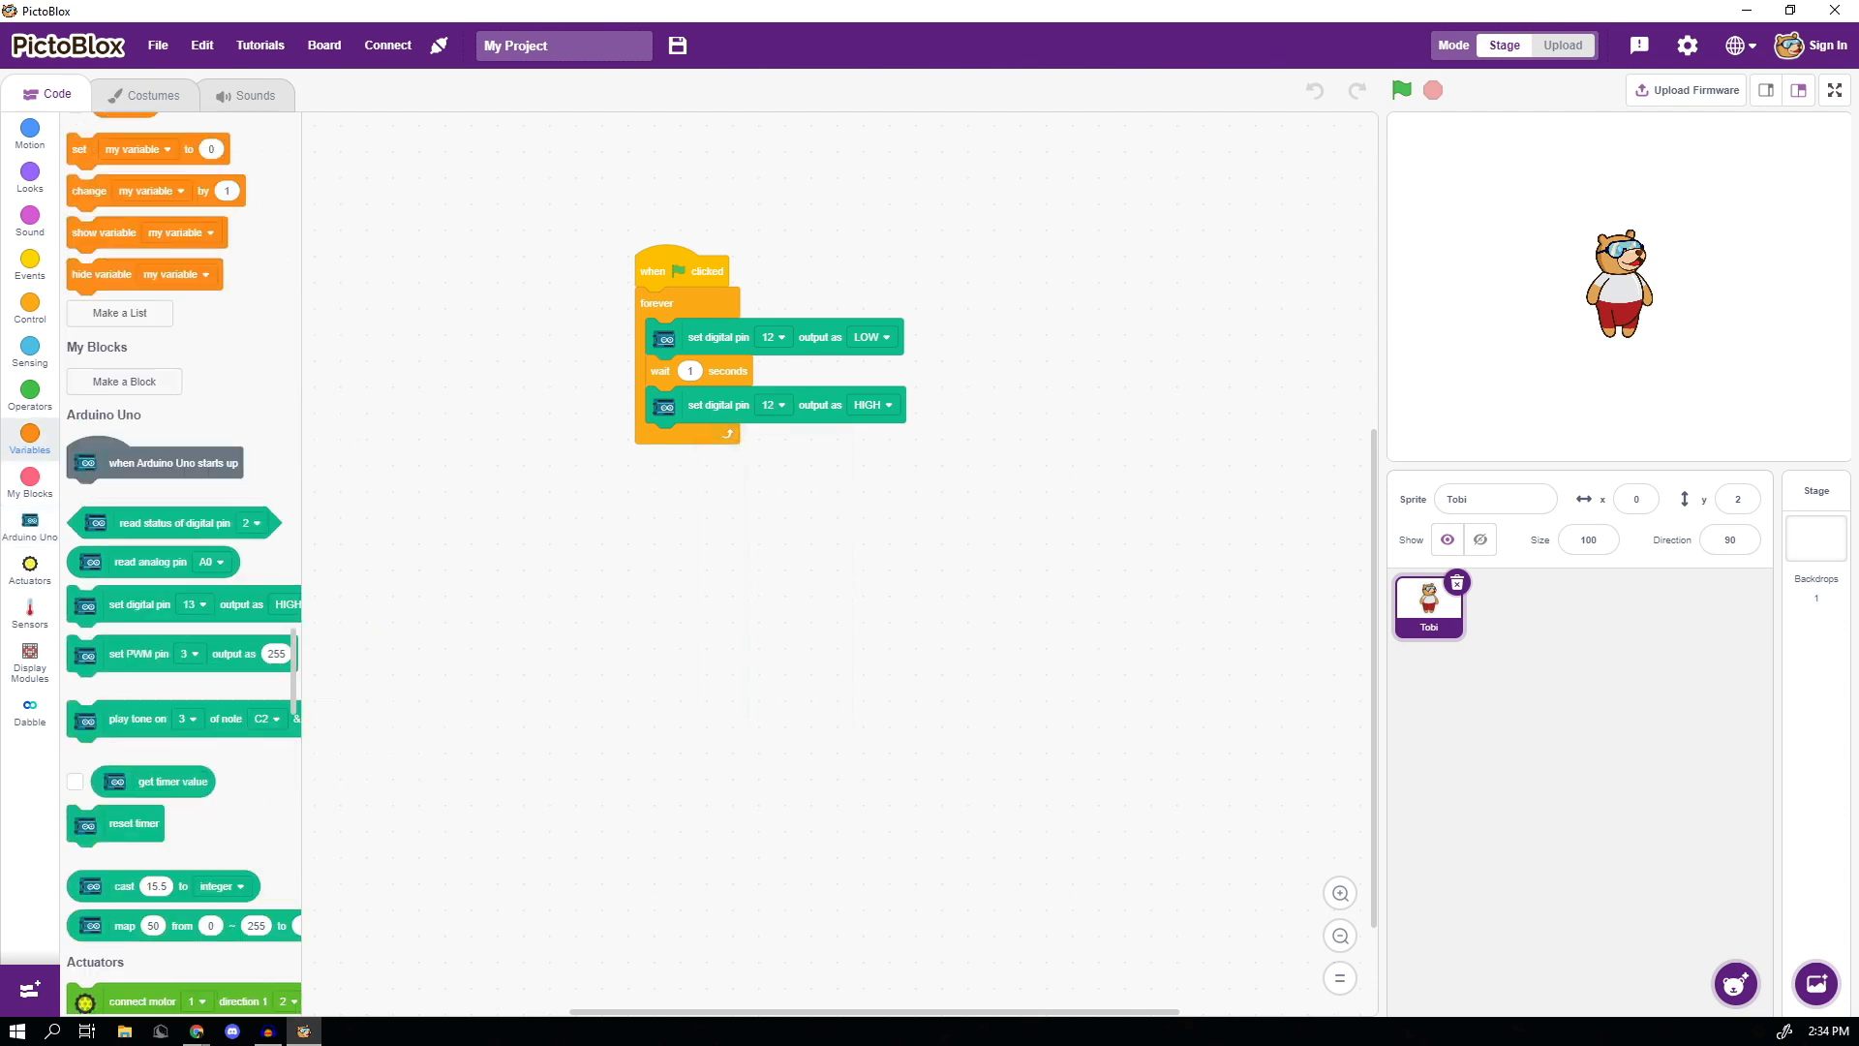
click(29, 308)
text(0.5)
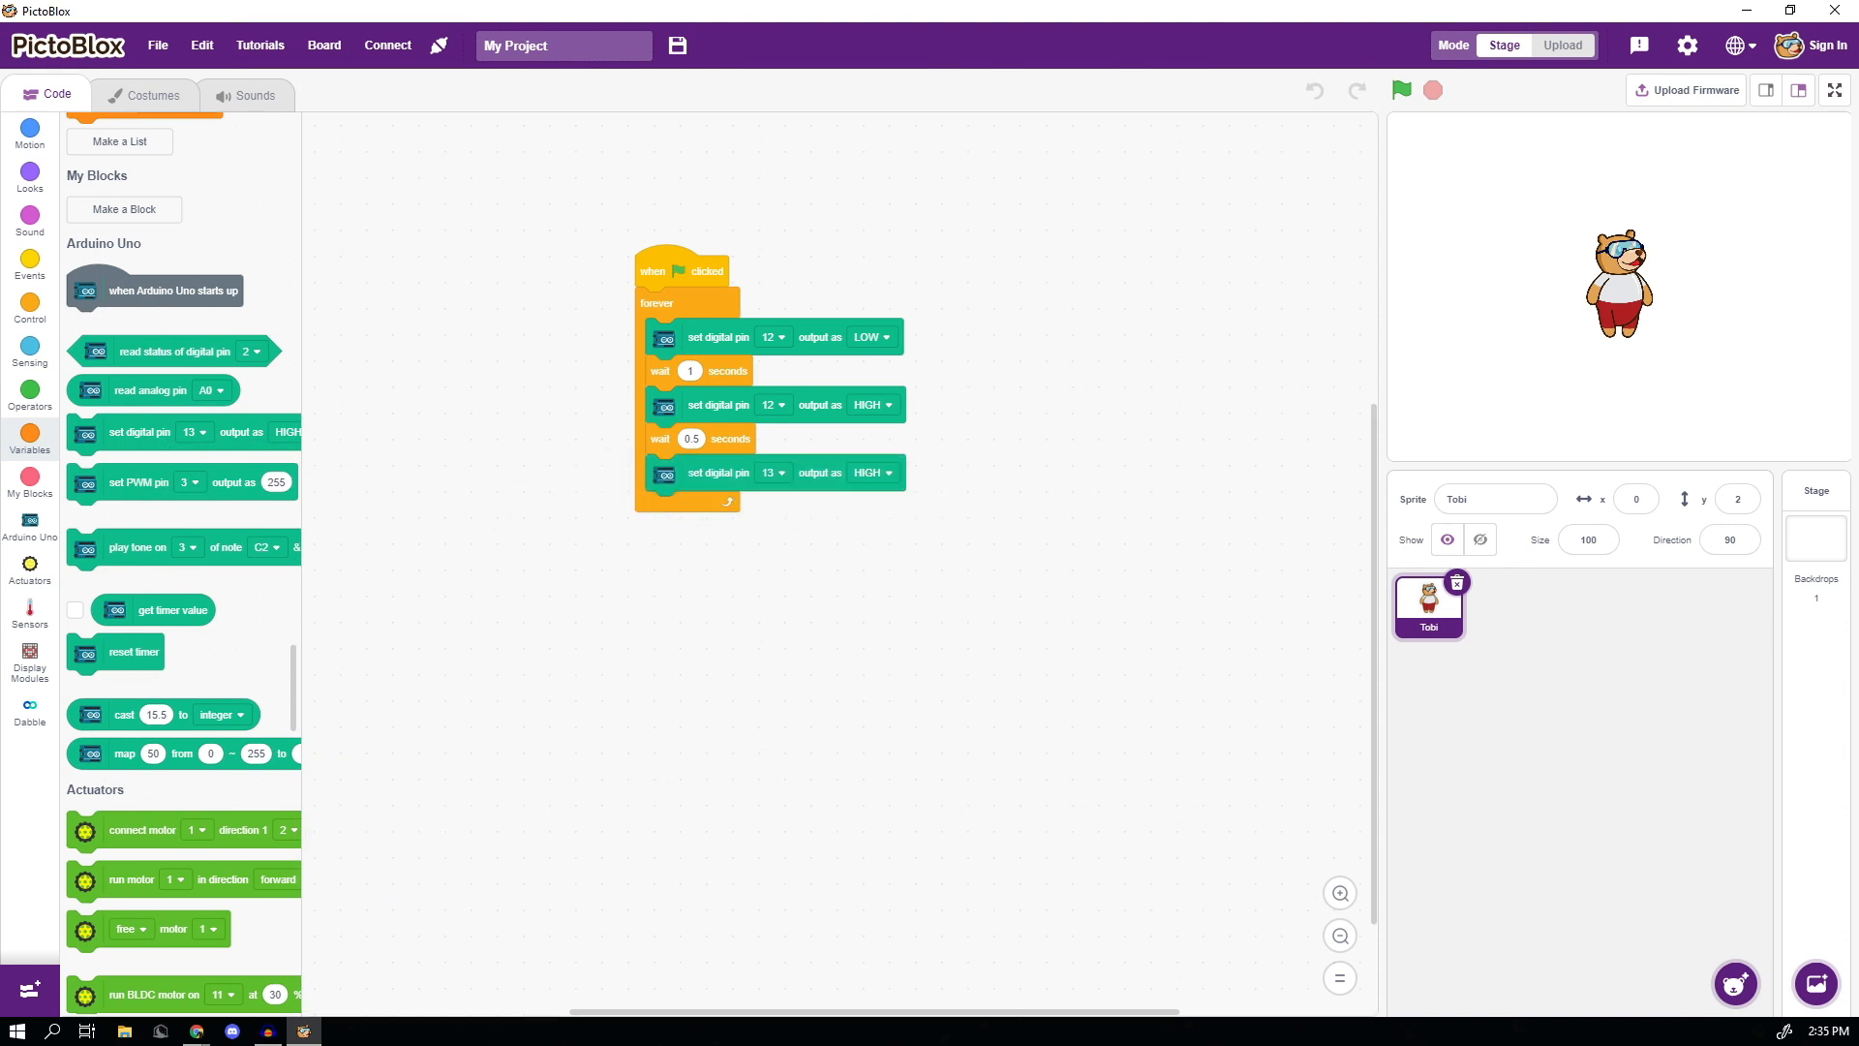
click(865, 472)
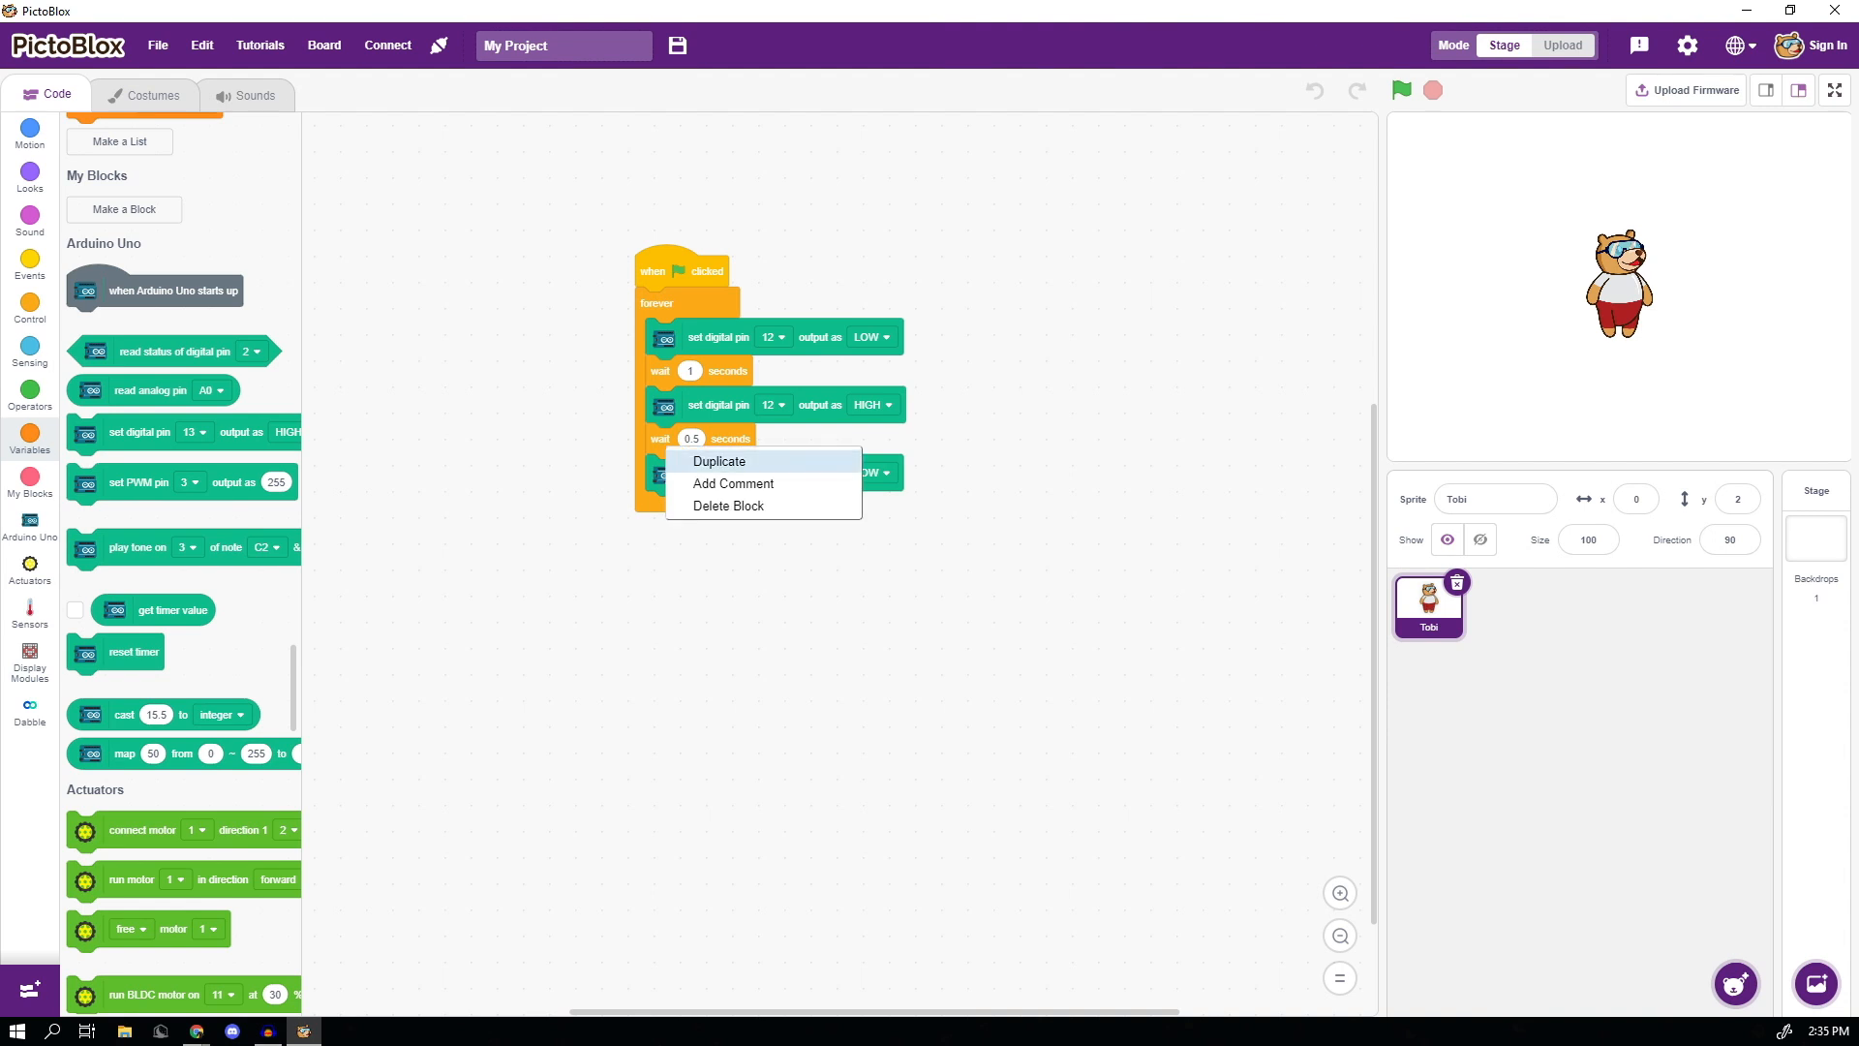
- Duplicate the wait 0.5 block with its pin 12 LOW block to the loop's end and run the script
click(718, 461)
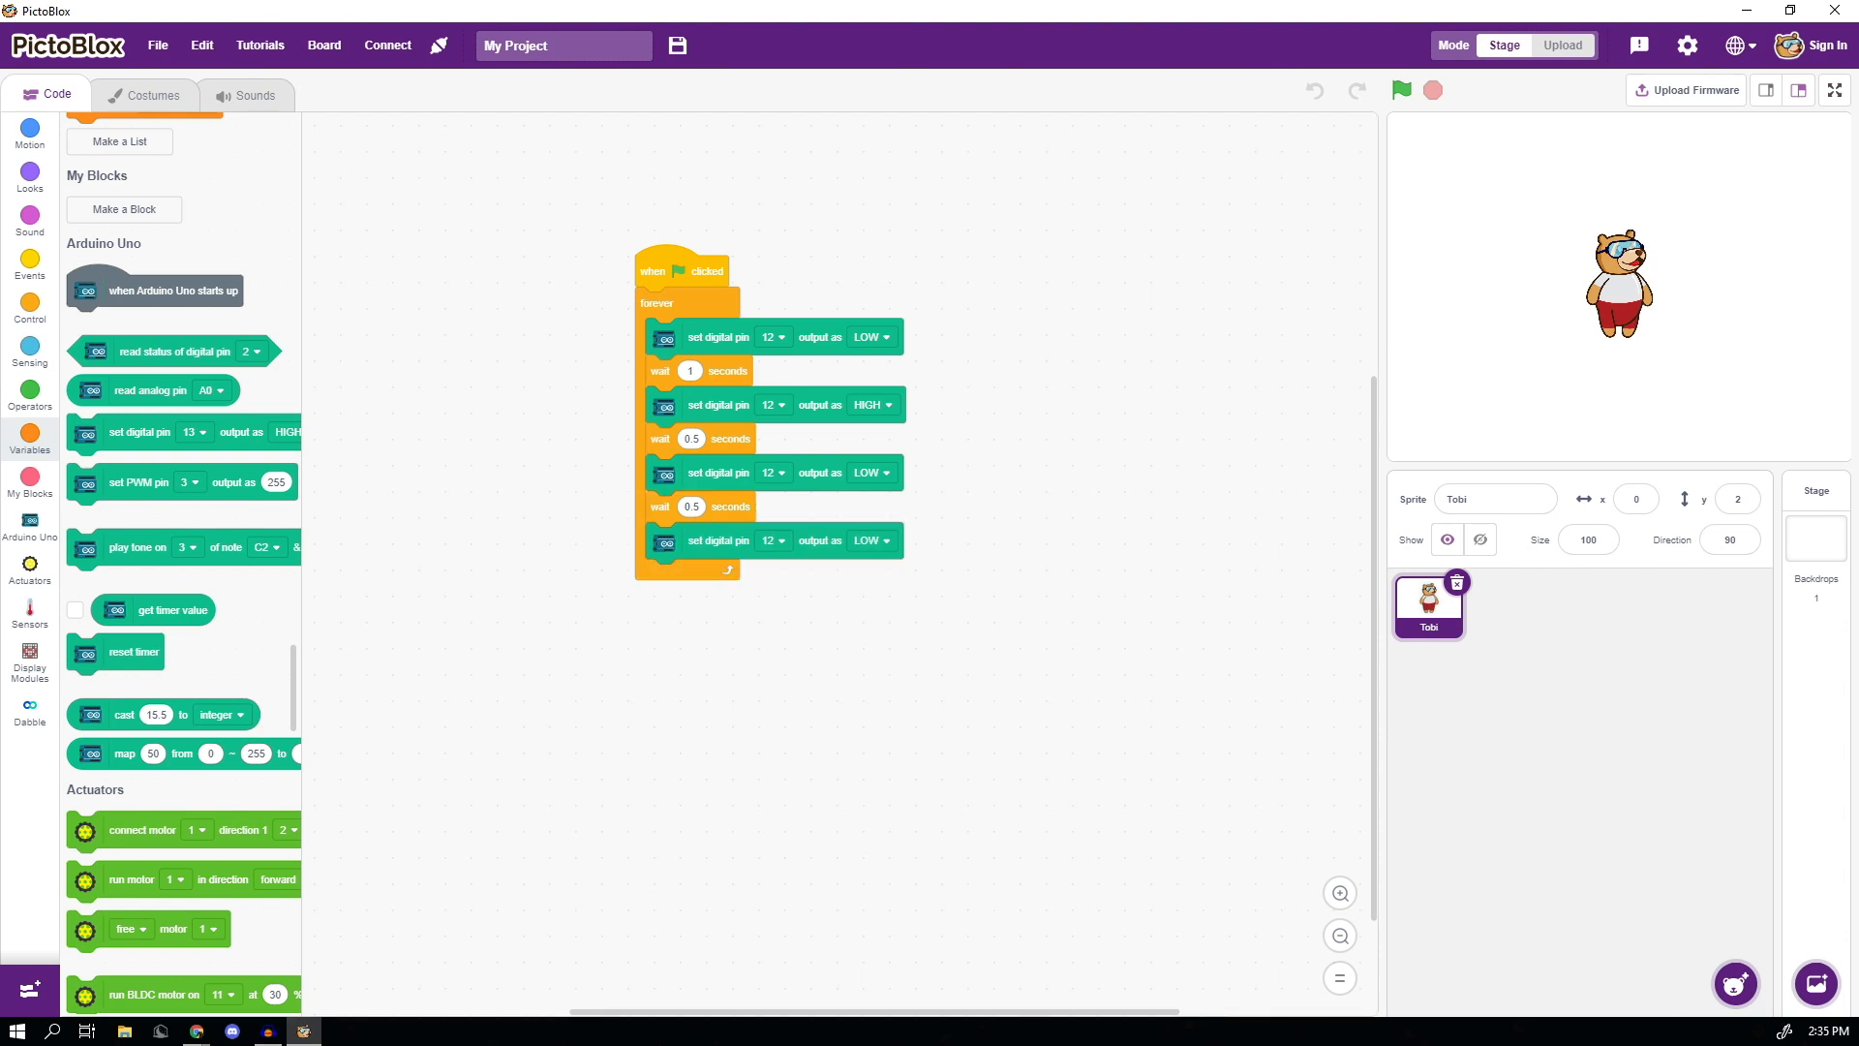
click(1400, 91)
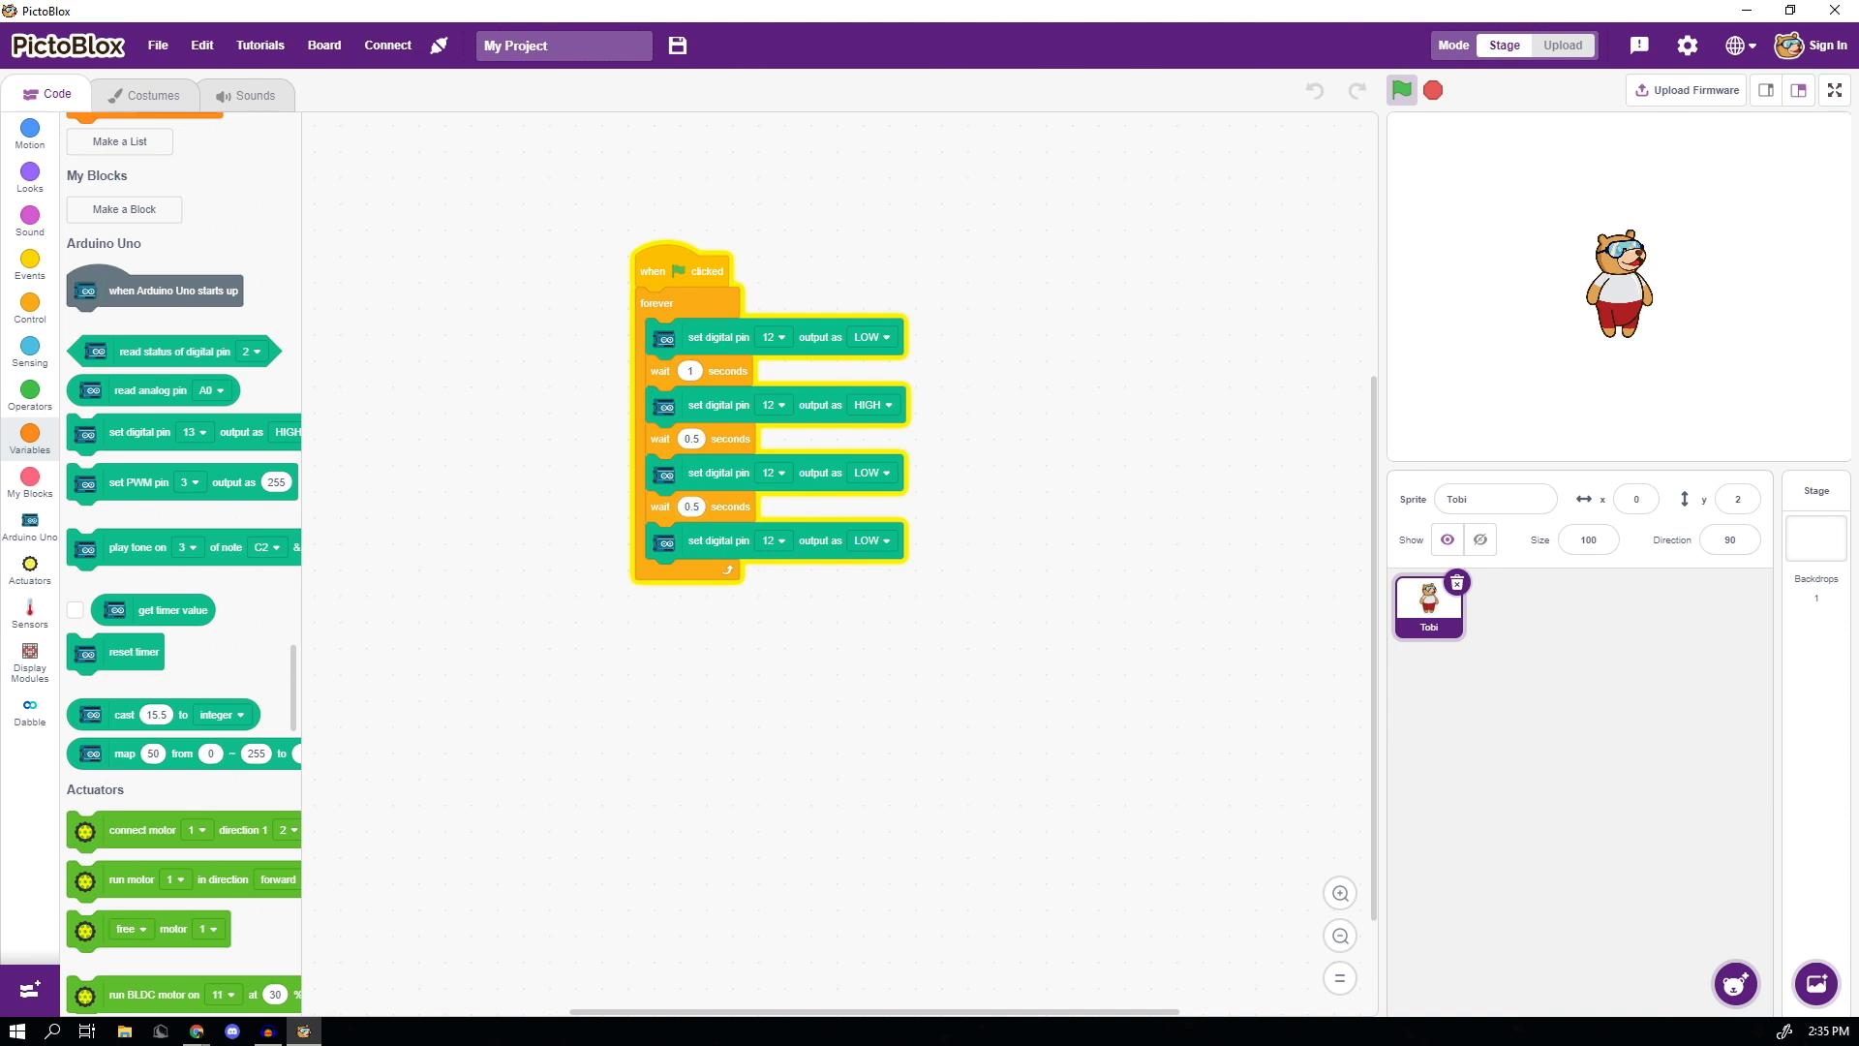
- End the loop with a 1-second wait and a set digital pin 12 block switched to LOW
click(865, 541)
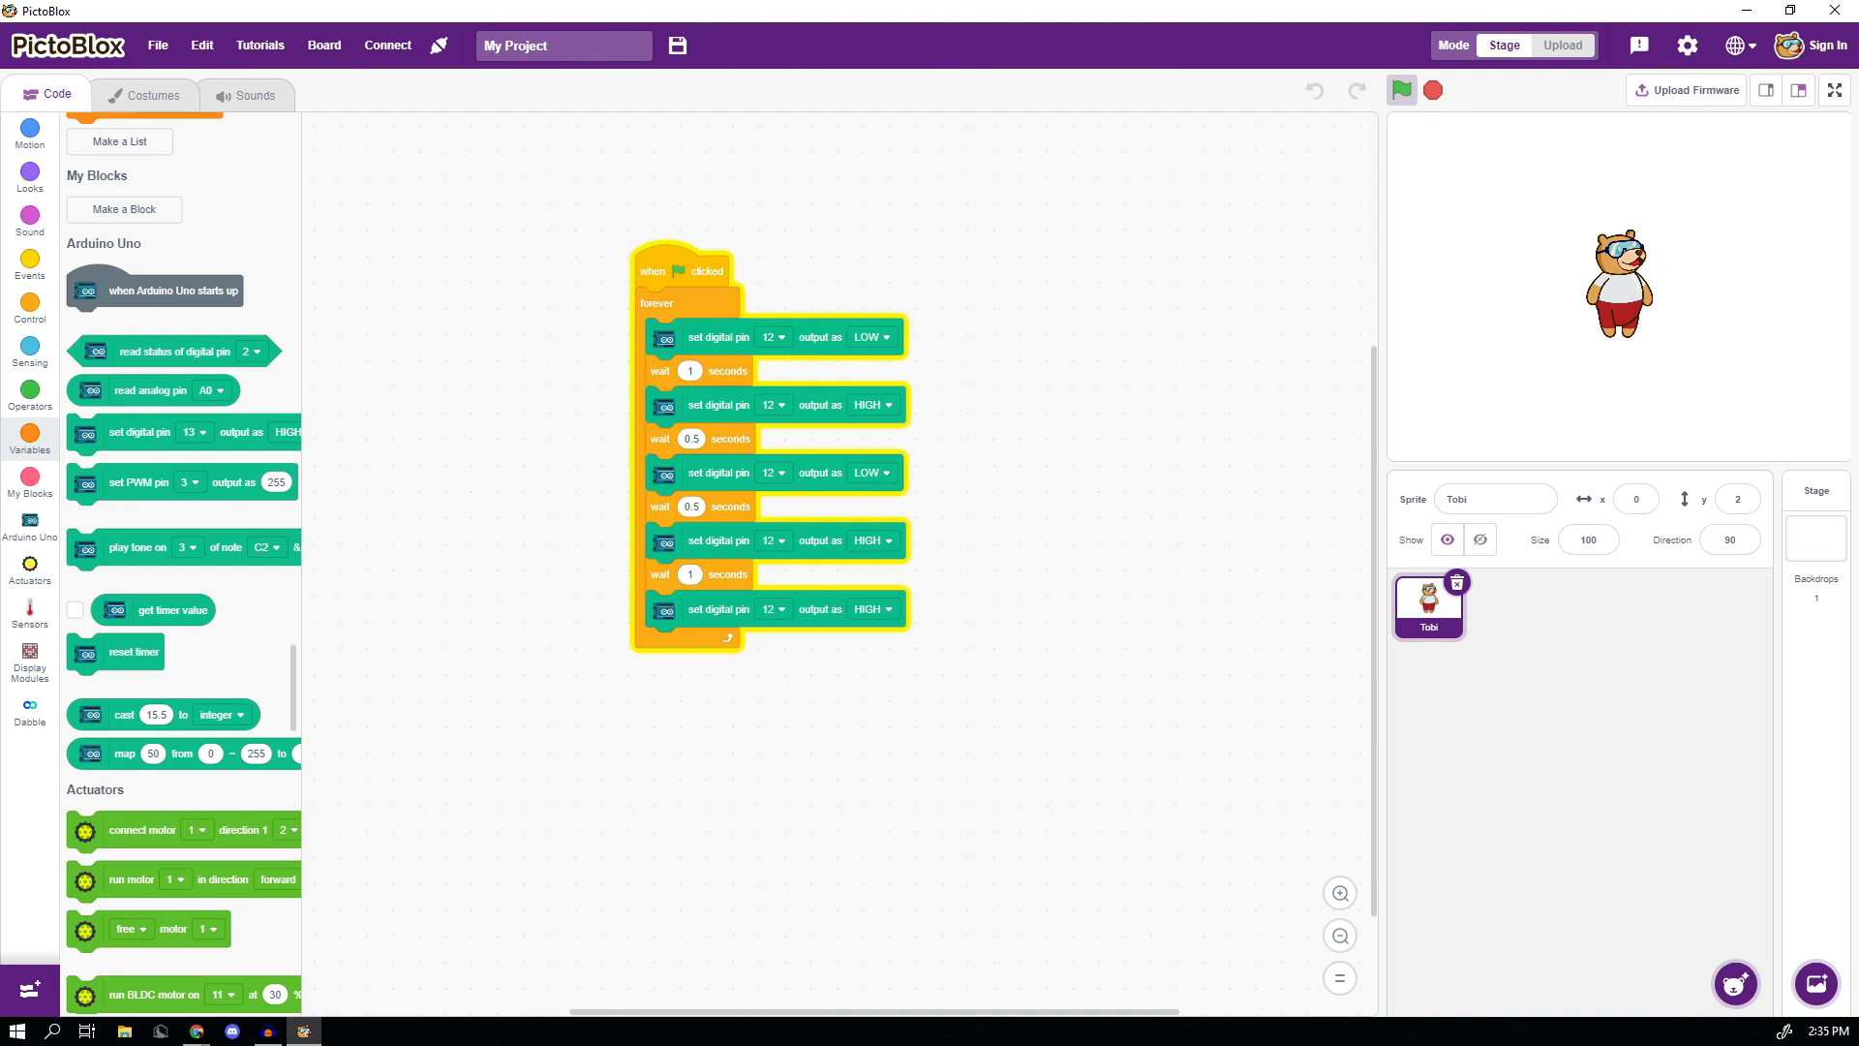
click(869, 607)
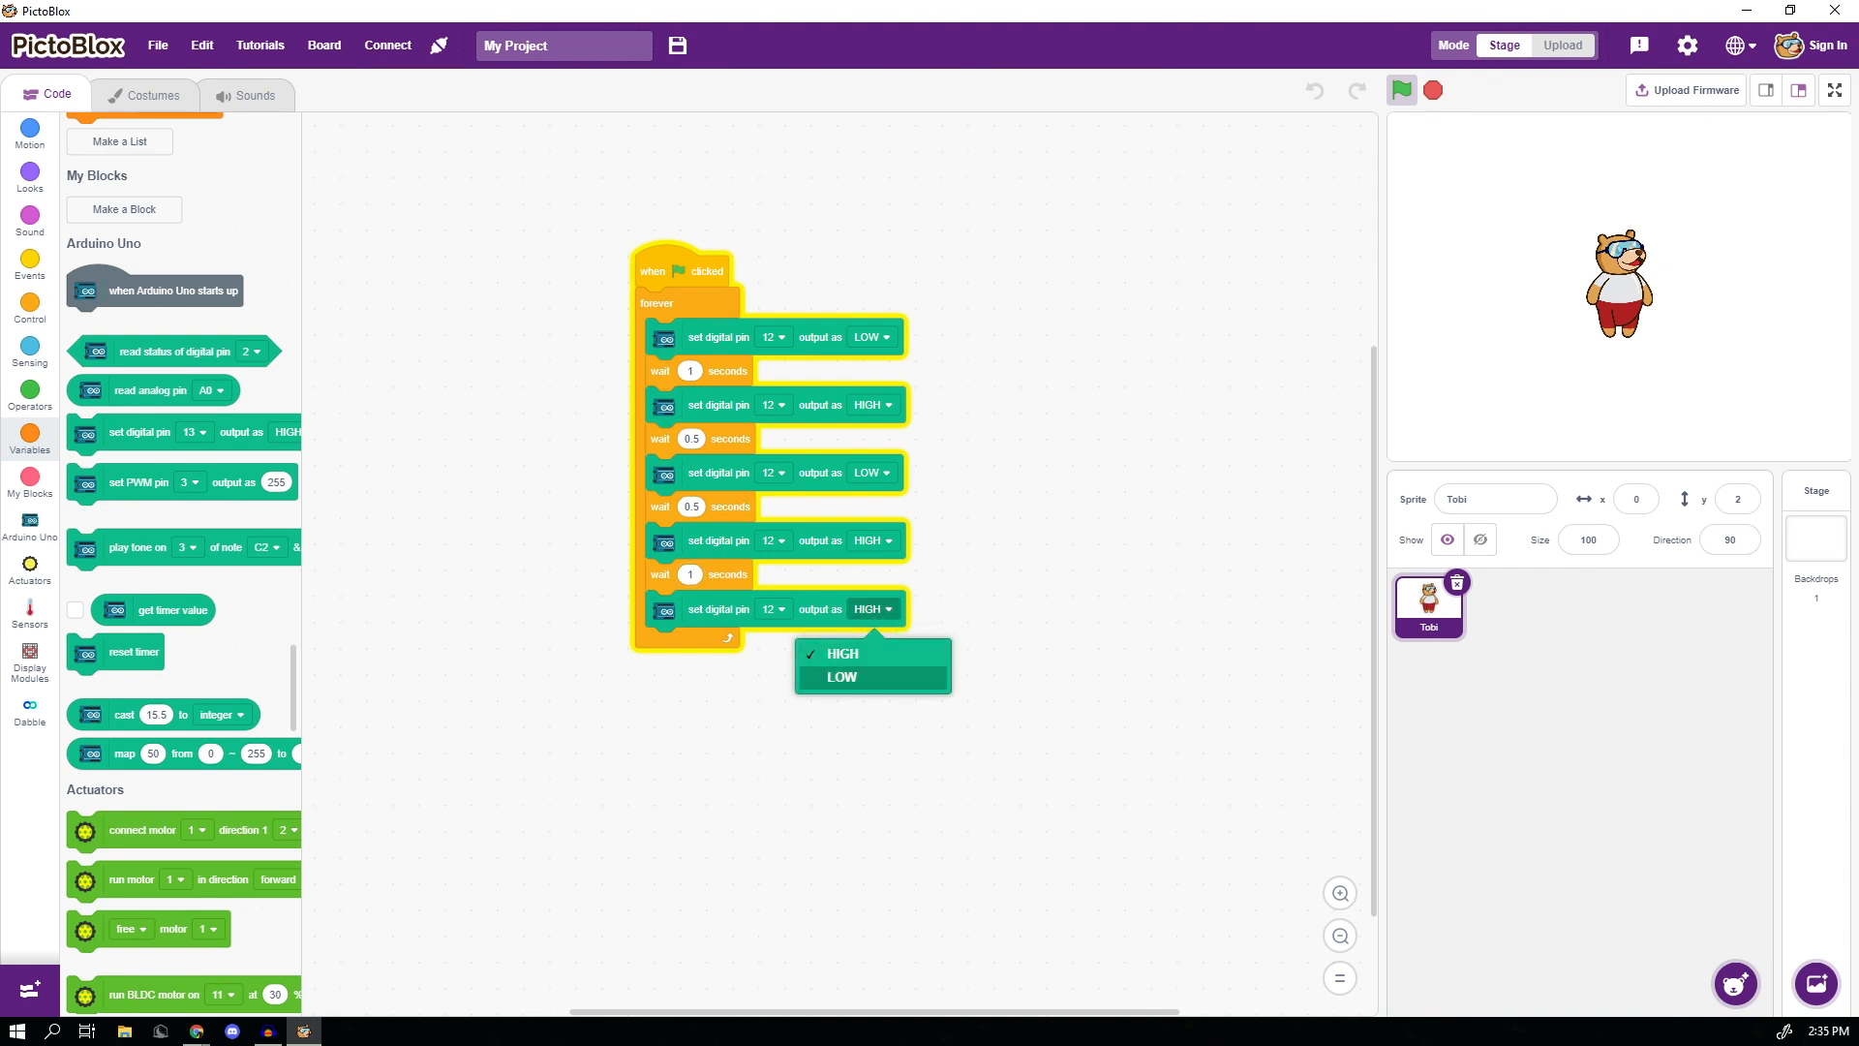
click(842, 676)
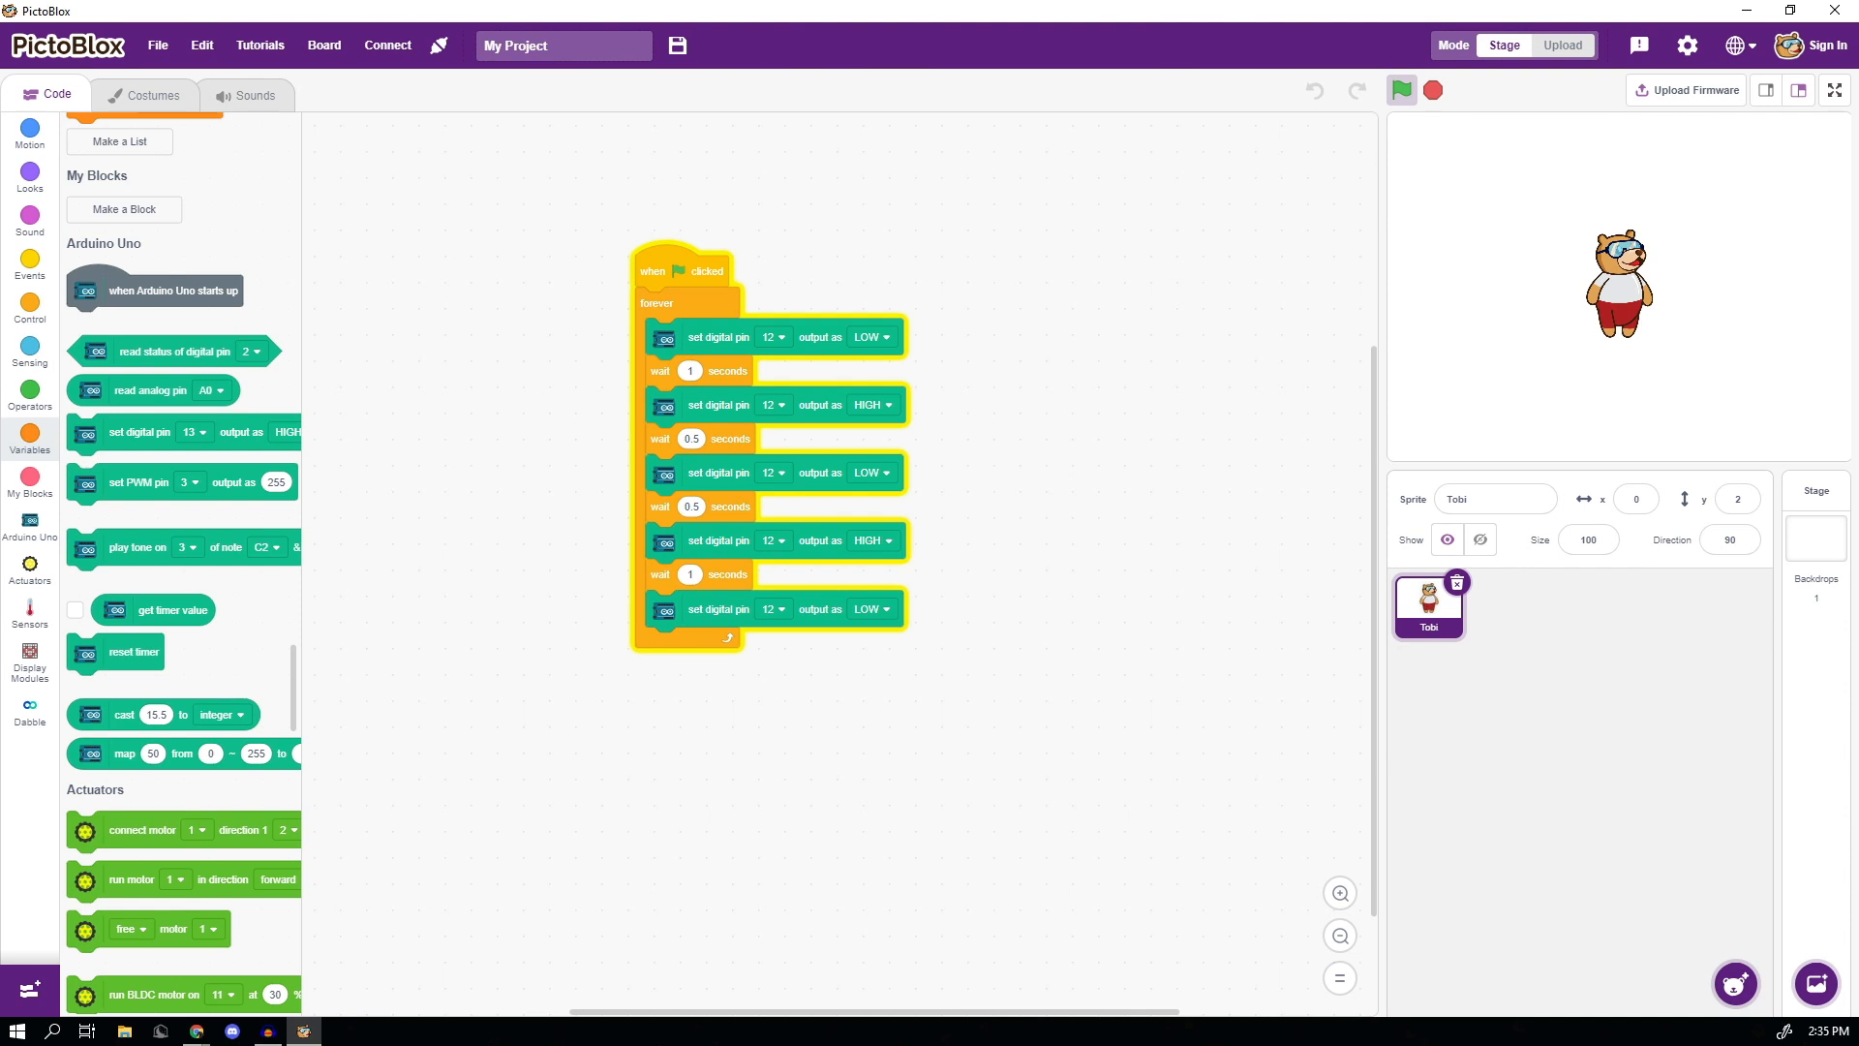